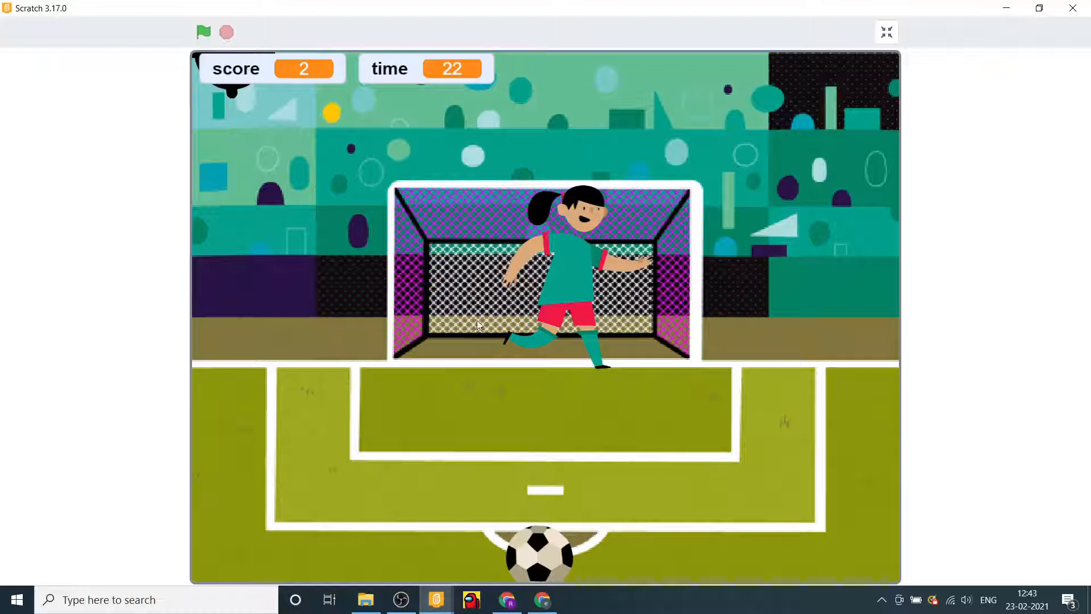
- Take a shot at the goal in the running soccer game demo
{"action": "left_click", "coordinate": [204, 32]}
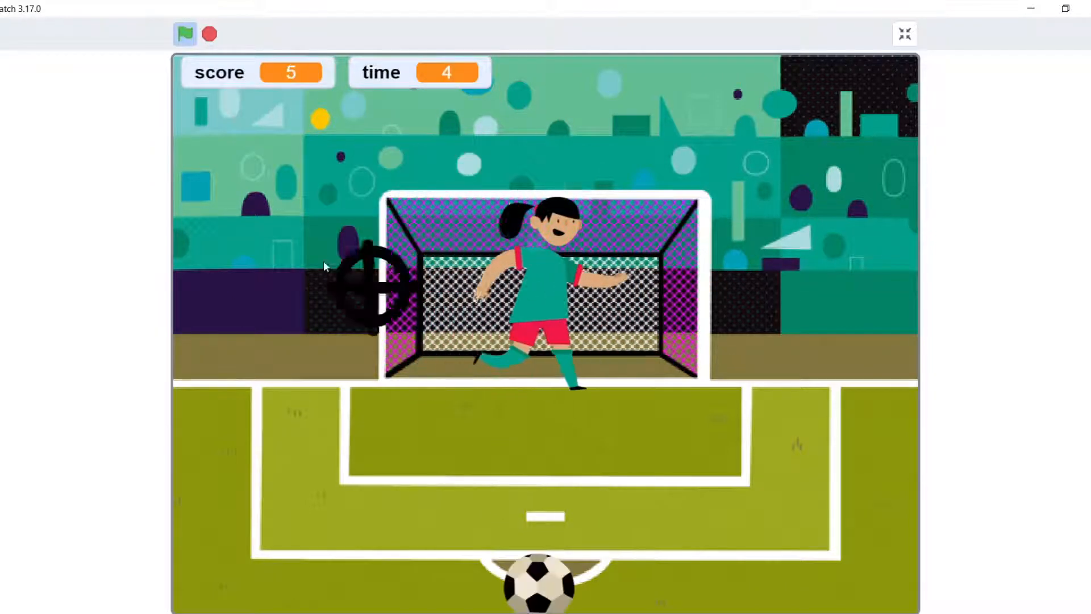
{"action": "mouse_move", "coordinate": [406, 579]}
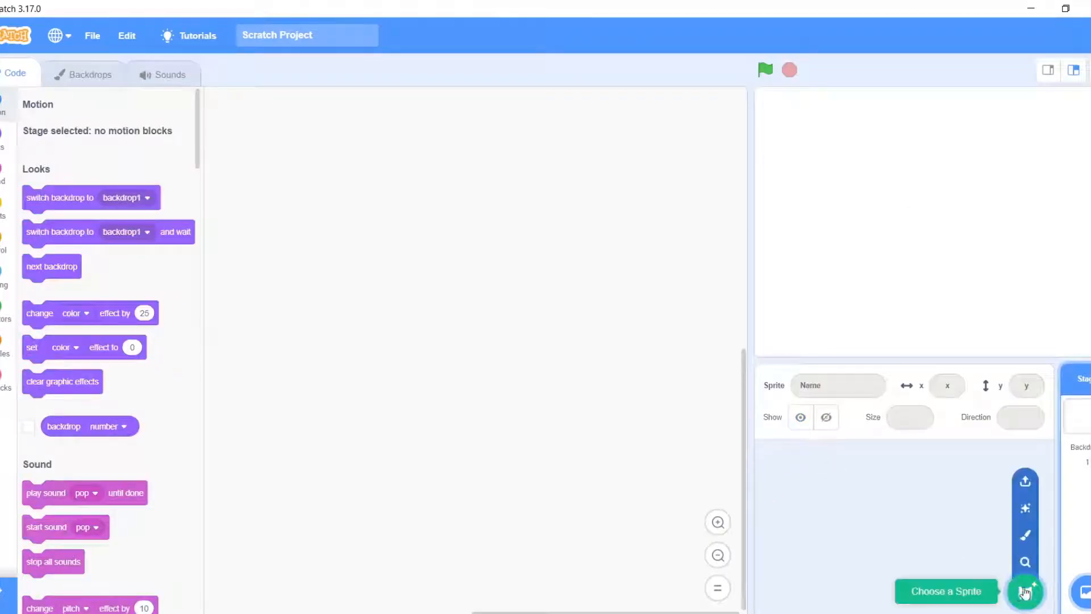
- Add the Jordyn sprite by searching 'jo' in the sprite library
{"action": "left_click", "coordinate": [1024, 592]}
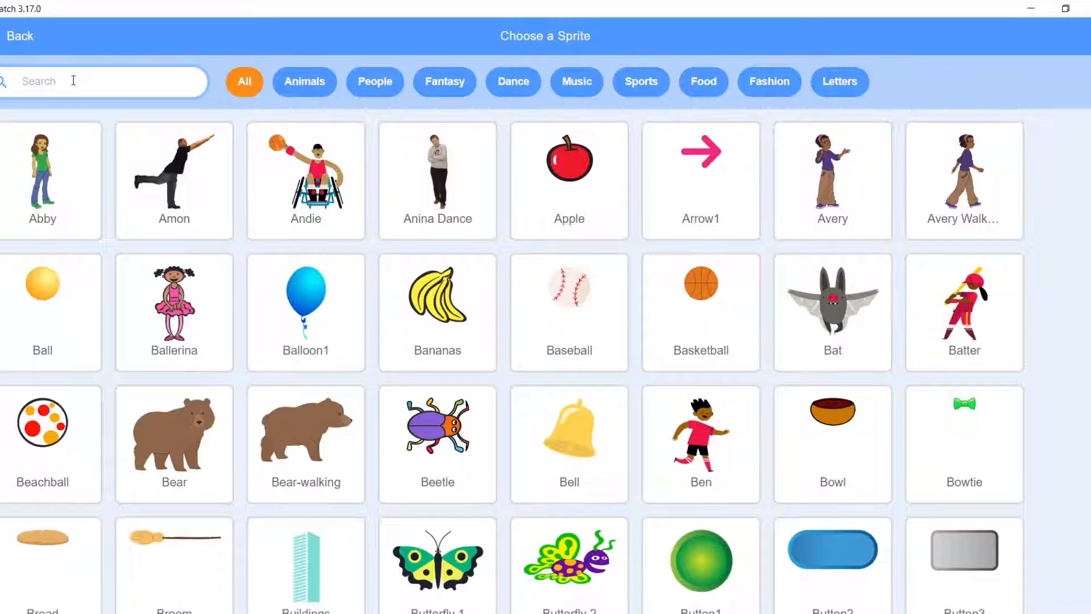
{"action": "type", "text": "jo"}
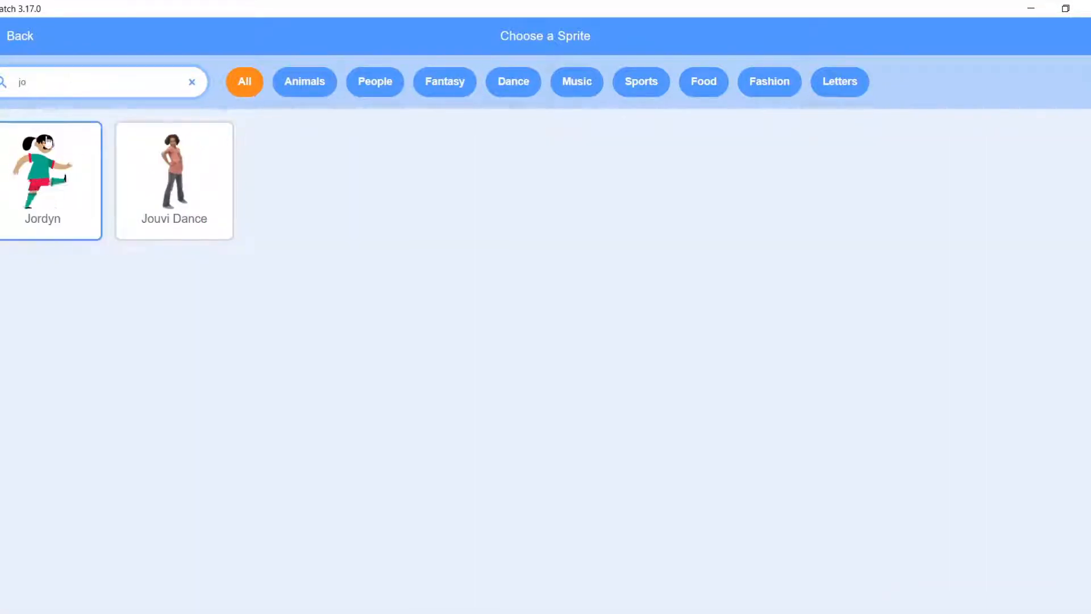
{"action": "left_click", "coordinate": [50, 167]}
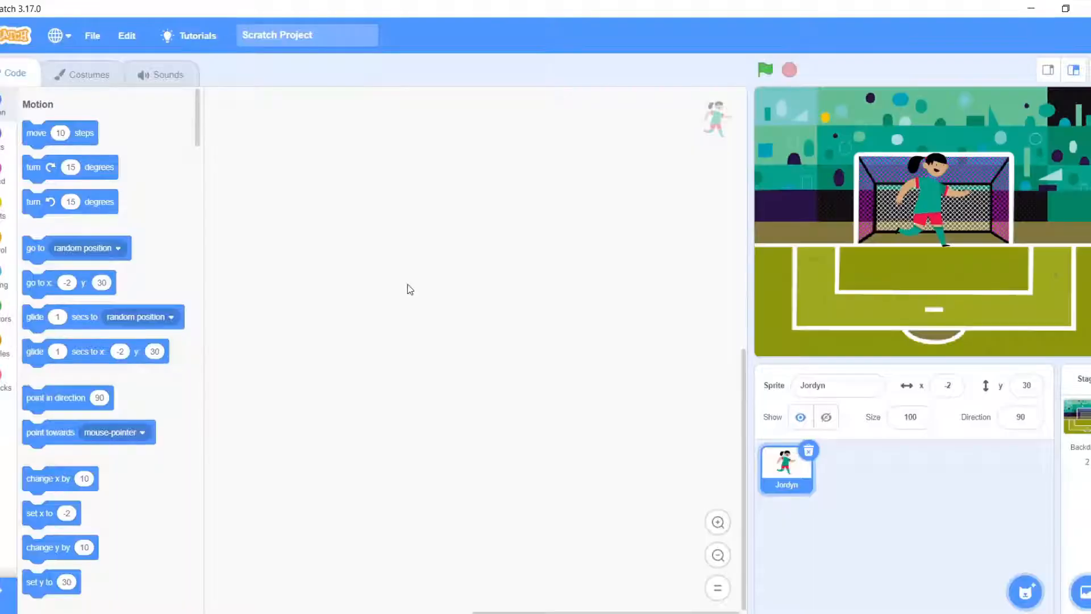
{"action": "left_click", "coordinate": [89, 73]}
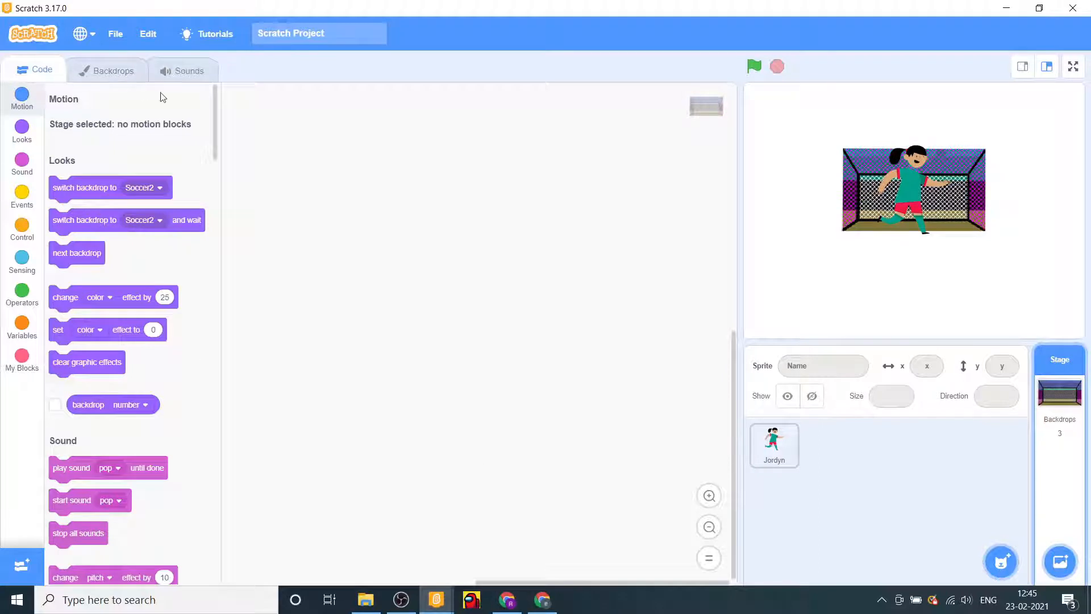
- Move the Soccer2 goal image onto a new sprite, keeping only the Soccer backdrop
{"action": "left_click", "coordinate": [113, 69]}
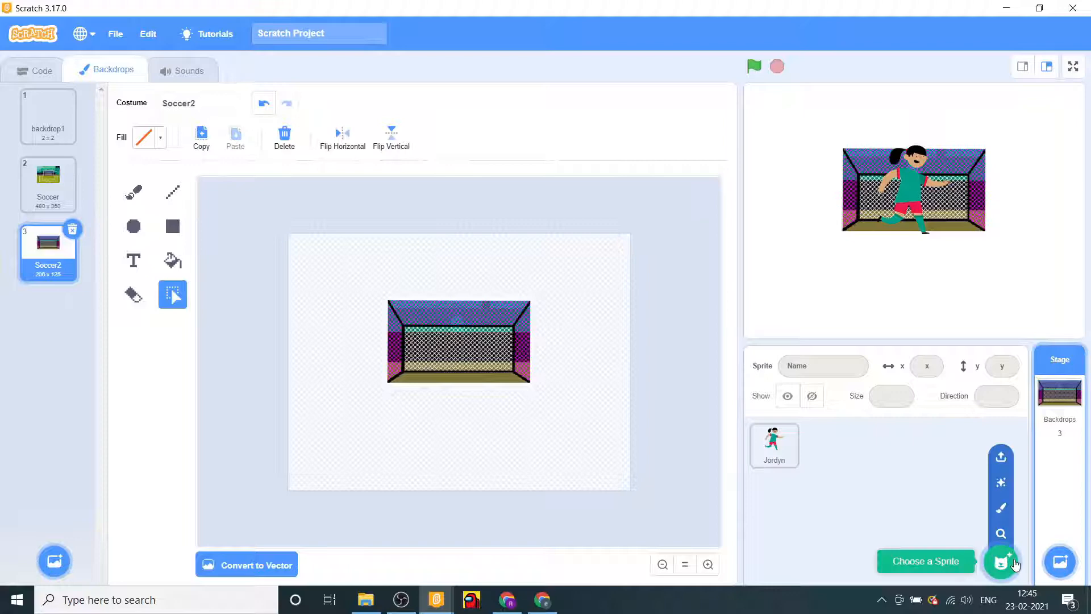
{"action": "left_click", "coordinate": [1000, 561]}
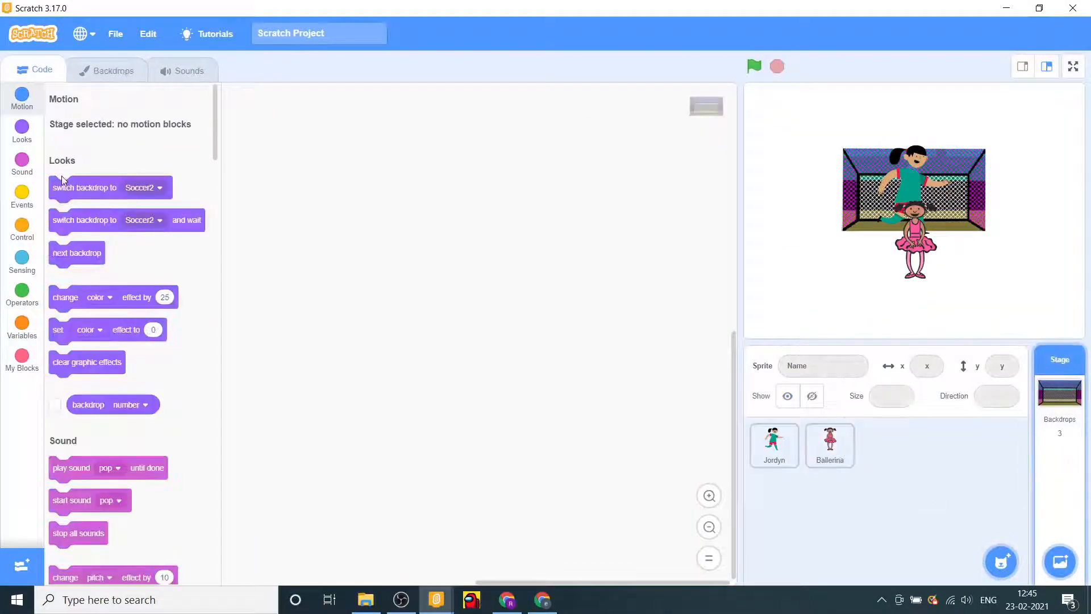
{"action": "left_click", "coordinate": [112, 69]}
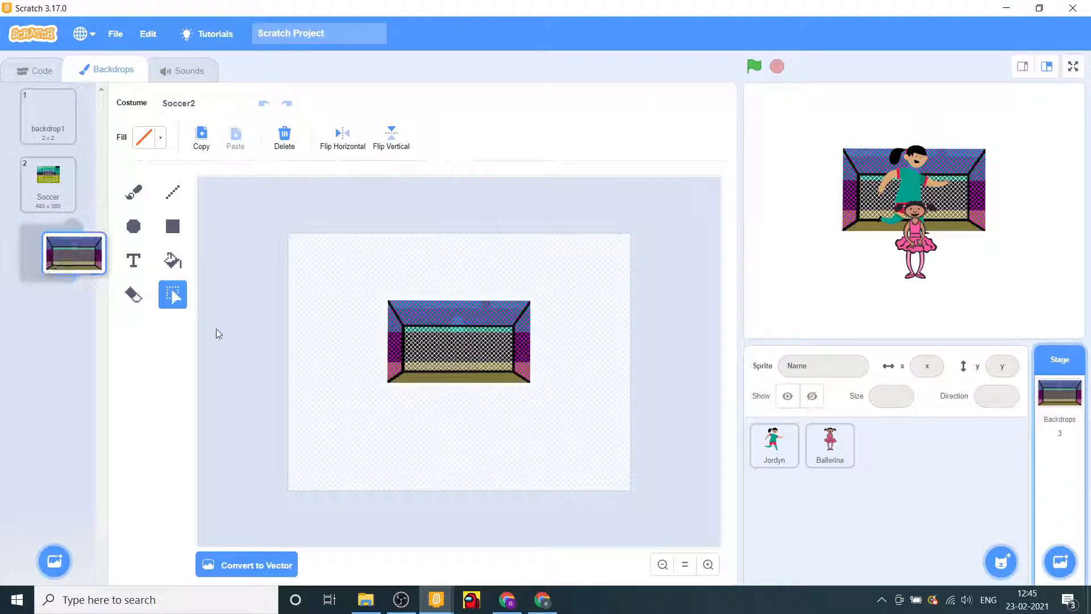
{"action": "left_click", "coordinate": [830, 446]}
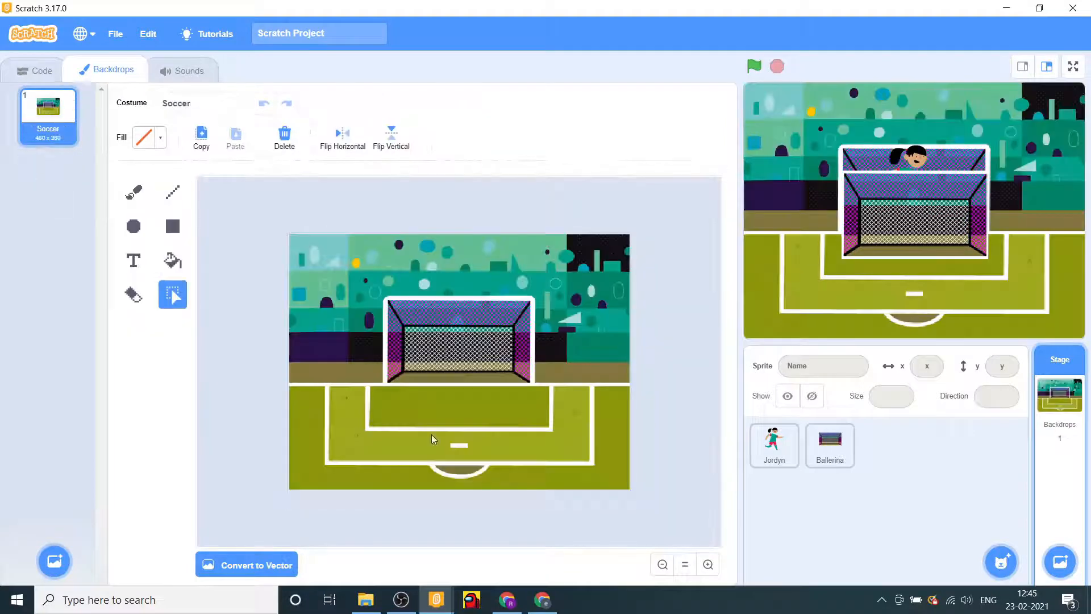
{"action": "left_click", "coordinate": [830, 445]}
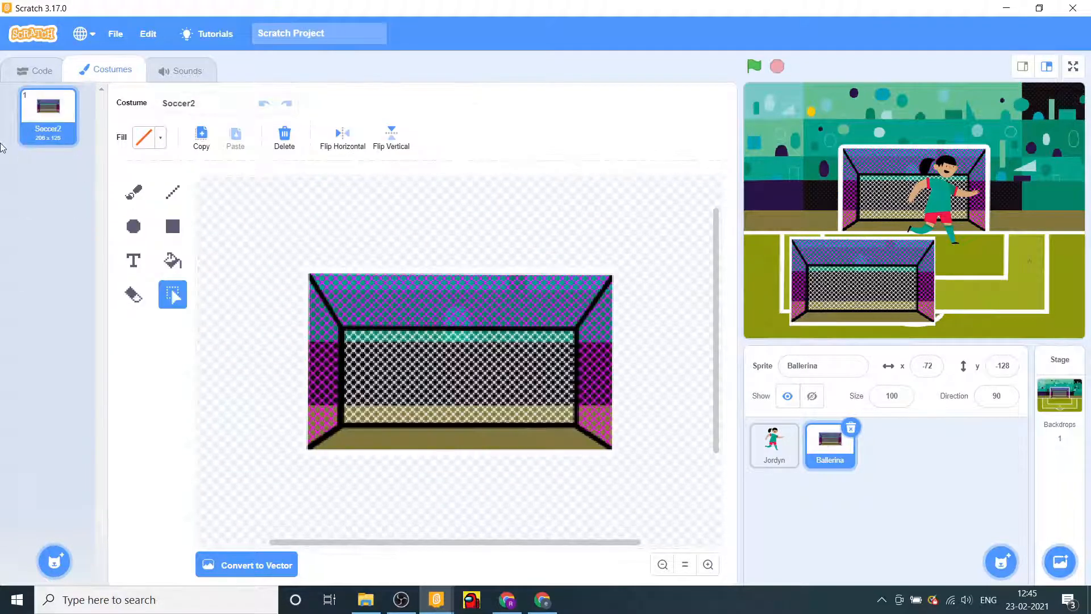
- Rename the new sprite to 'goal'
{"action": "left_click", "coordinate": [824, 365]}
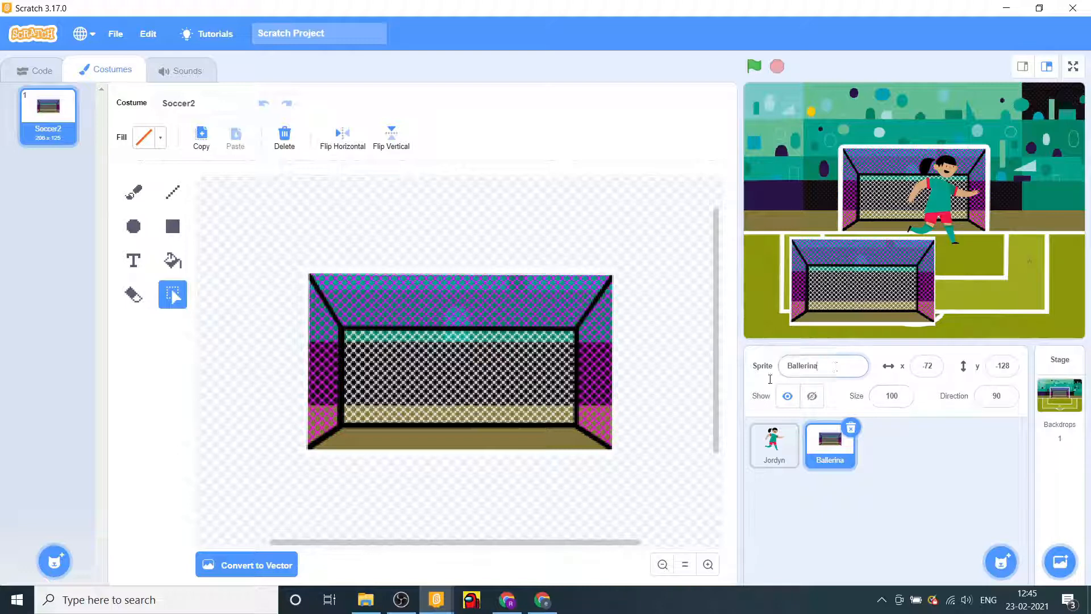
{"action": "left_click", "coordinate": [822, 365]}
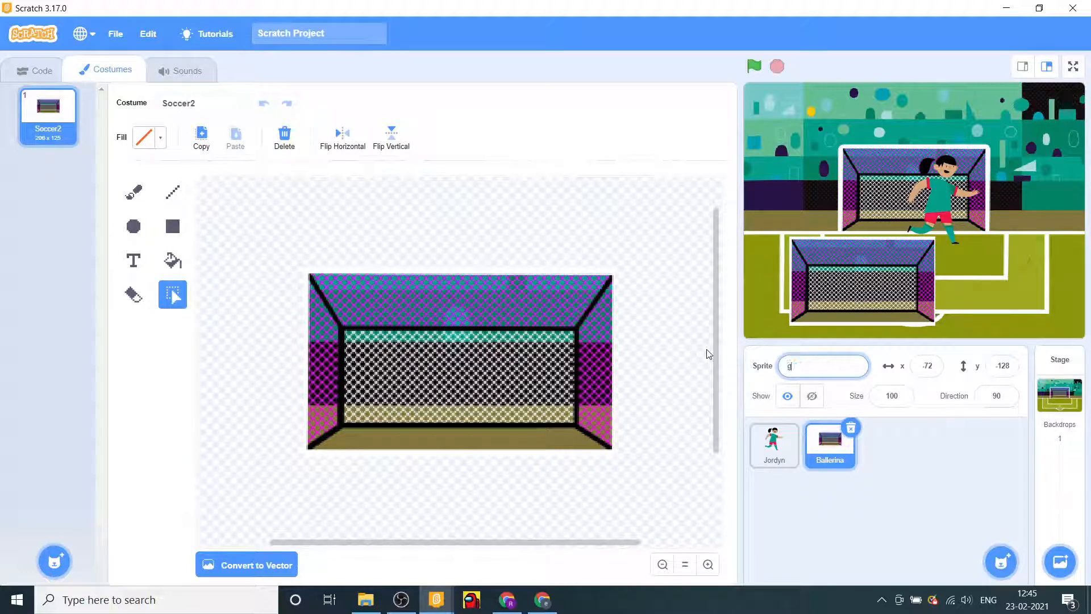
{"action": "type", "text": "oal"}
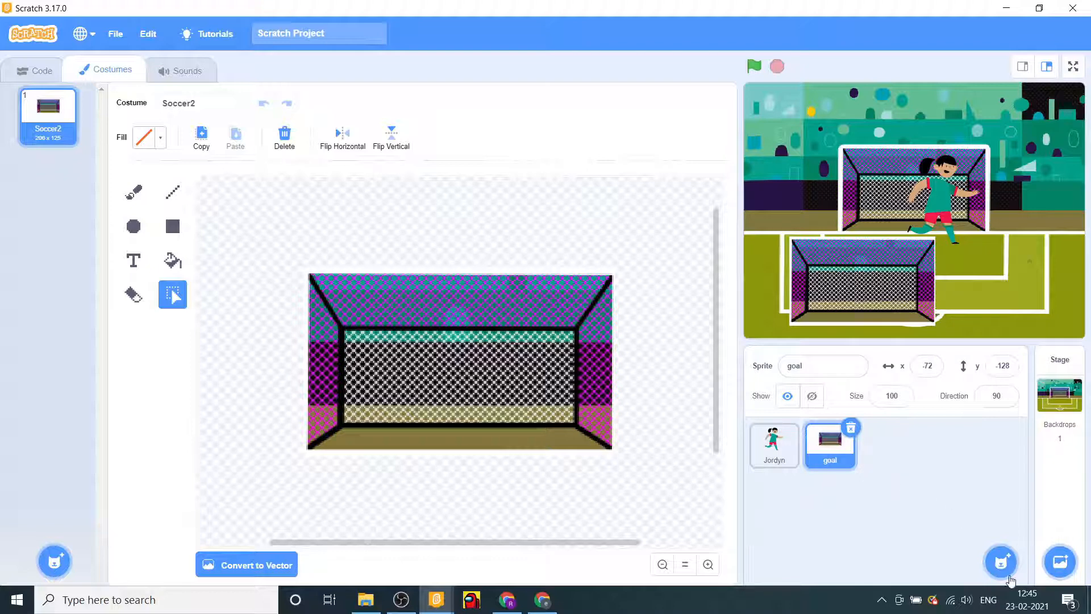
{"action": "left_click", "coordinate": [1000, 561]}
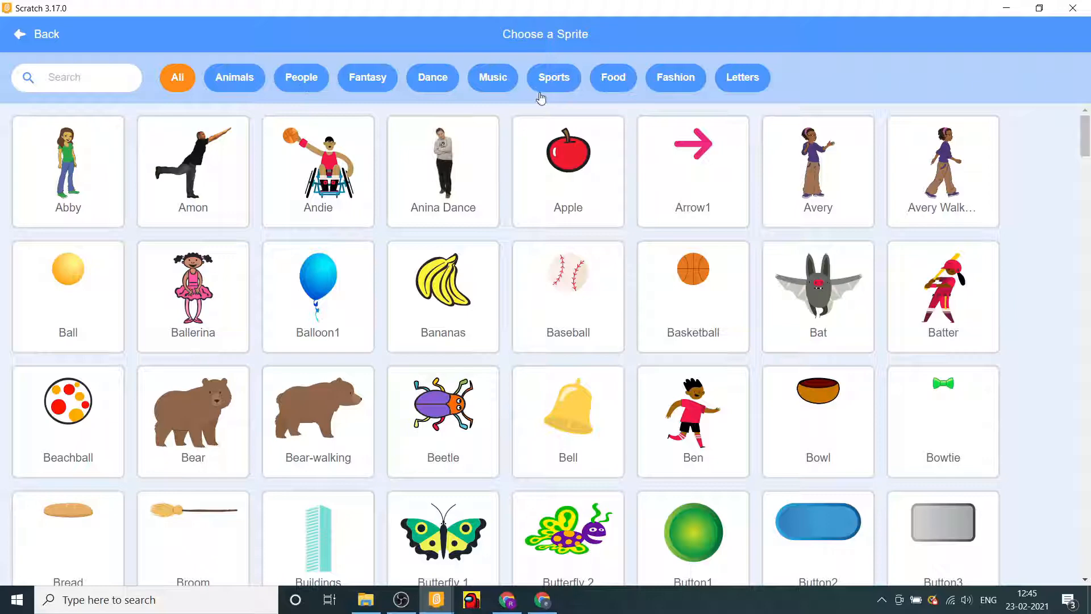
- Add the Soccer Ball sprite from the Sports category
{"action": "left_click", "coordinate": [553, 77]}
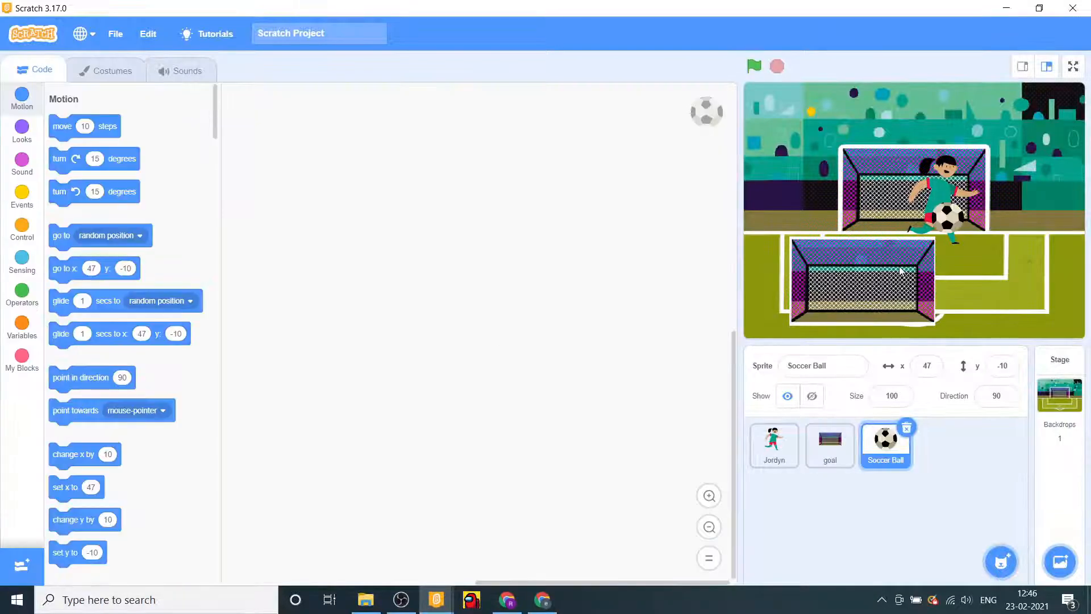
{"action": "left_click", "coordinate": [830, 445]}
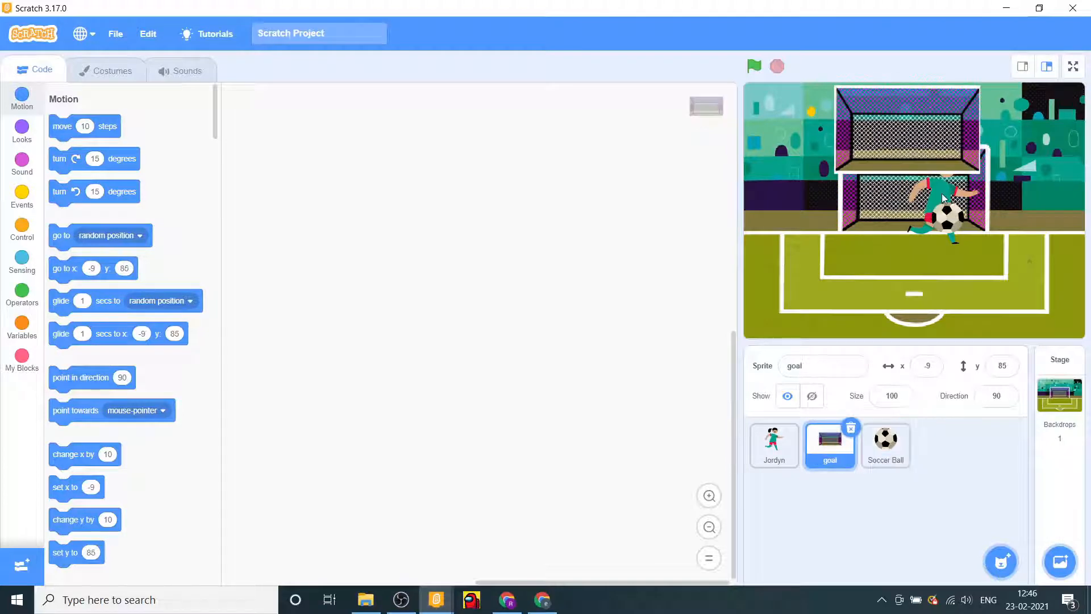
{"action": "left_click", "coordinate": [885, 445]}
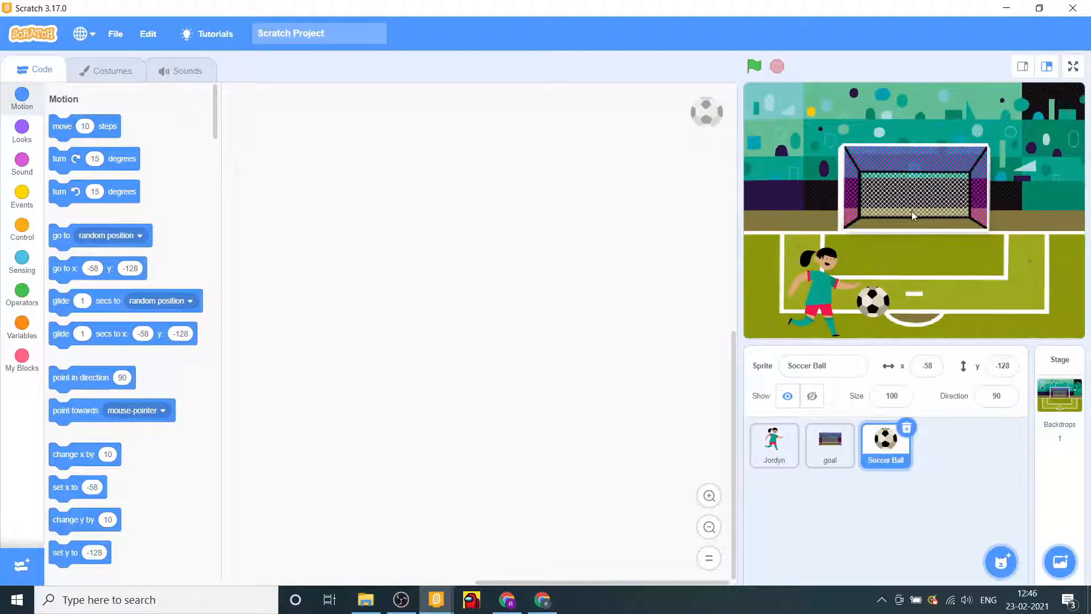
- Give the goal sprite a green-flag start block
{"action": "left_click", "coordinate": [829, 445]}
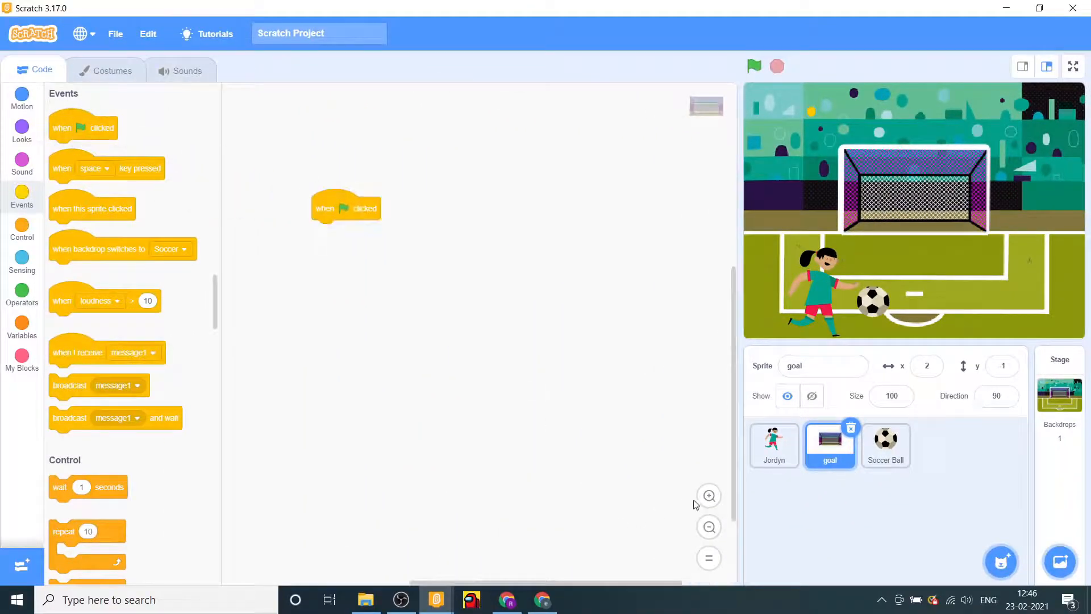
{"action": "left_click_drag", "start_coordinate": [346, 207], "coordinate": [318, 143]}
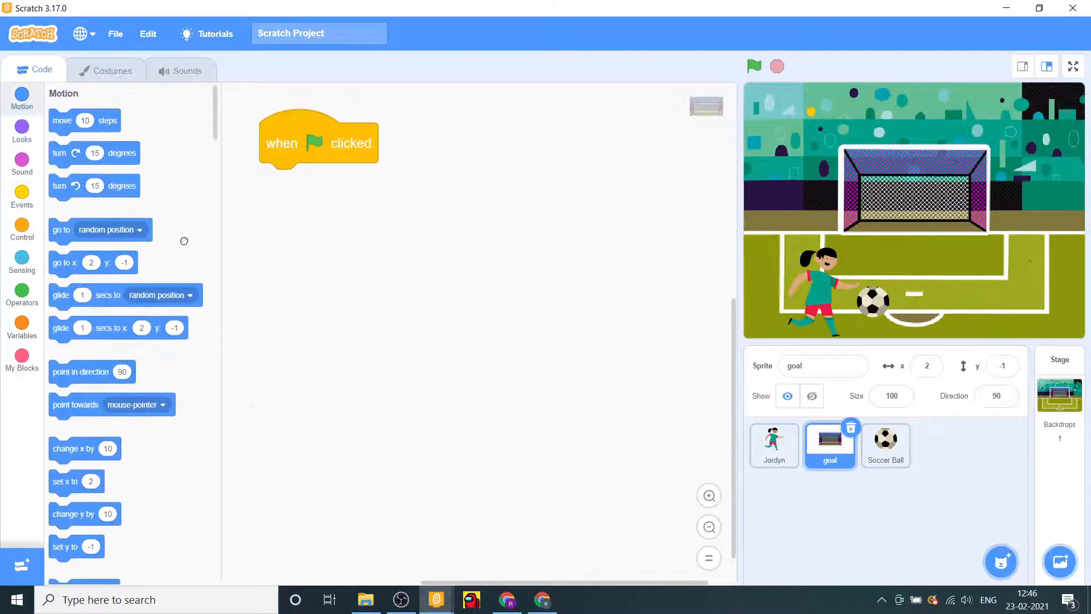
{"action": "left_click_drag", "start_coordinate": [92, 262], "coordinate": [286, 182]}
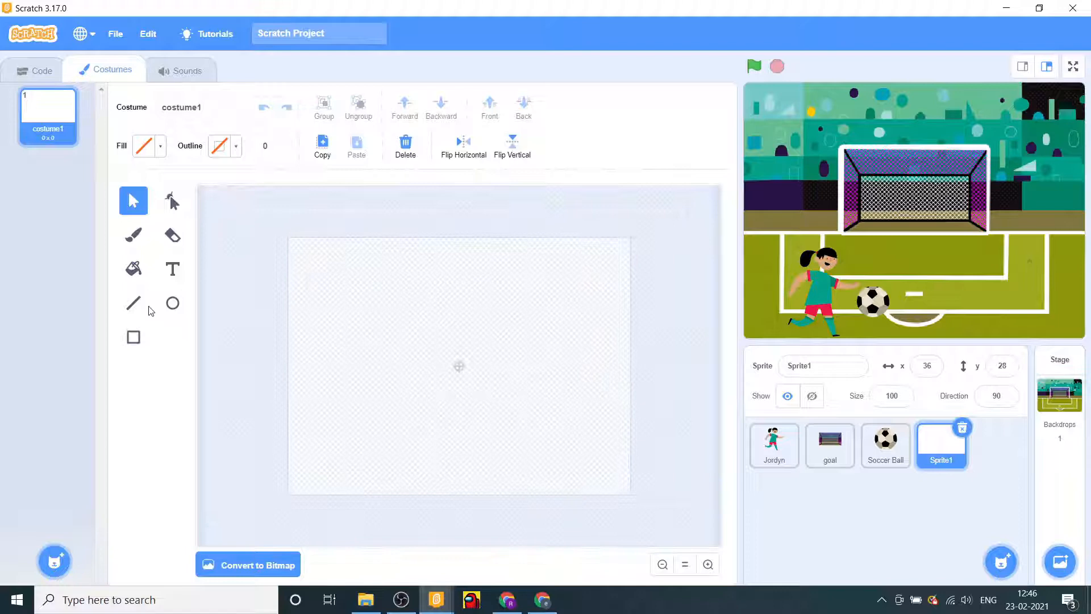
- Draw a black crosshair costume: a circle crossed by horizontal and vertical lines
{"action": "left_click", "coordinate": [144, 146]}
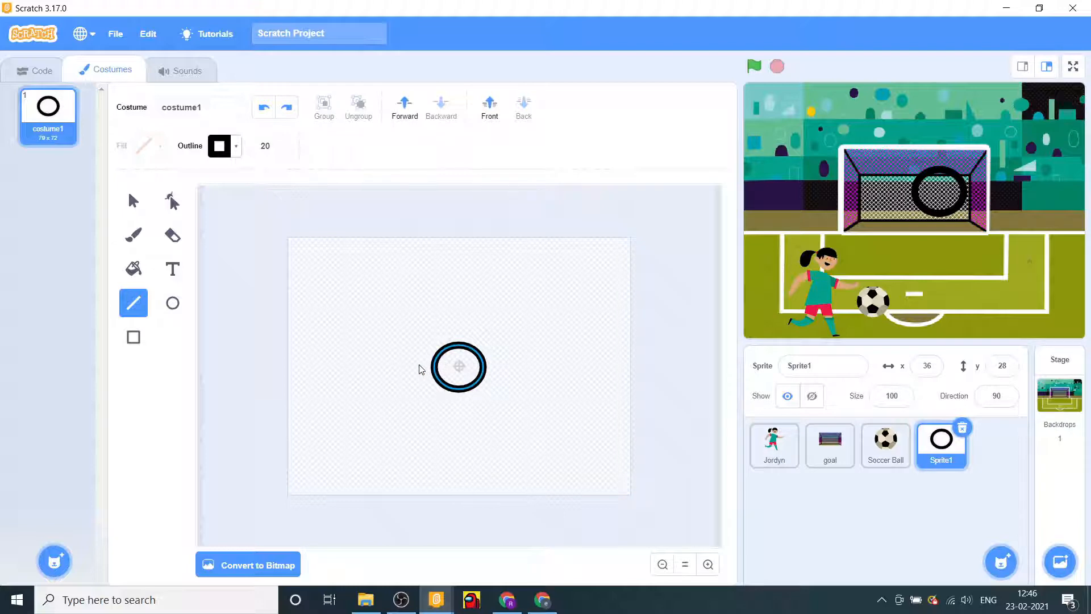
{"action": "left_click_drag", "start_coordinate": [418, 368], "coordinate": [498, 370]}
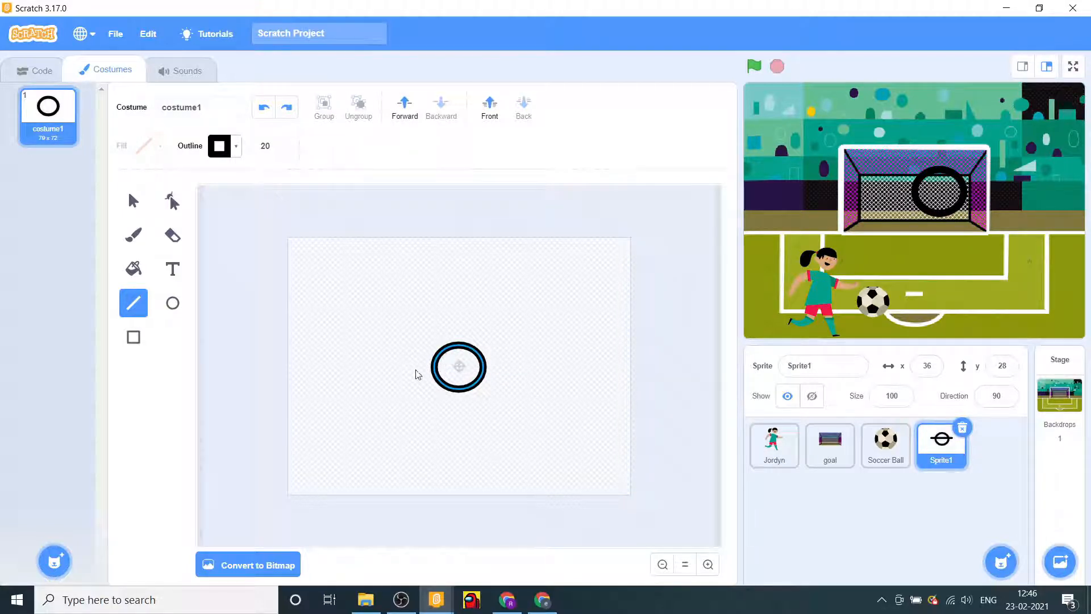
{"action": "left_click_drag", "start_coordinate": [414, 363], "coordinate": [498, 363]}
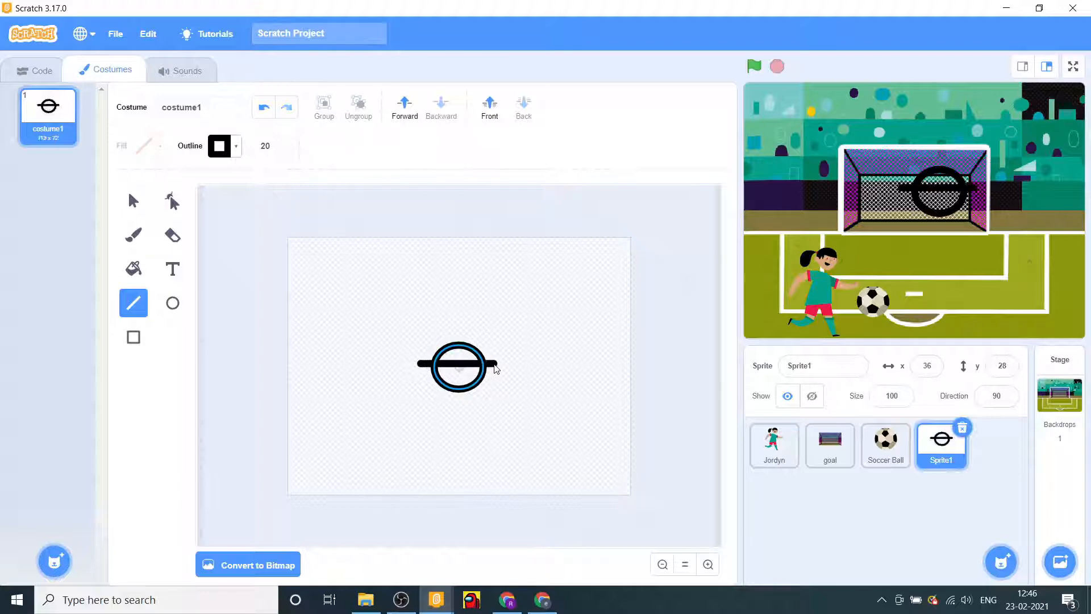
{"action": "left_click_drag", "start_coordinate": [457, 324], "coordinate": [456, 407]}
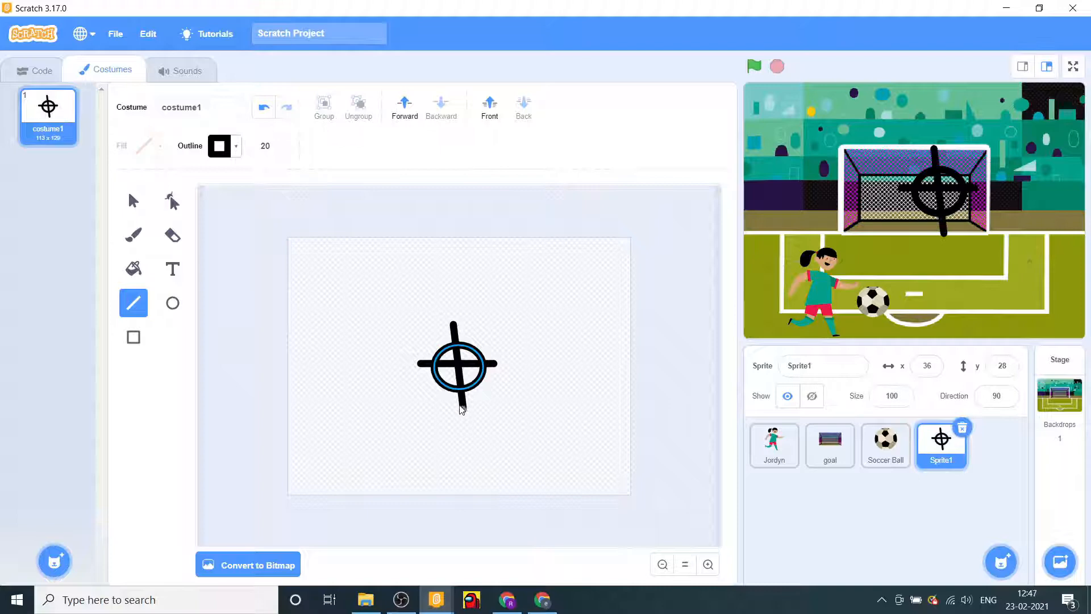
{"action": "left_click", "coordinate": [172, 235]}
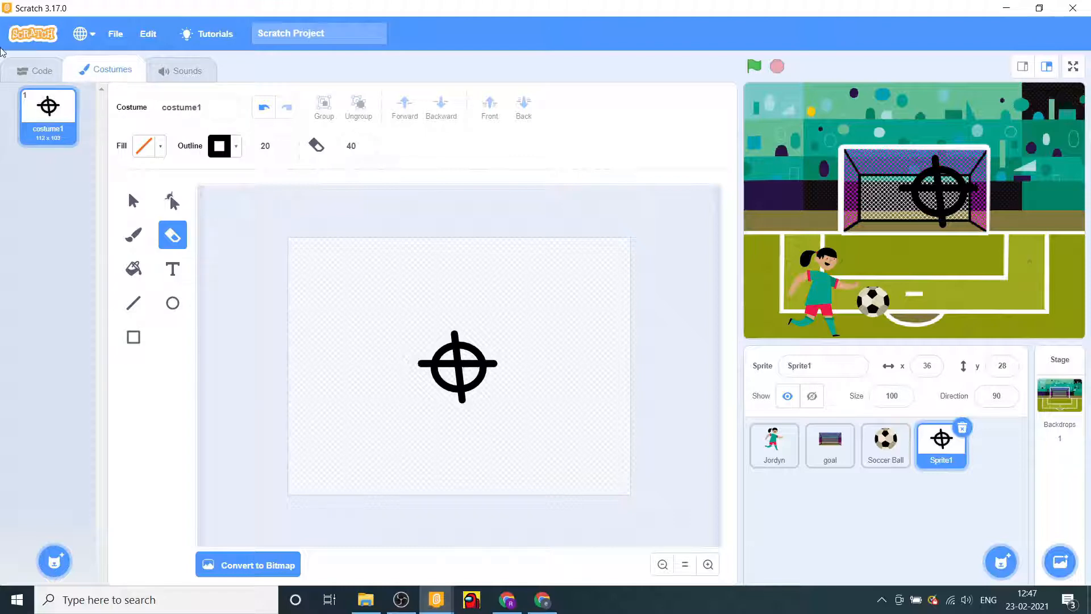
{"action": "left_click", "coordinate": [35, 69]}
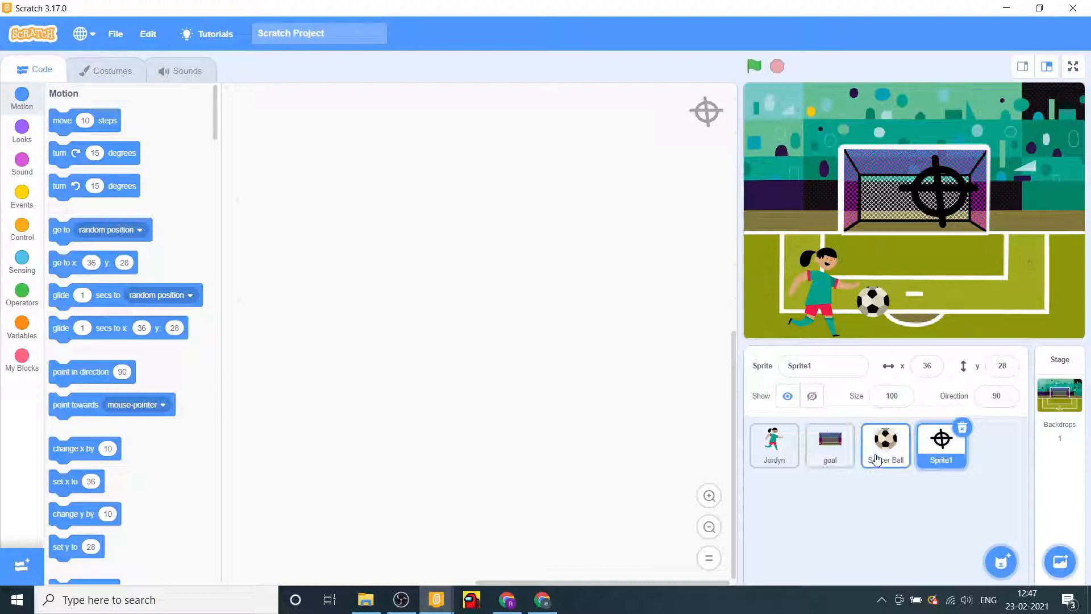
- Build the Soccer Ball's green-flag script with forever, if mouse down, and a glide block
{"action": "left_click", "coordinate": [885, 446]}
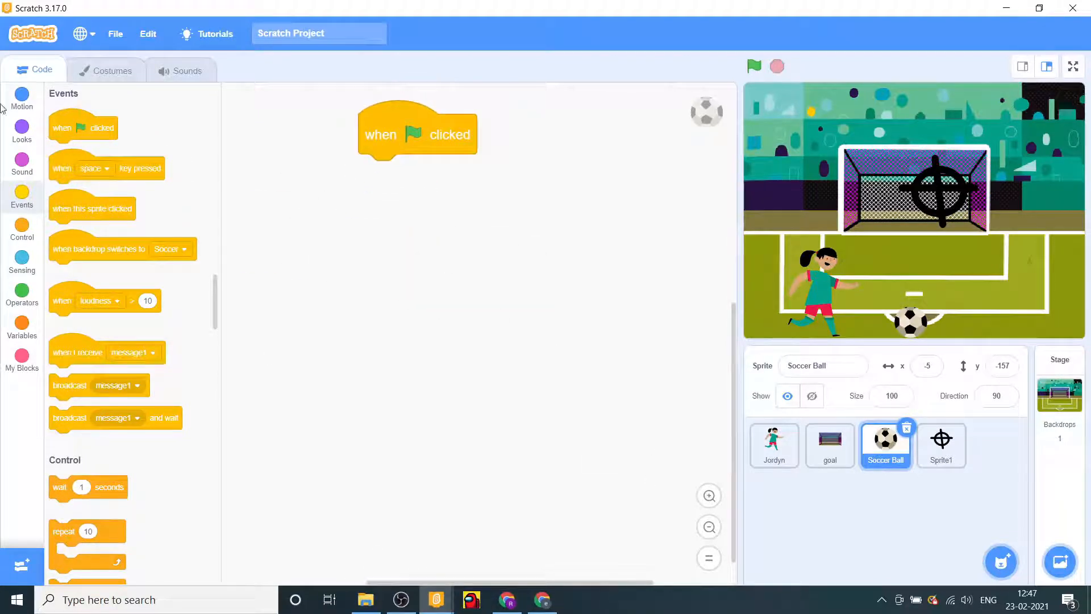
{"action": "left_click", "coordinate": [21, 97]}
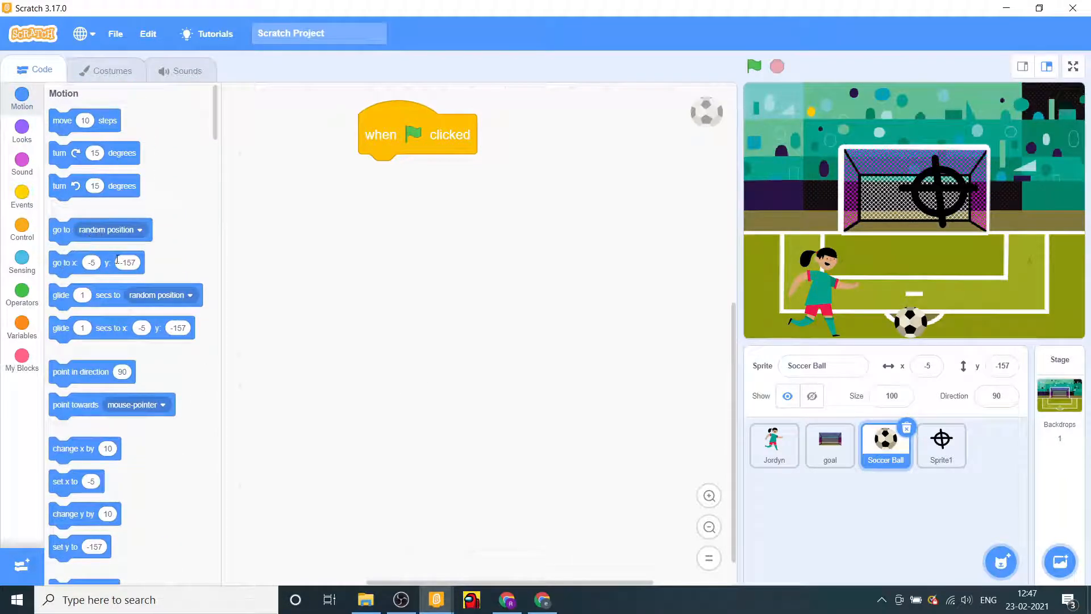
{"action": "left_click_drag", "start_coordinate": [96, 262], "coordinate": [384, 174]}
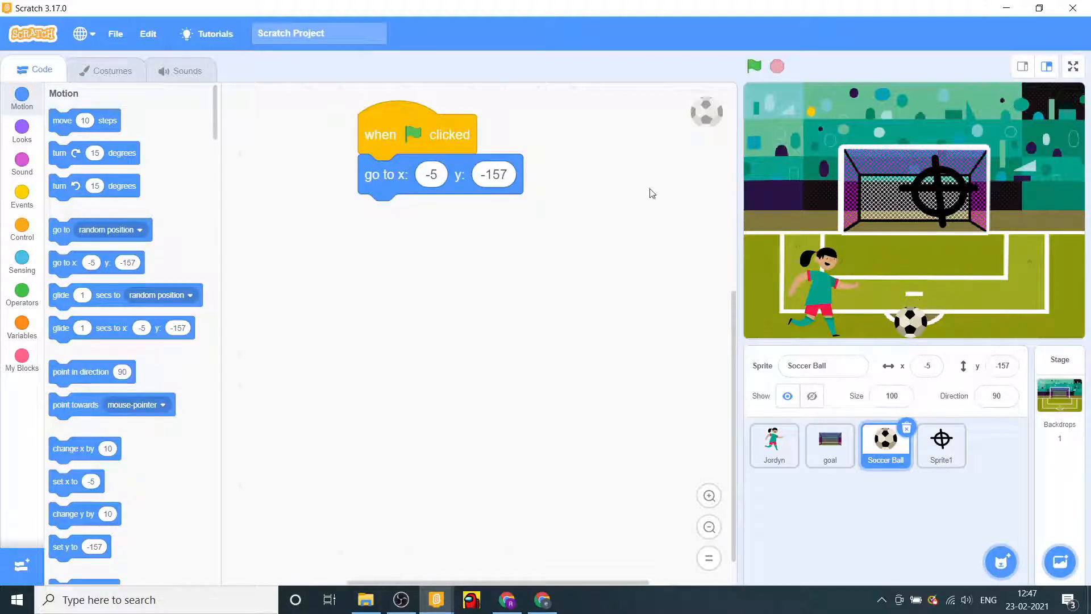
{"action": "mouse_move", "coordinate": [56, 158]}
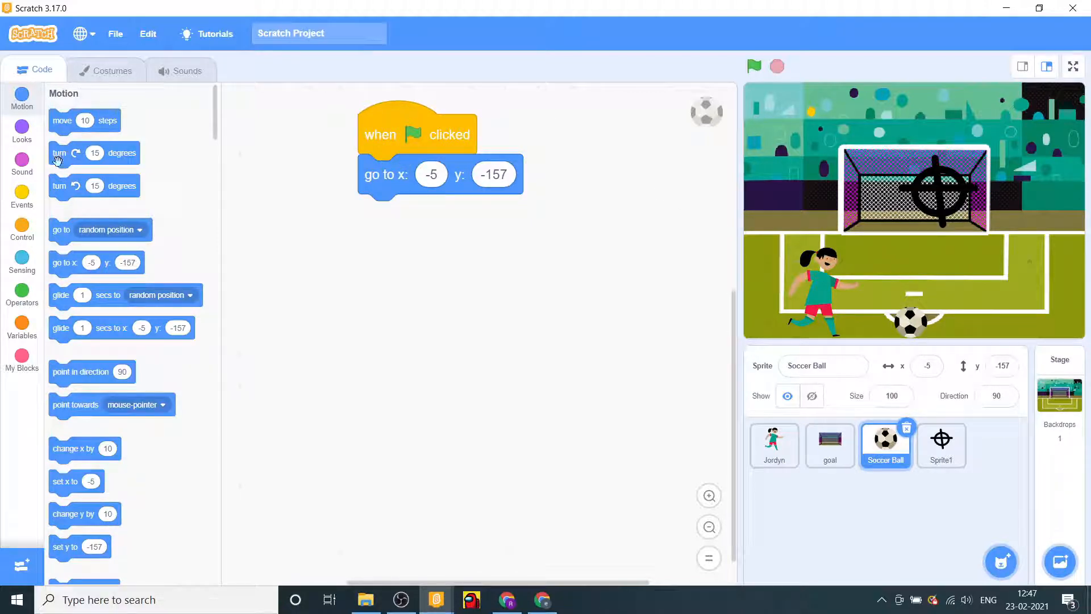
{"action": "left_click", "coordinate": [22, 198]}
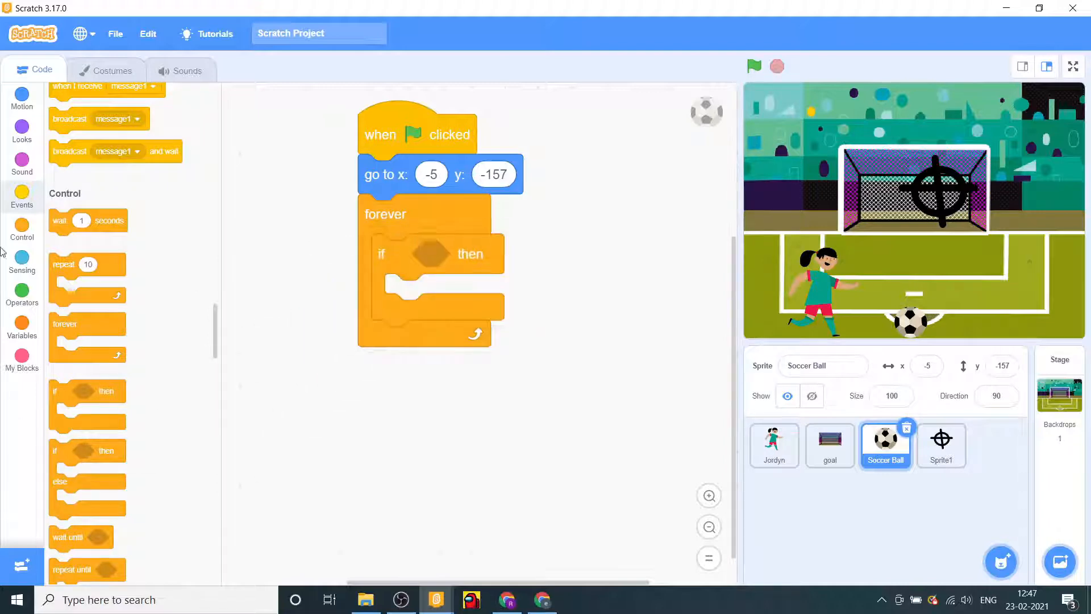
{"action": "left_click", "coordinate": [21, 263]}
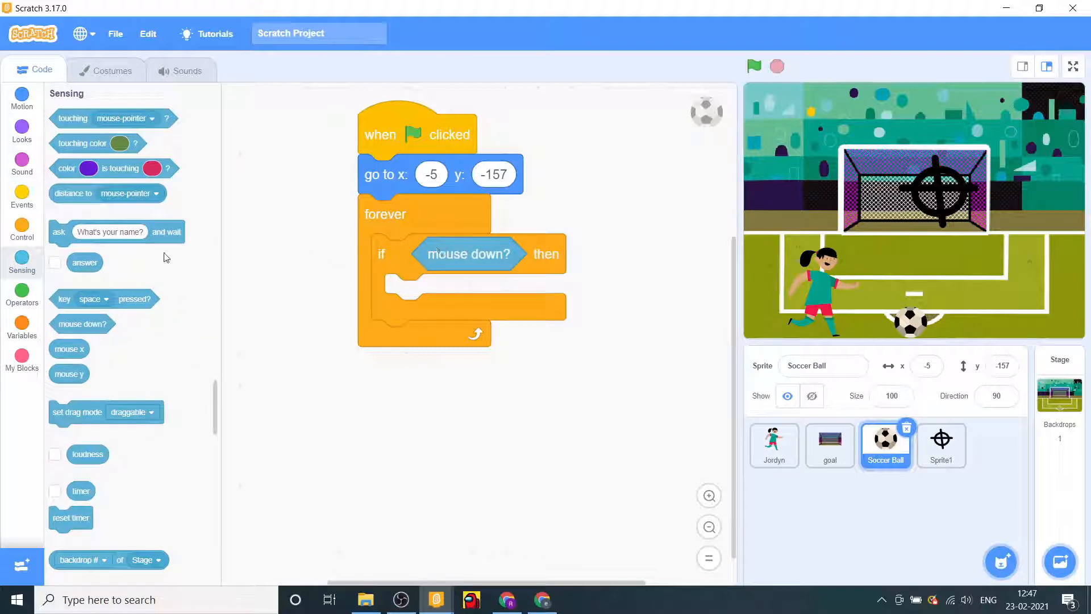
{"action": "left_click", "coordinate": [22, 129]}
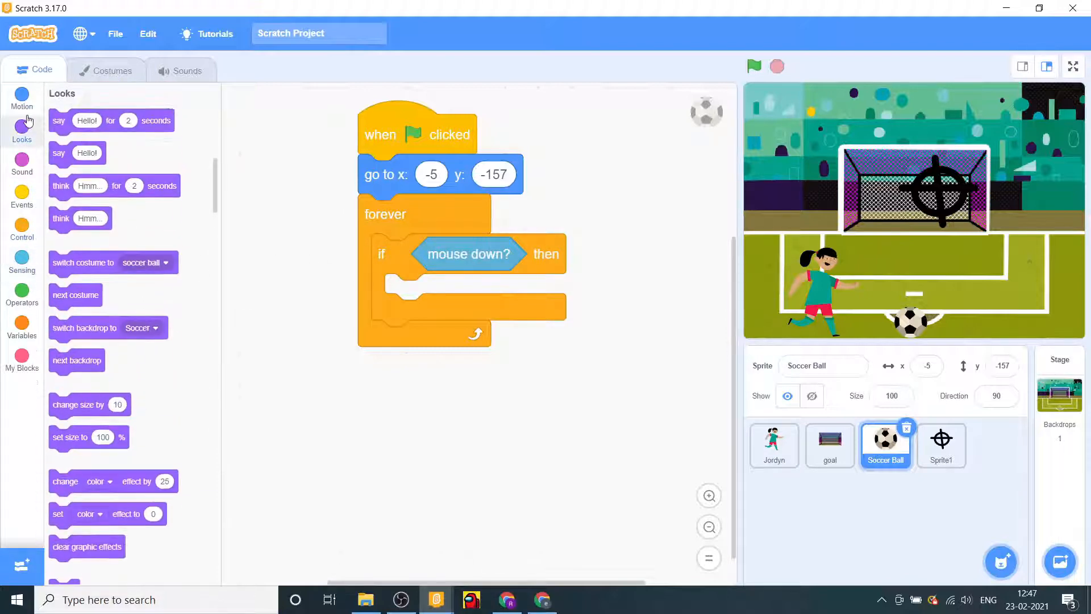
{"action": "left_click", "coordinate": [22, 97]}
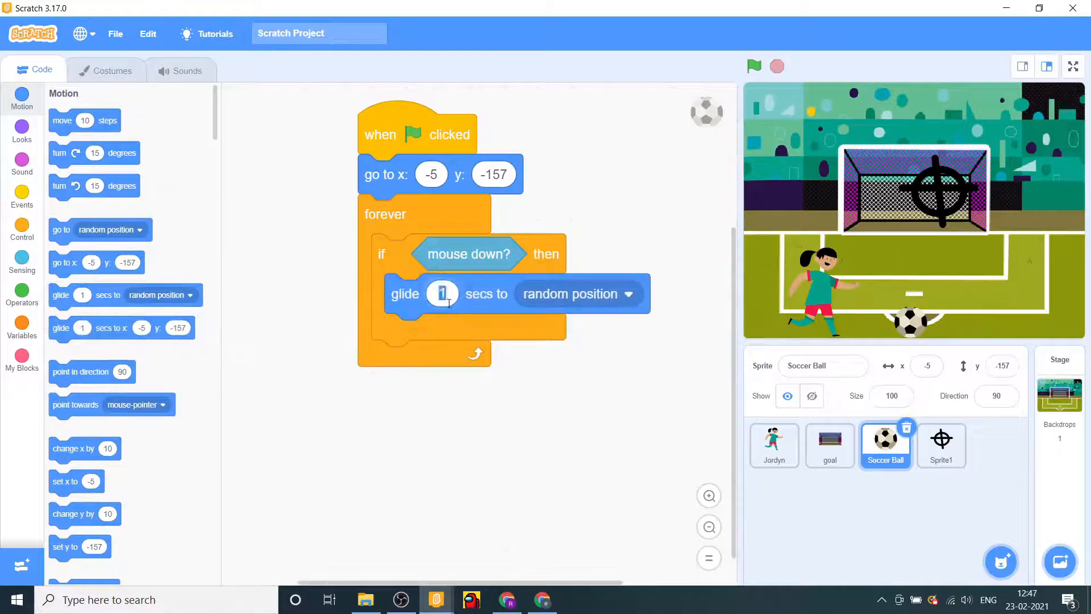
- Set the glide to .5 seconds toward Sprite1
{"action": "left_click", "coordinate": [443, 293]}
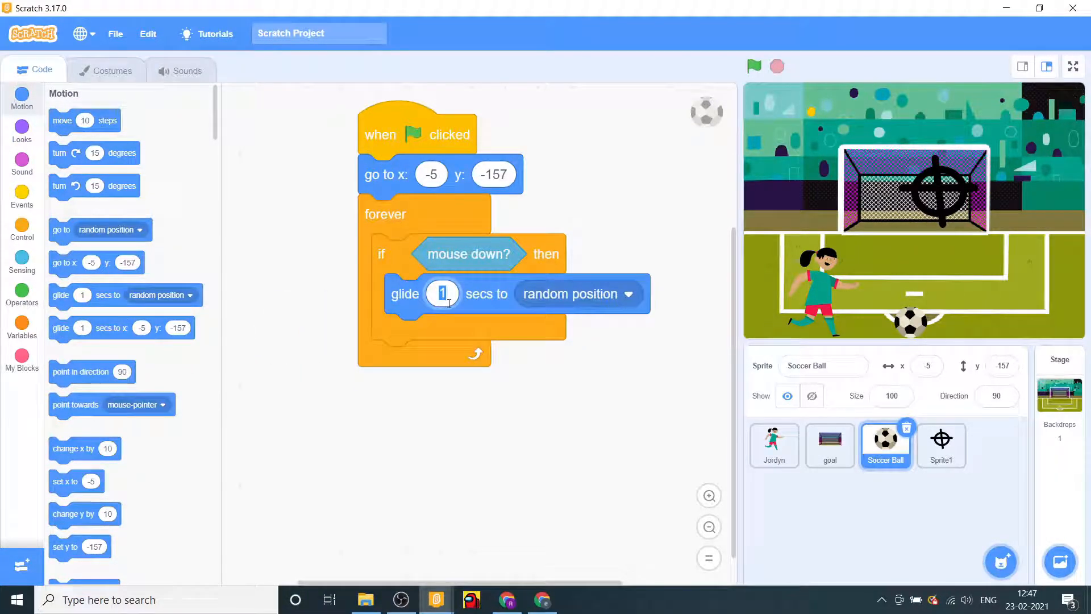
{"action": "left_click", "coordinate": [441, 293]}
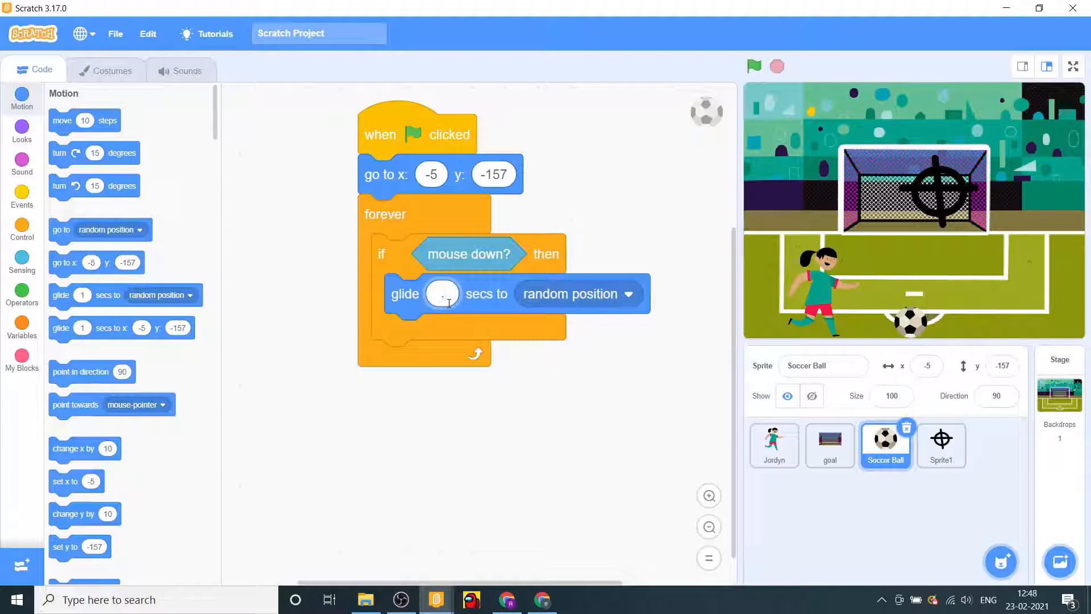
{"action": "type", "text": ".5"}
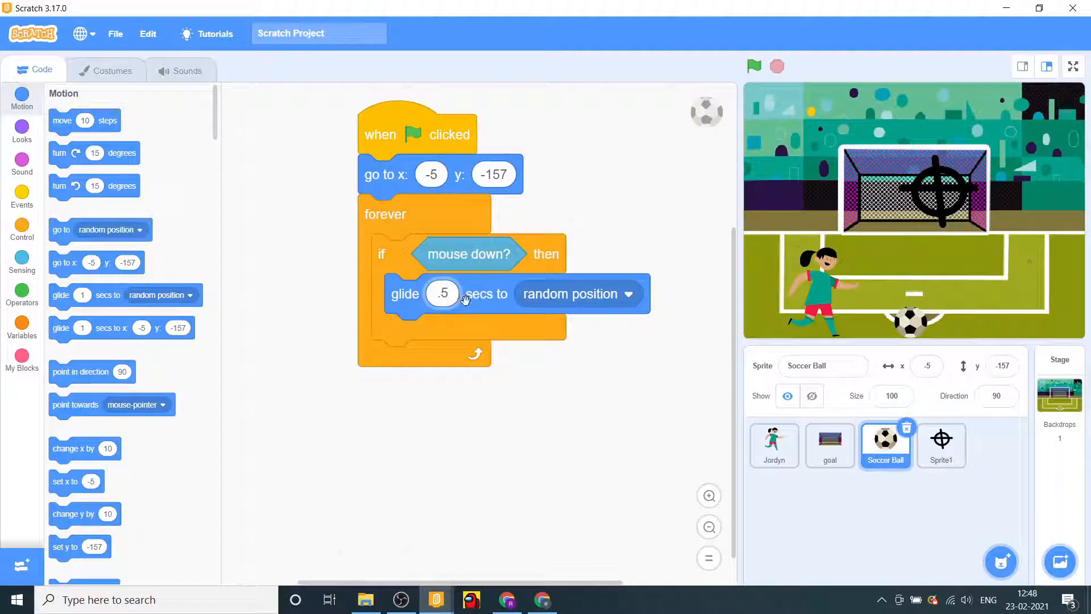
{"action": "left_click", "coordinate": [579, 293]}
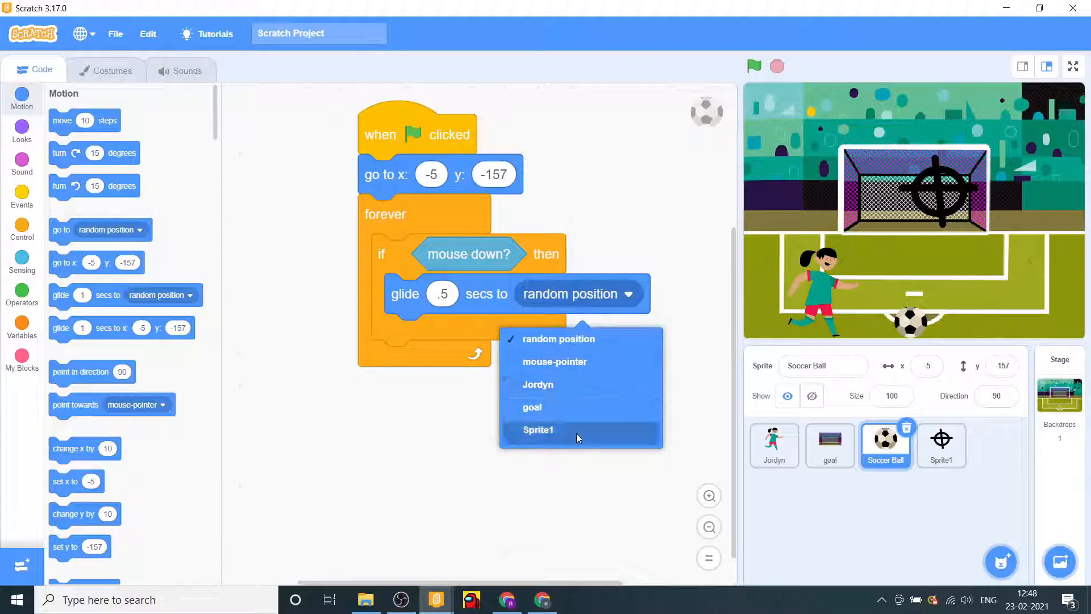
{"action": "mouse_move", "coordinate": [581, 407]}
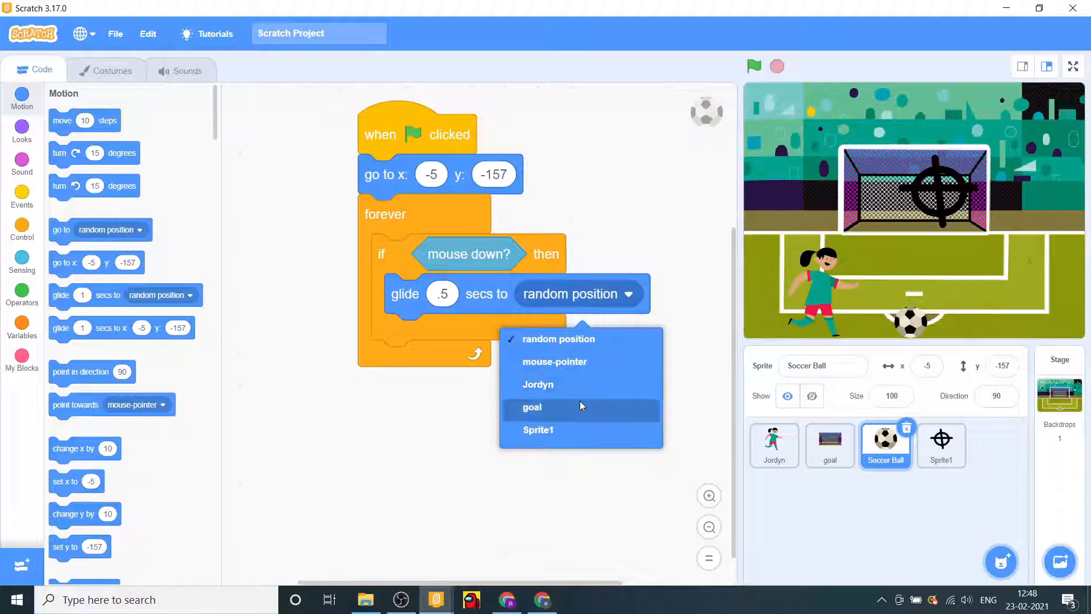
{"action": "left_click", "coordinate": [537, 430]}
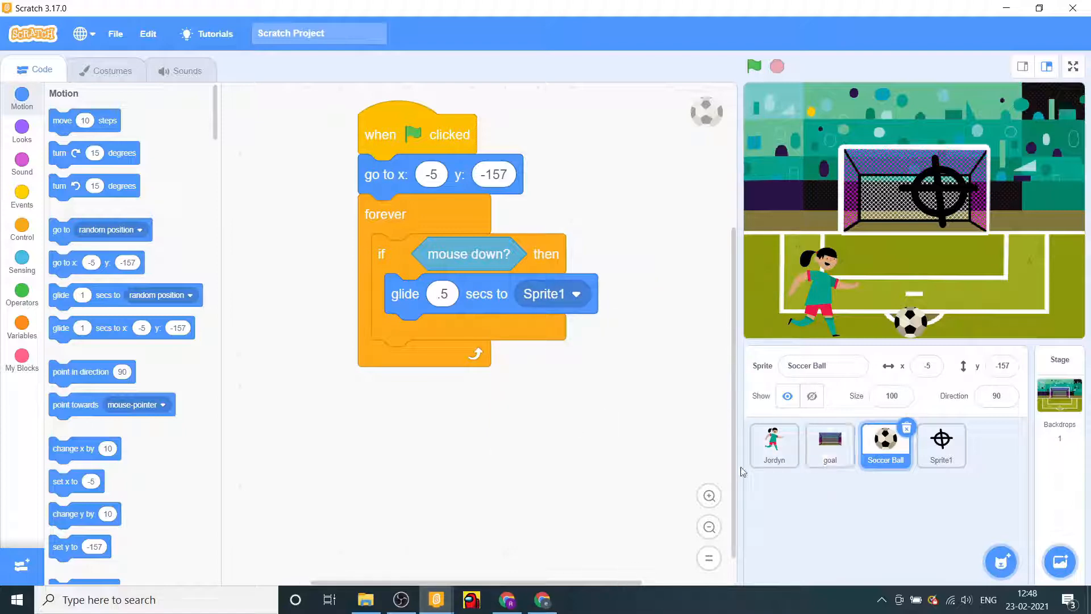
{"action": "mouse_move", "coordinate": [740, 143]}
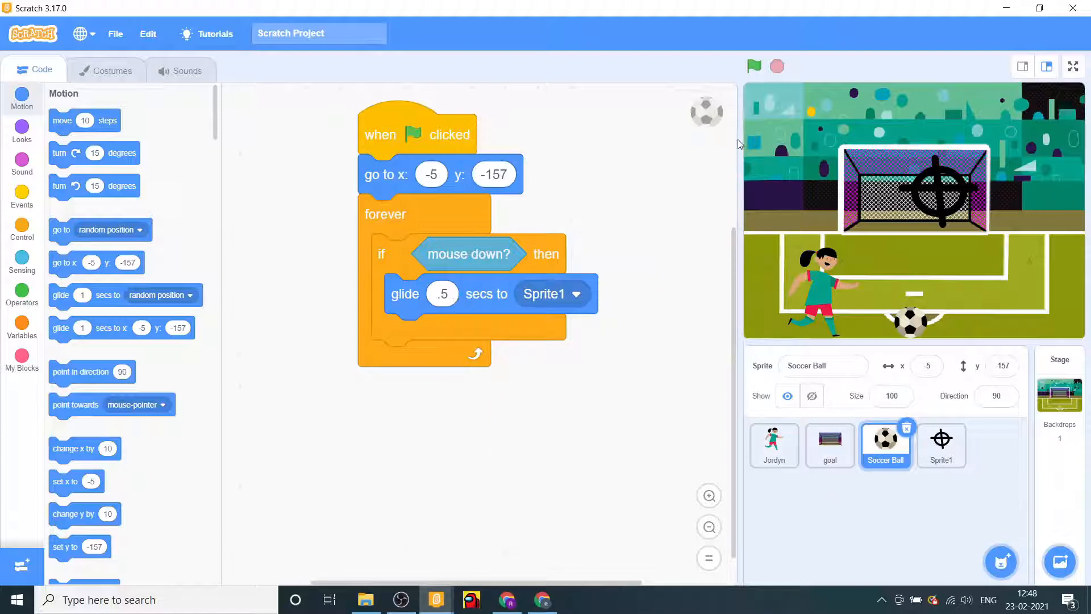
- Test the kick with the green flag, then add a second green-flag script
{"action": "left_click", "coordinate": [753, 66]}
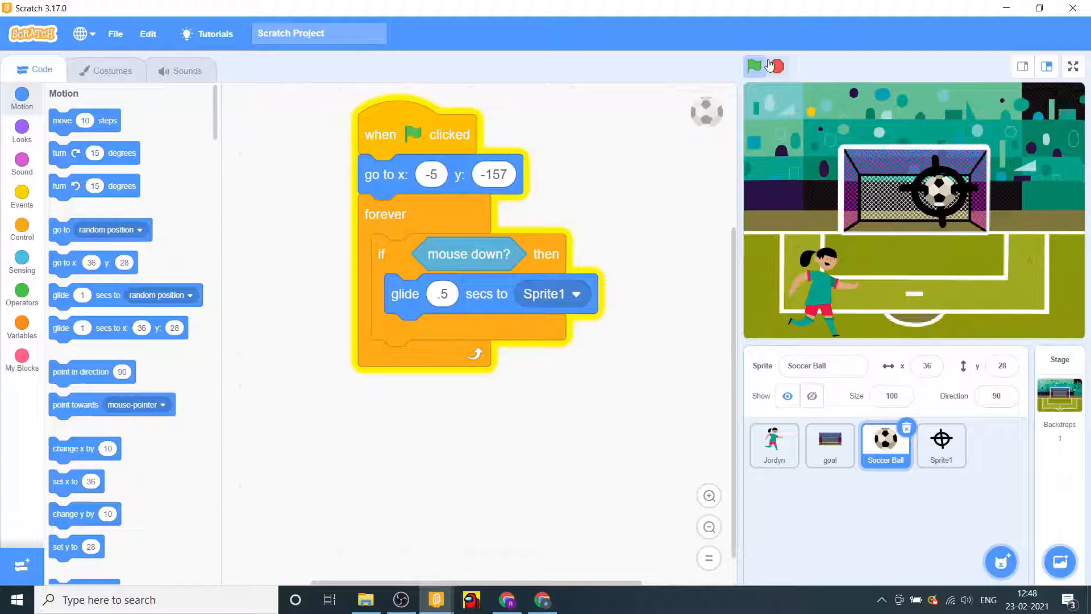
{"action": "left_click", "coordinate": [753, 66]}
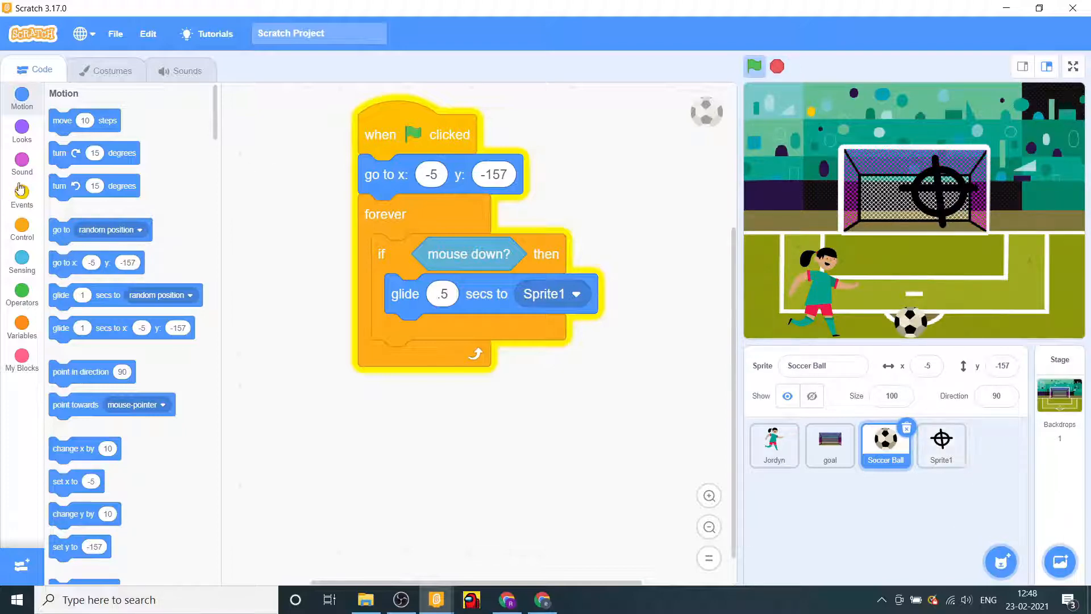
{"action": "left_click", "coordinate": [21, 197]}
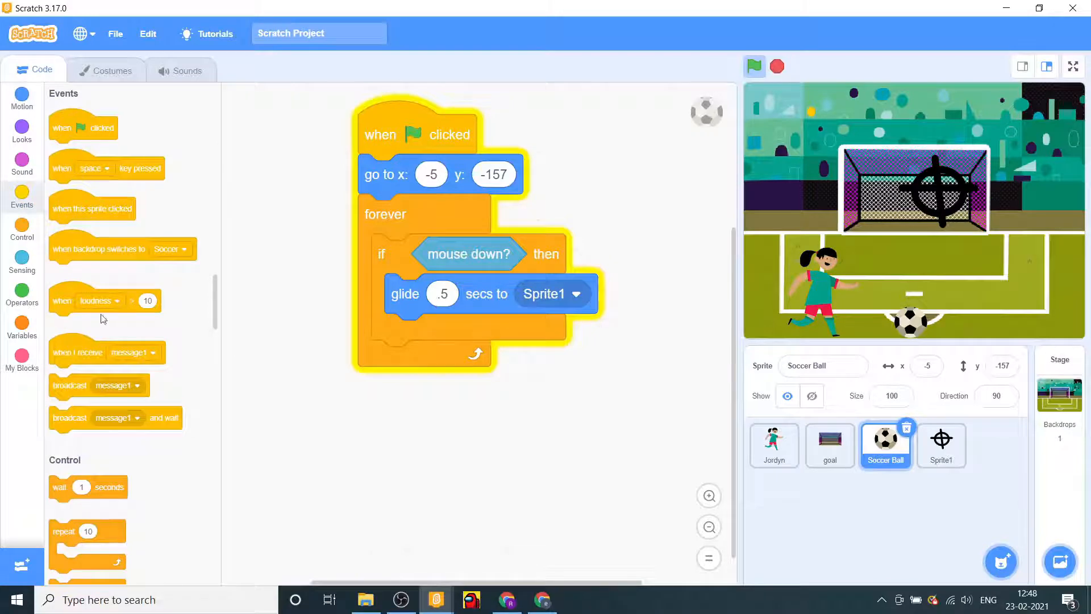
{"action": "left_click_drag", "start_coordinate": [83, 127], "coordinate": [253, 226]}
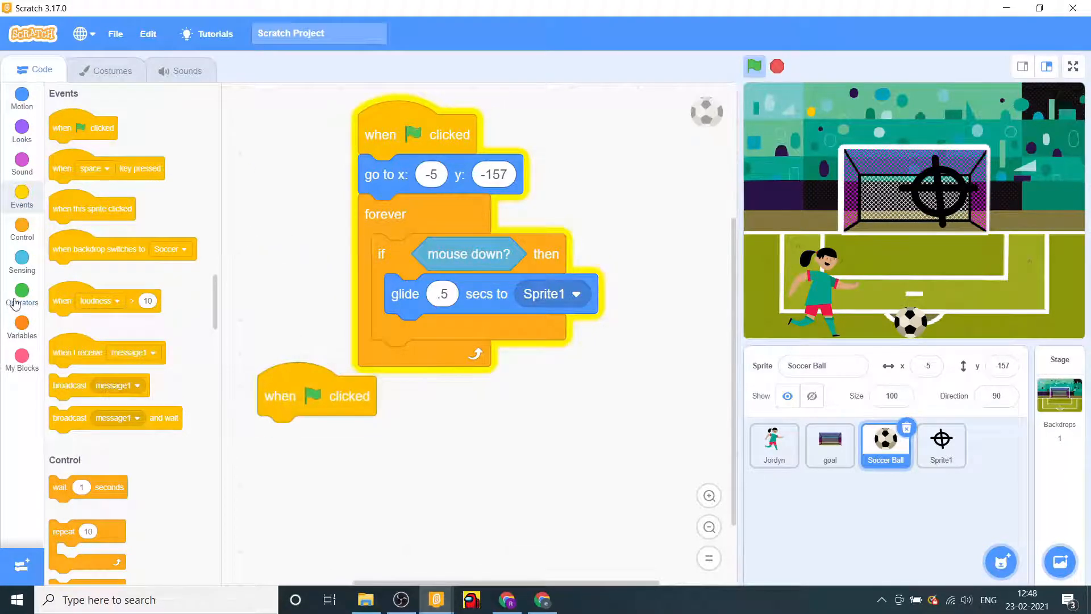
- Build a 'touching goal?' condition and place it in an and block
{"action": "scroll", "scroll_direction": "down", "scroll_amount": 3}
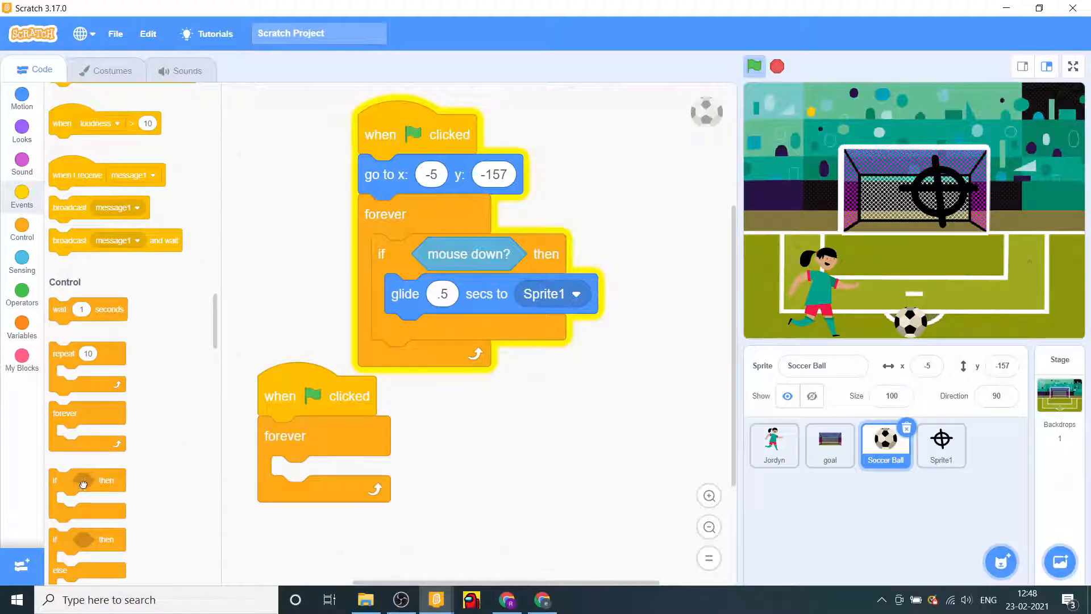
{"action": "left_click", "coordinate": [21, 265]}
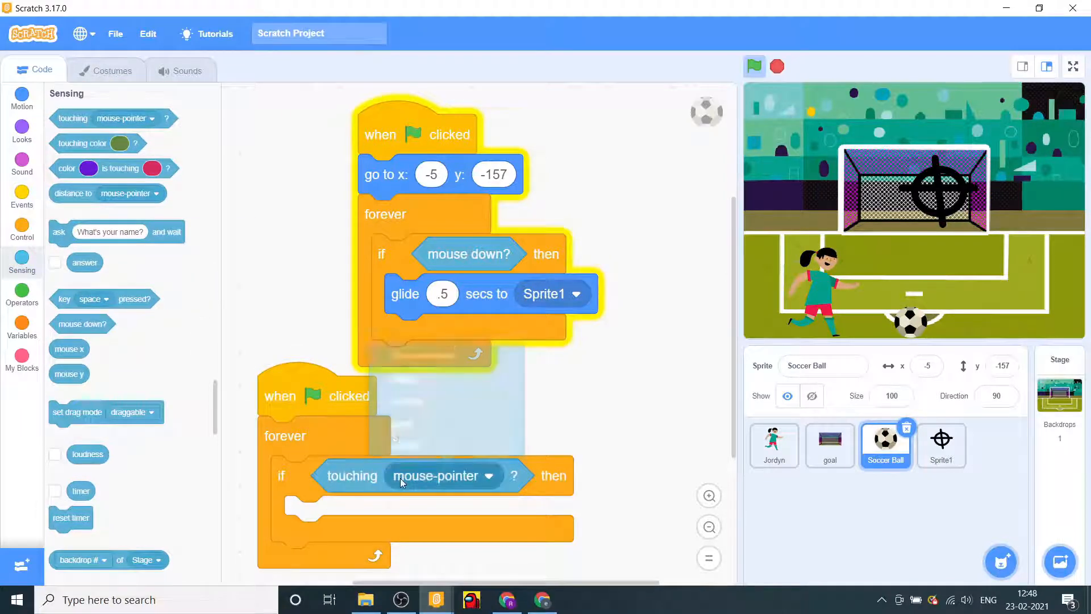
{"action": "left_click", "coordinate": [488, 476]}
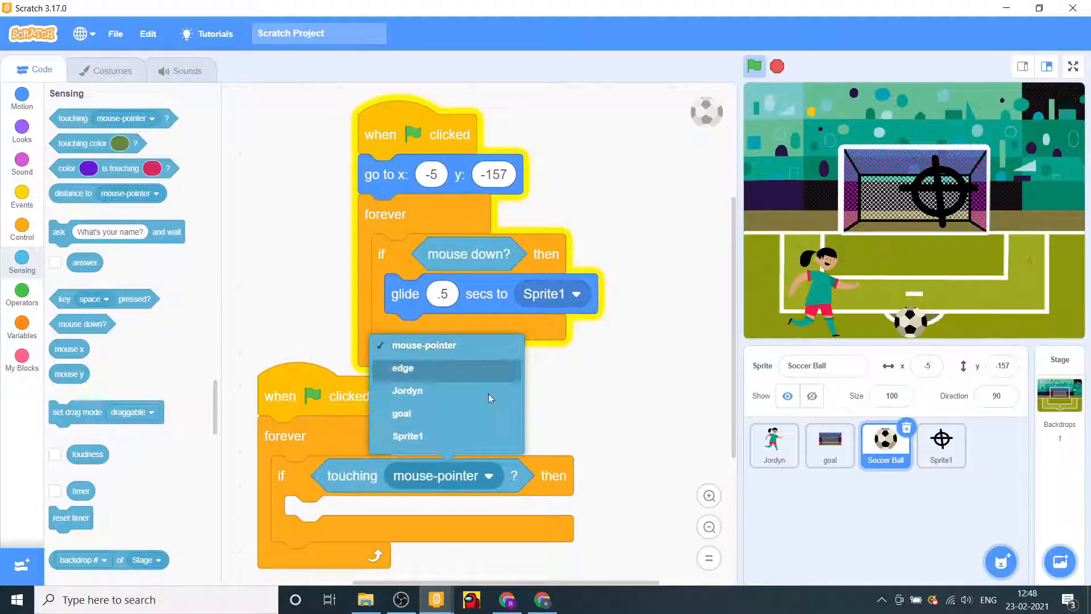
{"action": "mouse_move", "coordinate": [477, 413]}
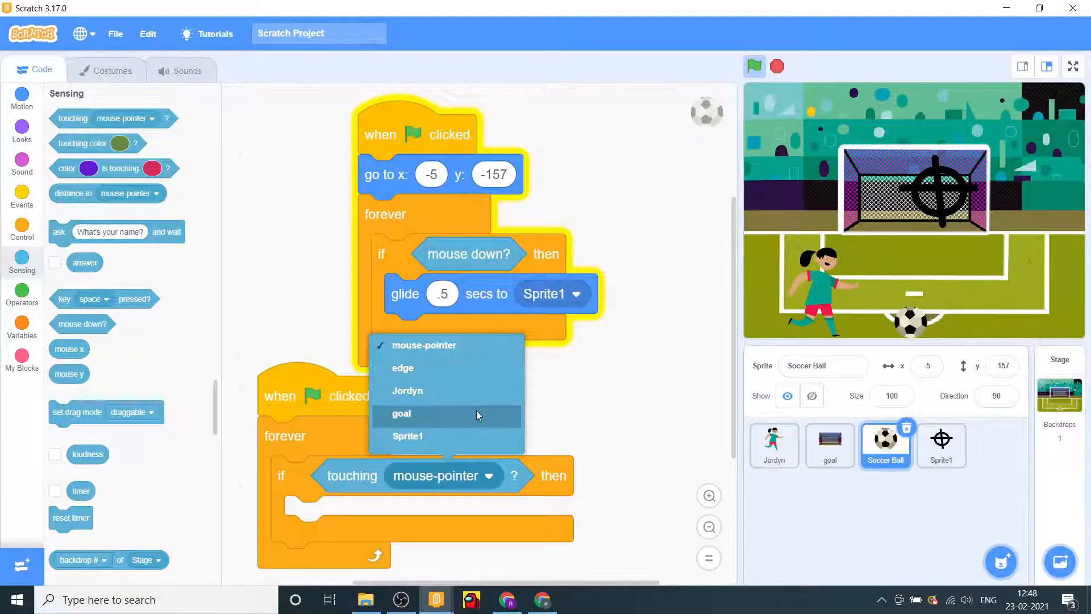
{"action": "left_click", "coordinate": [401, 413]}
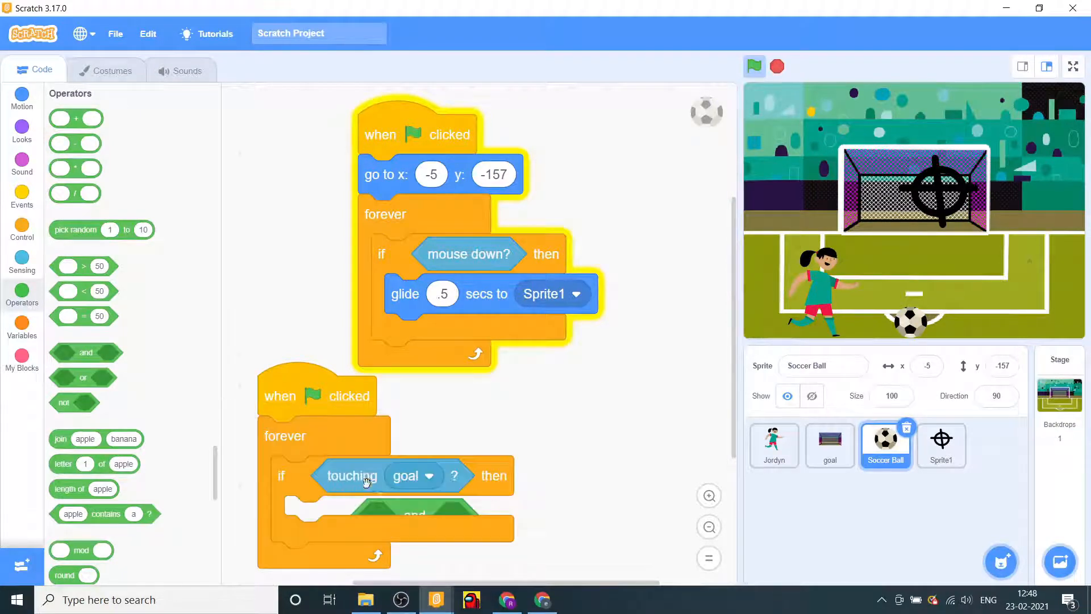
{"action": "left_click_drag", "start_coordinate": [351, 476], "coordinate": [595, 450]}
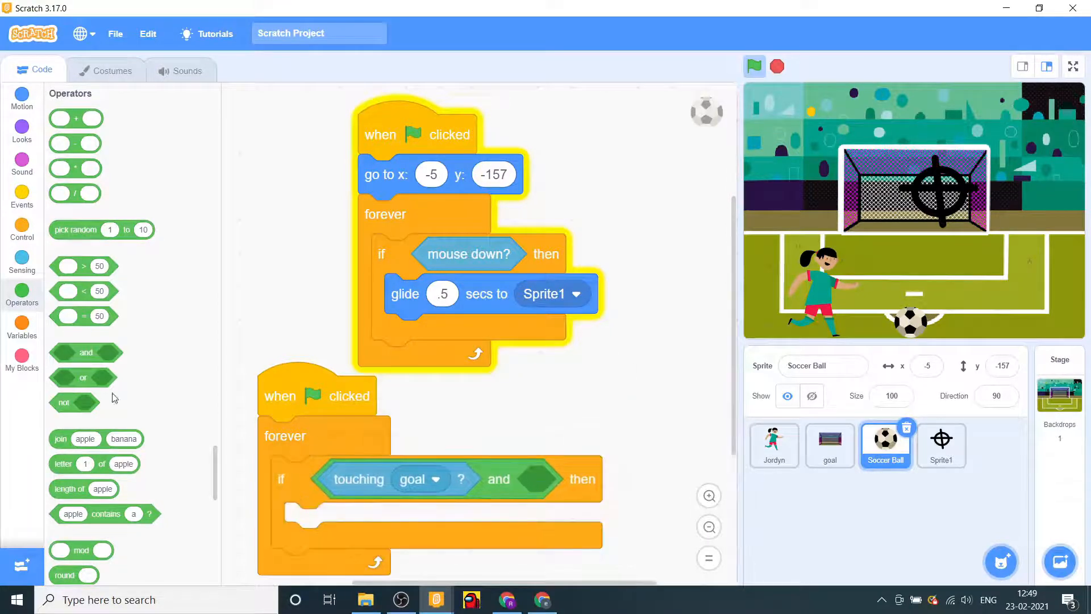
- Fill the and's right slot with 'not touching Jordyn?'
{"action": "left_click_drag", "start_coordinate": [81, 402], "coordinate": [543, 481]}
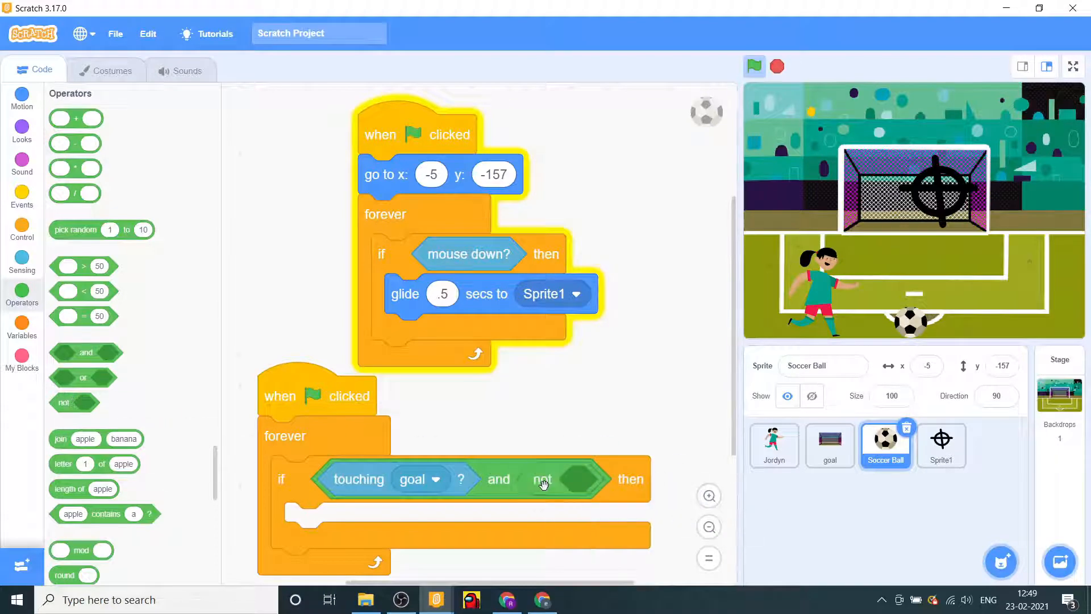
{"action": "left_click", "coordinate": [22, 258]}
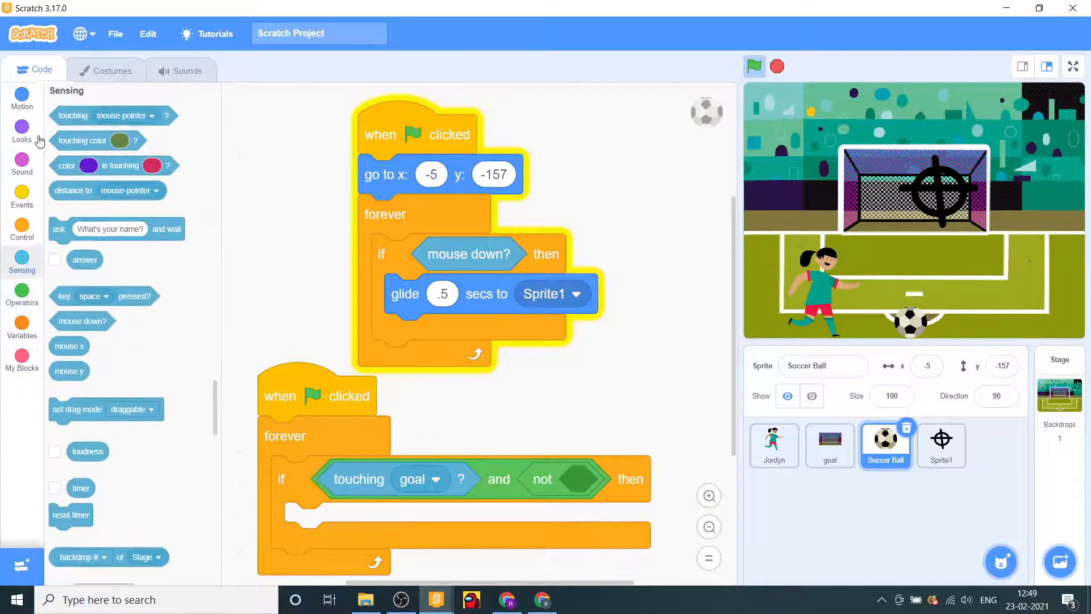
{"action": "left_click_drag", "start_coordinate": [72, 118], "coordinate": [605, 483]}
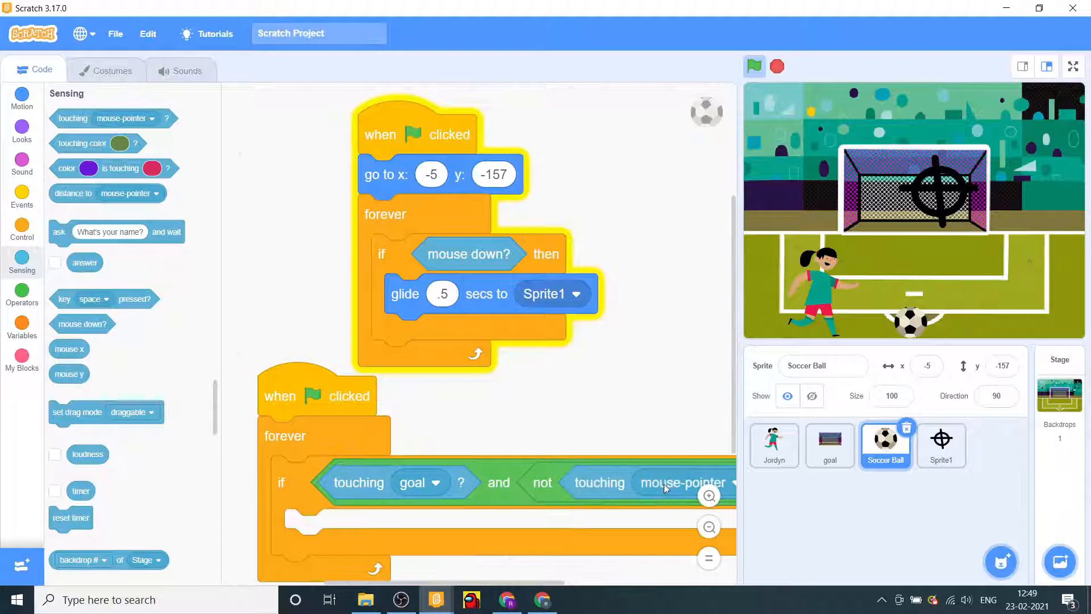
{"action": "left_click", "coordinate": [683, 482]}
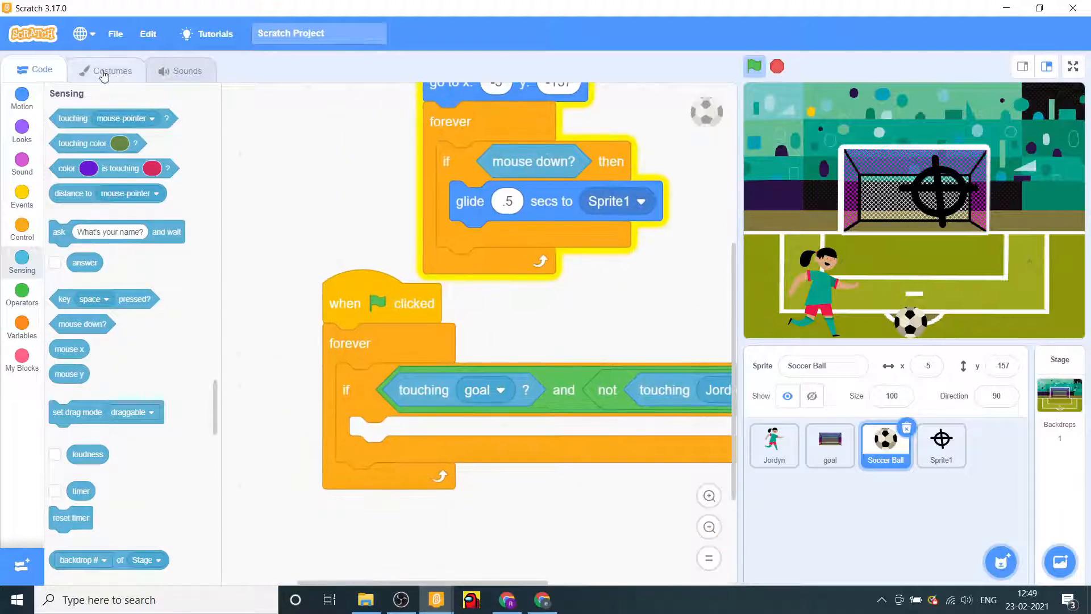
- Add the Goal Cheer sound from the Sports sound library to the Soccer Ball
{"action": "left_click", "coordinate": [180, 70]}
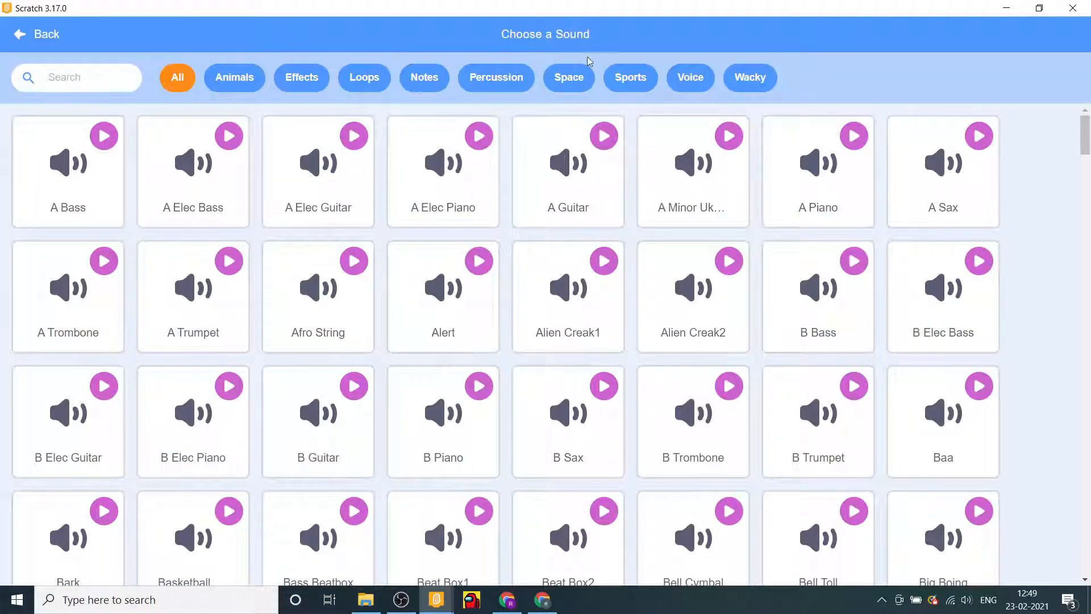
{"action": "left_click", "coordinate": [629, 78]}
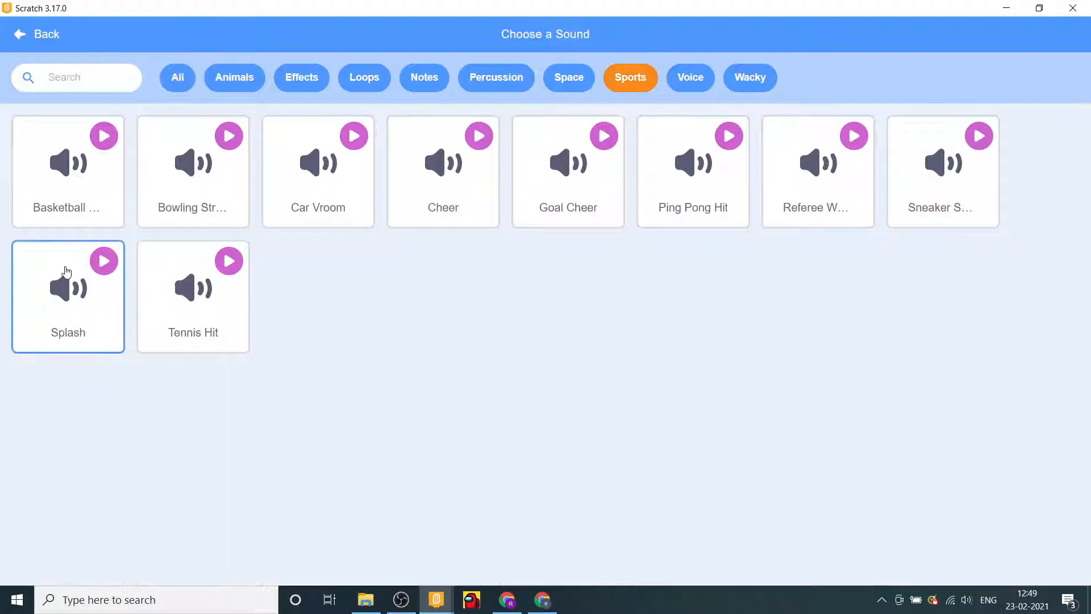
{"action": "left_click", "coordinate": [192, 170]}
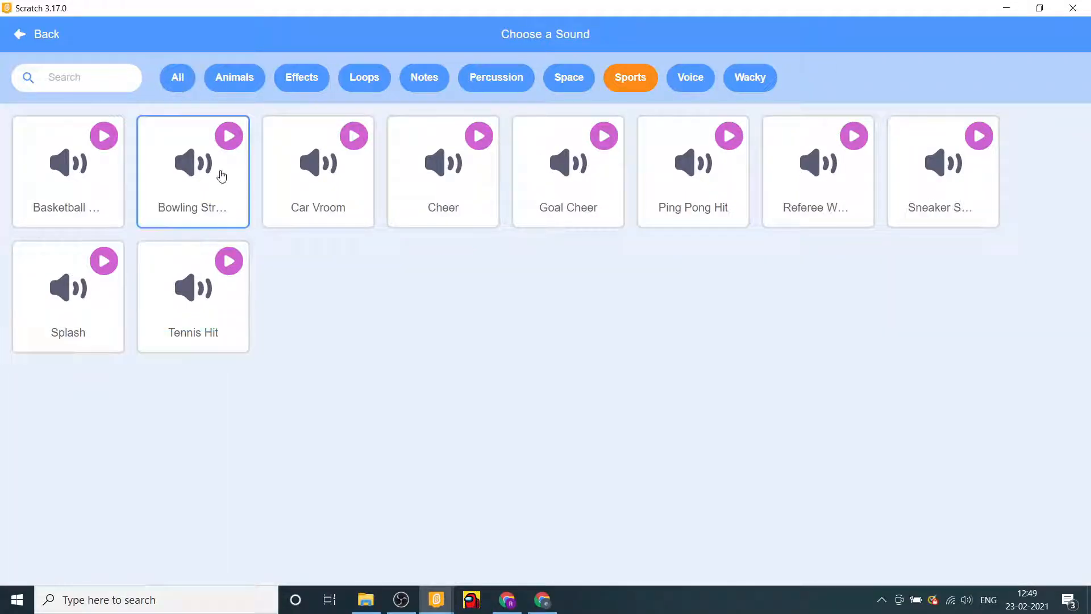
{"action": "left_click", "coordinate": [567, 160]}
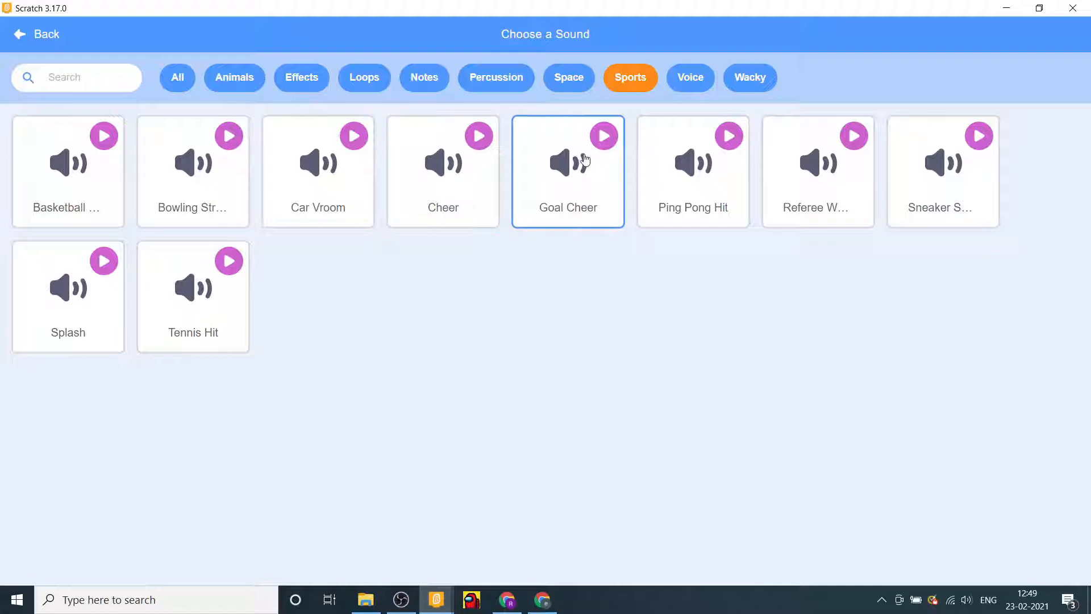
{"action": "left_click", "coordinate": [567, 171]}
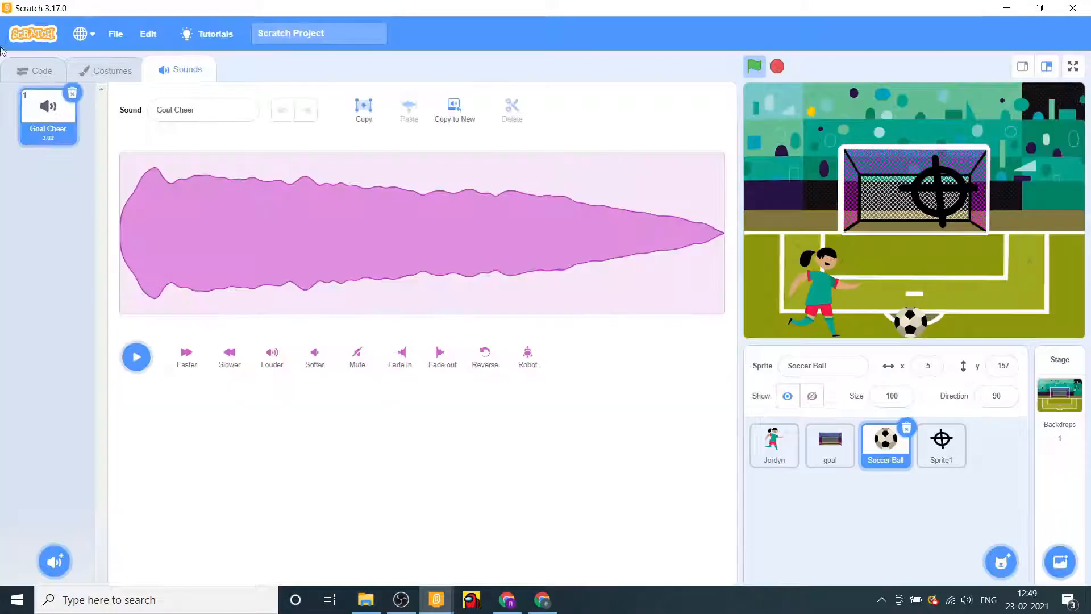
{"action": "left_click", "coordinate": [35, 69]}
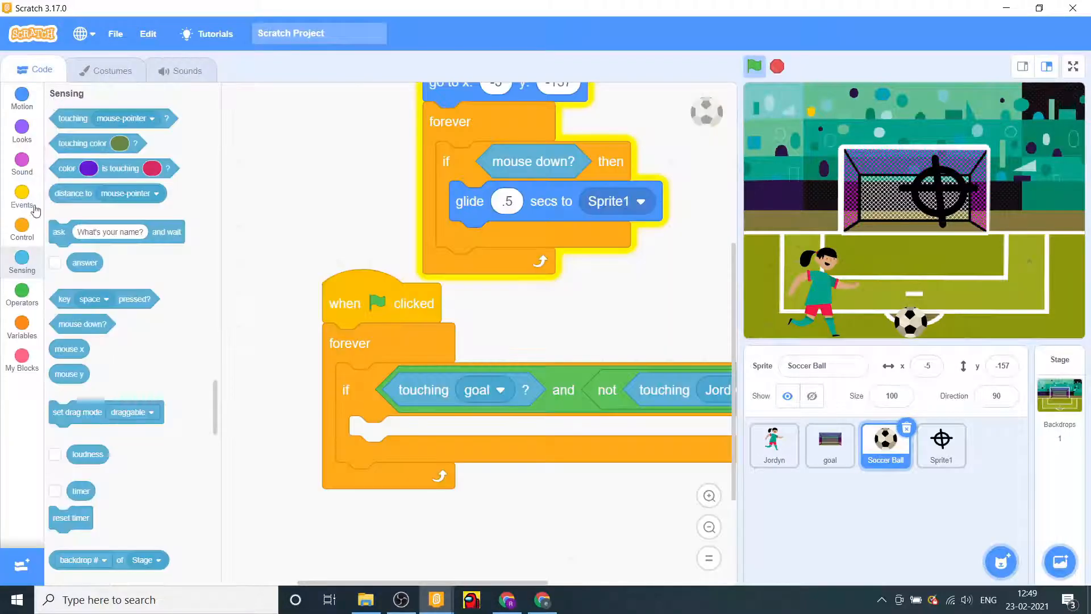
- Rename the variable 'my variable' to 'score'
{"action": "left_click", "coordinate": [22, 327]}
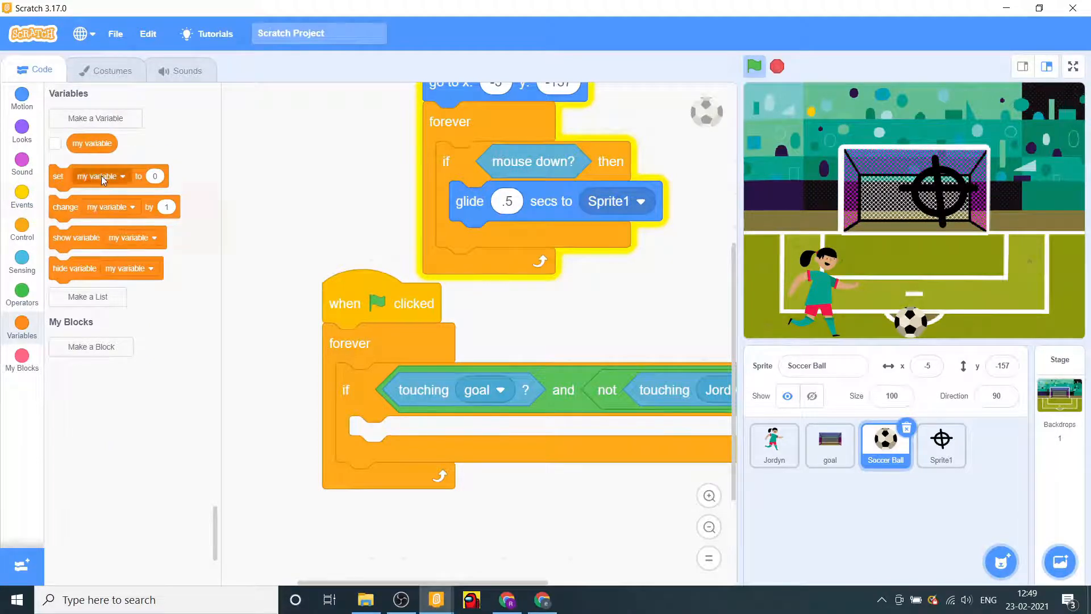
{"action": "left_click", "coordinate": [60, 228]}
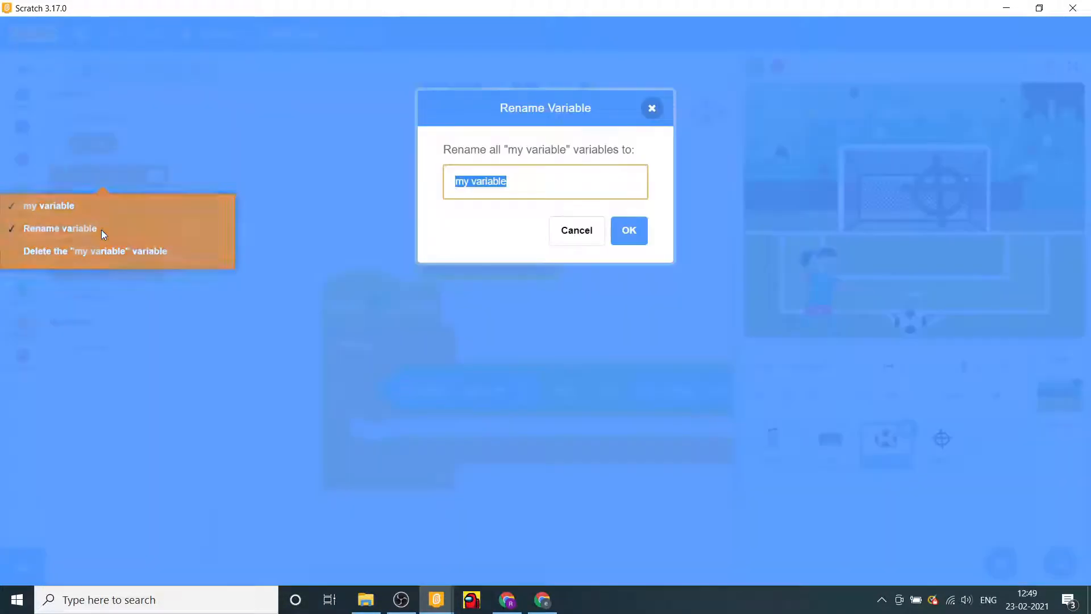
{"action": "type", "text": "s"}
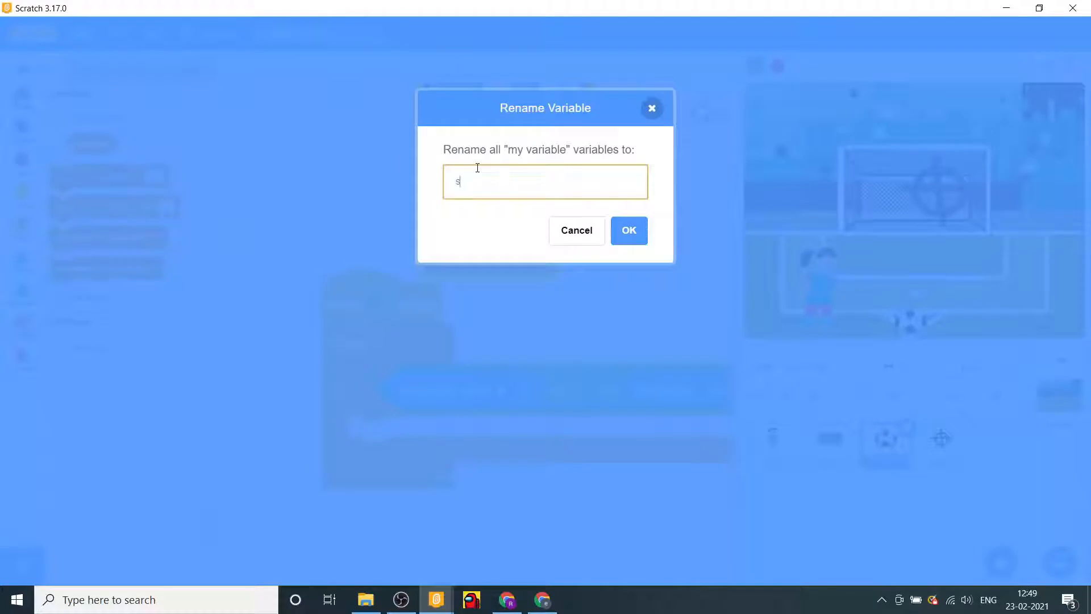
{"action": "type", "text": "core"}
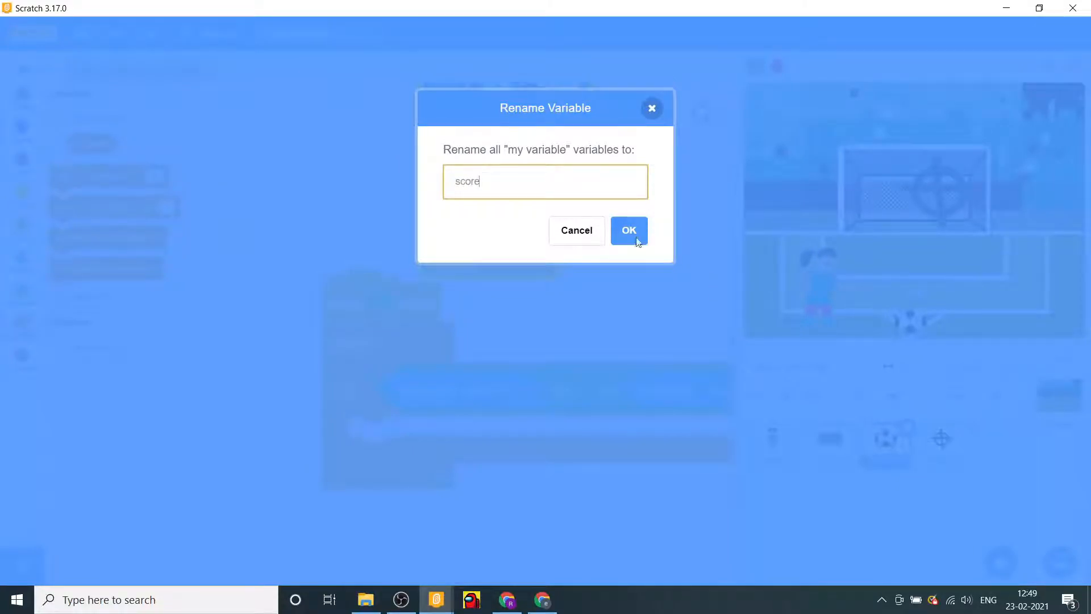
{"action": "left_click", "coordinate": [629, 230]}
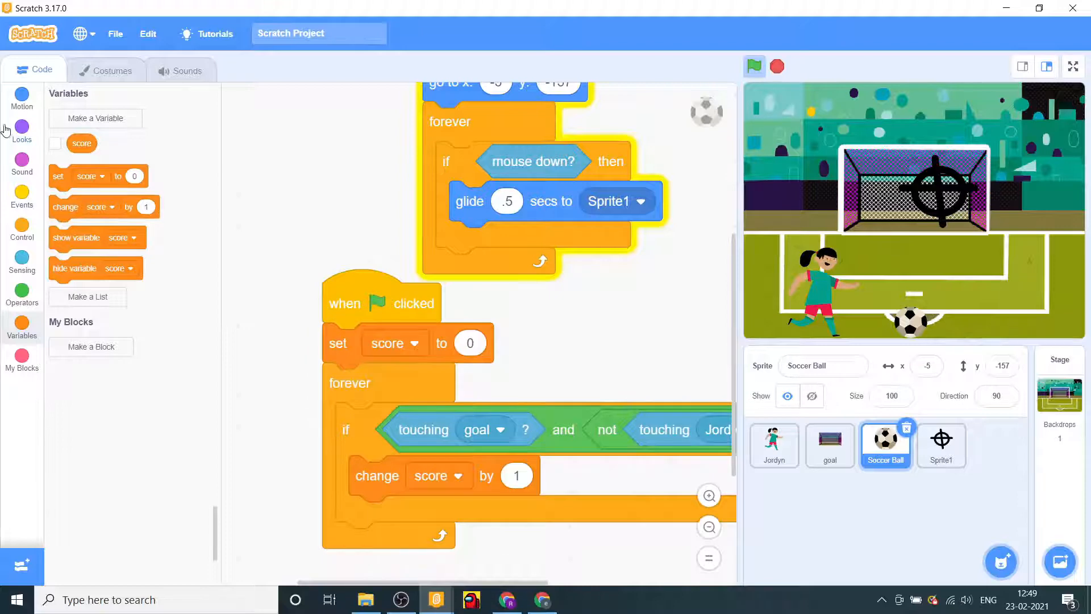
{"action": "left_click", "coordinate": [22, 131]}
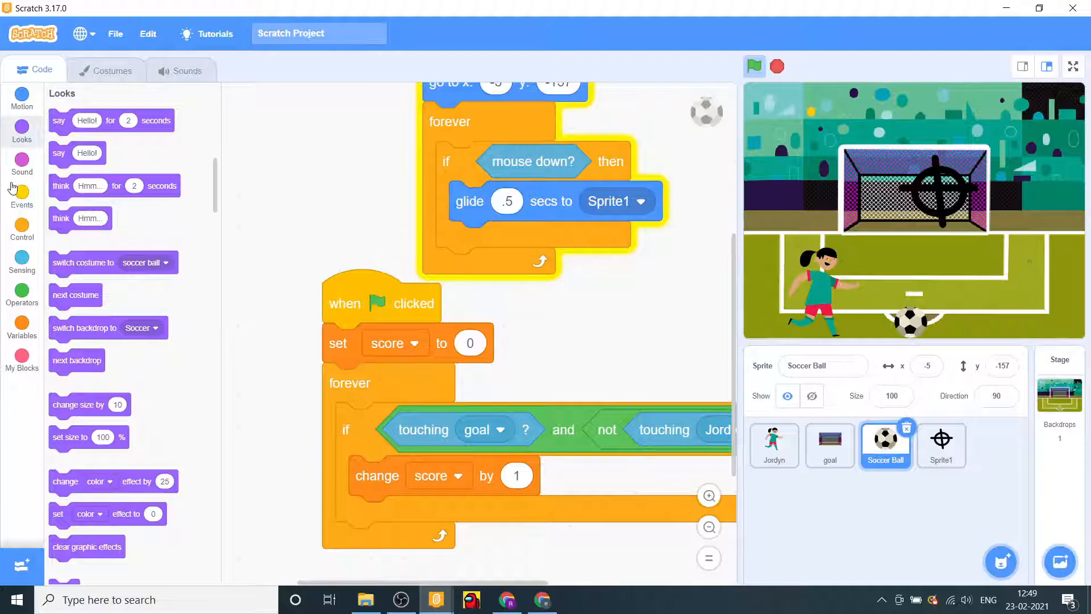
- Place 'play sound Goal Cheer until done' after change score inside the if
{"action": "left_click", "coordinate": [21, 160]}
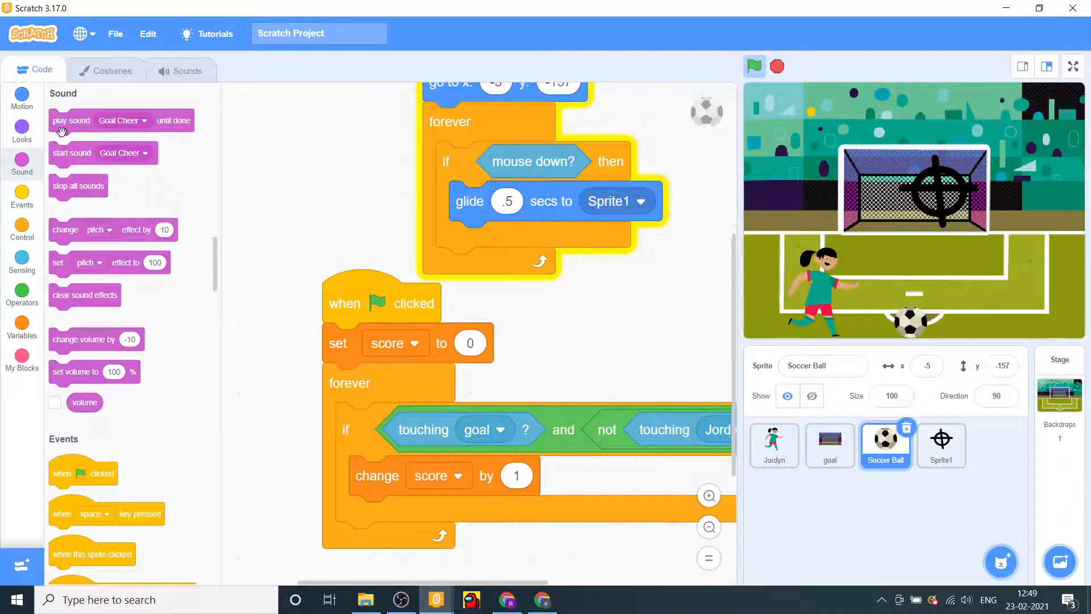
{"action": "left_click_drag", "start_coordinate": [102, 153], "coordinate": [388, 515]}
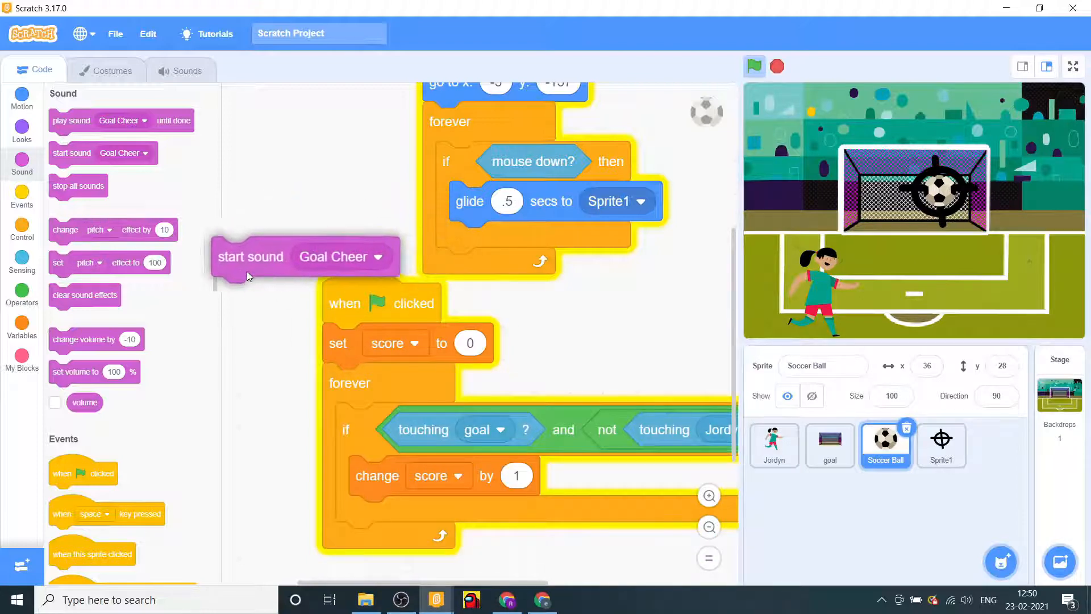
{"action": "left_click_drag", "start_coordinate": [250, 257], "coordinate": [388, 475]}
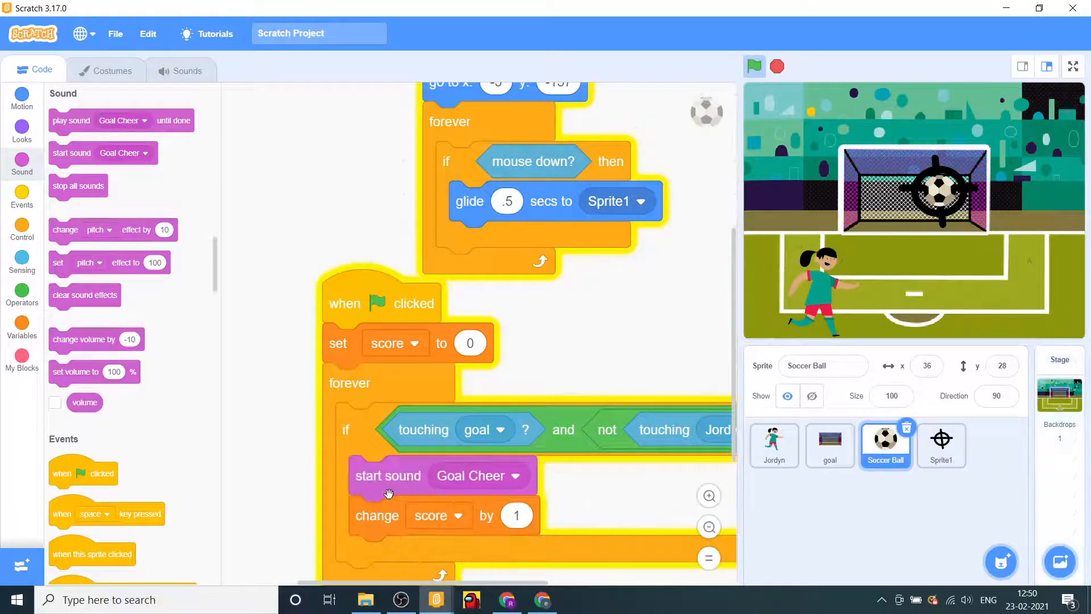
{"action": "left_click_drag", "start_coordinate": [388, 475], "coordinate": [409, 529]}
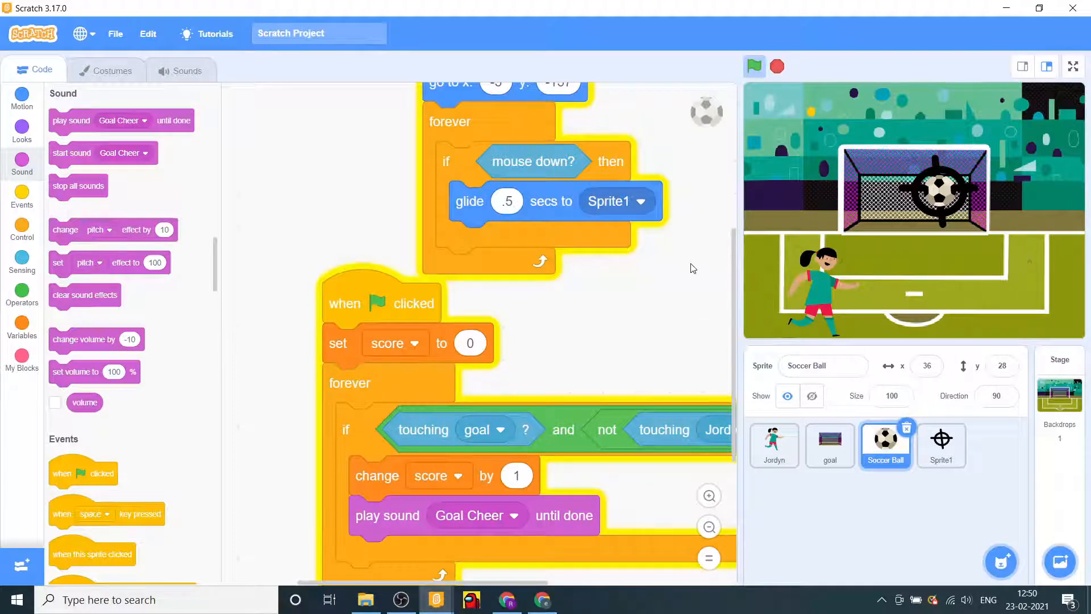
{"action": "mouse_move", "coordinate": [58, 341]}
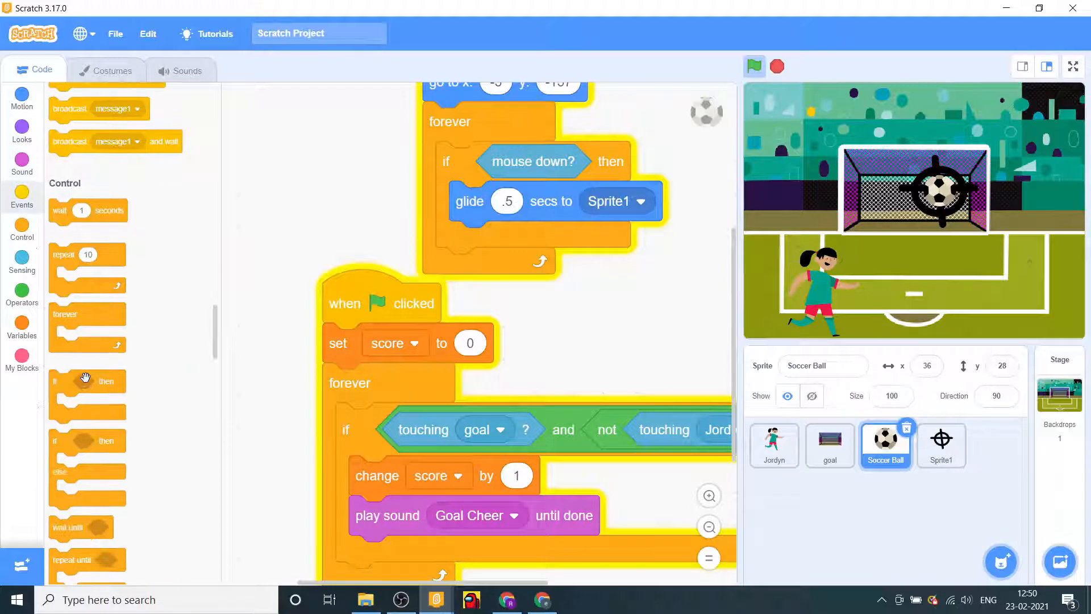
- Stop the project and add a 'go to x: -5 y: -157' block to the loop
{"action": "scroll", "scroll_direction": "down", "scroll_amount": 3}
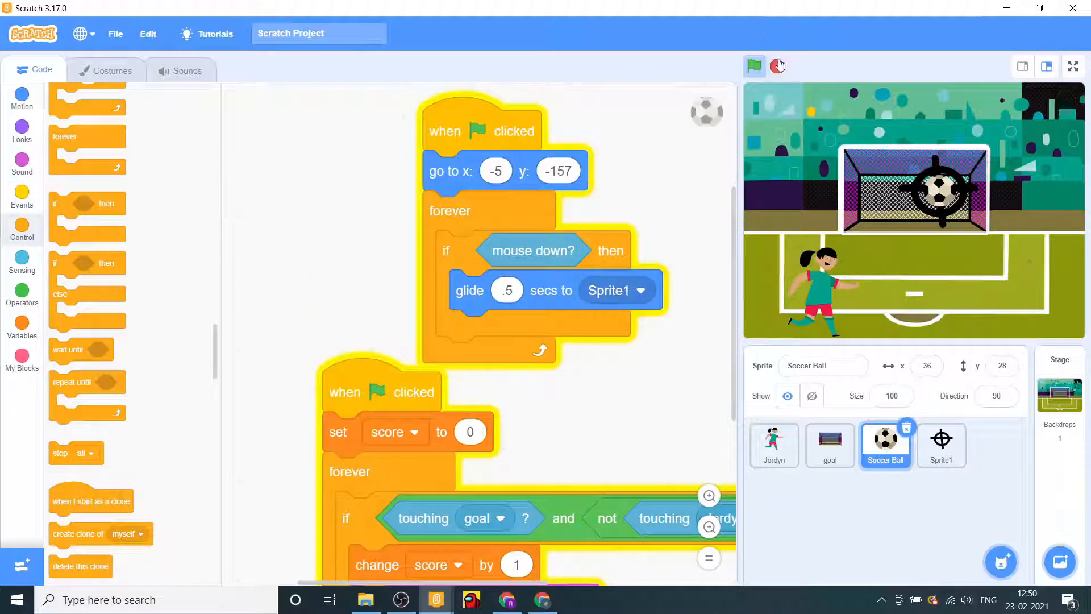
{"action": "left_click", "coordinate": [753, 66]}
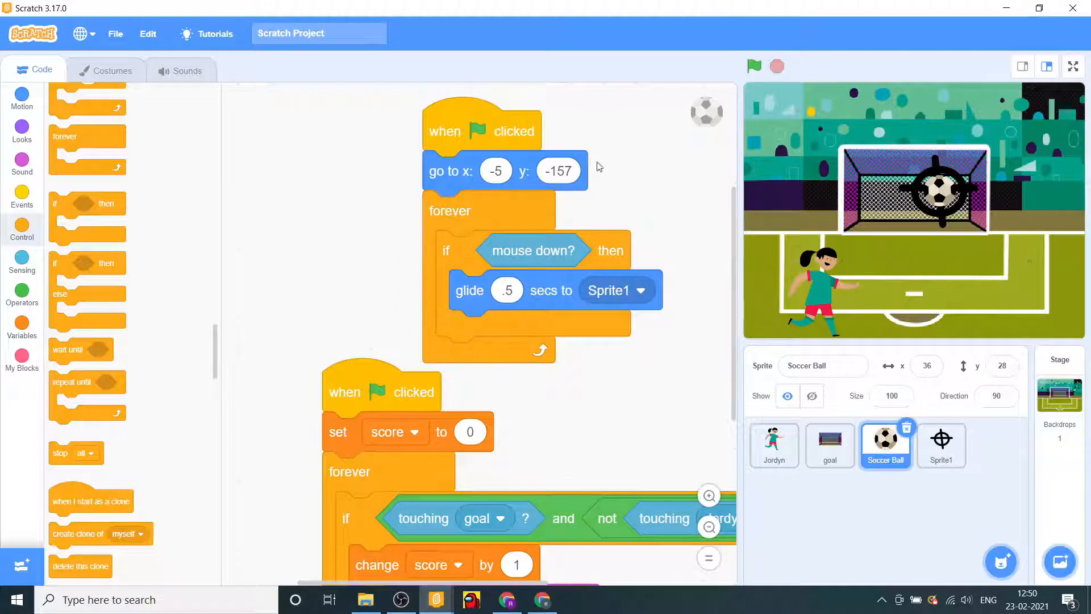
{"action": "left_click", "coordinate": [22, 97]}
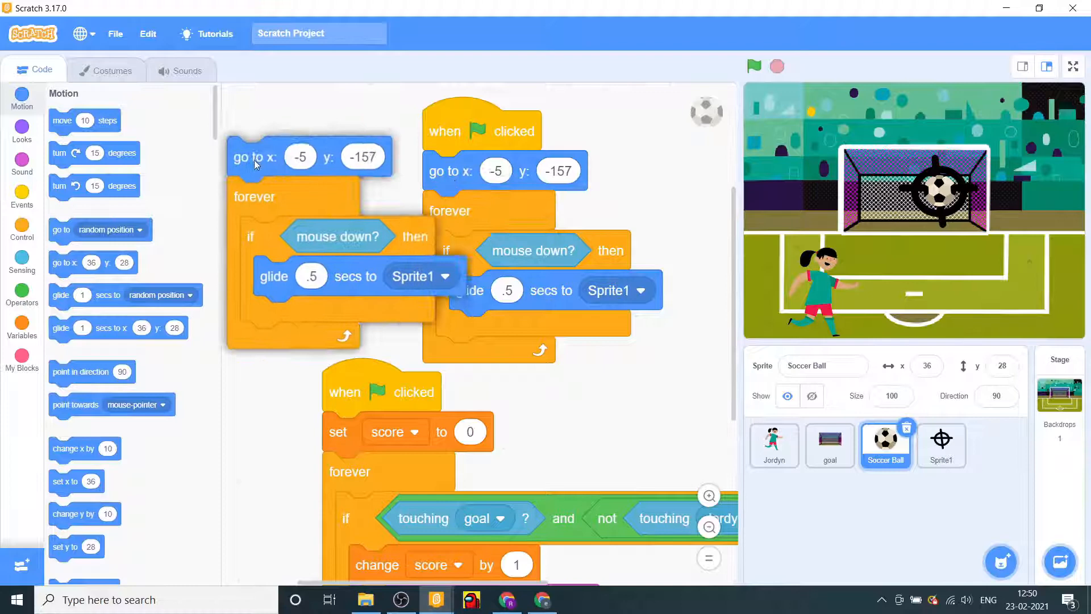
{"action": "left_click_drag", "start_coordinate": [254, 157], "coordinate": [496, 424]}
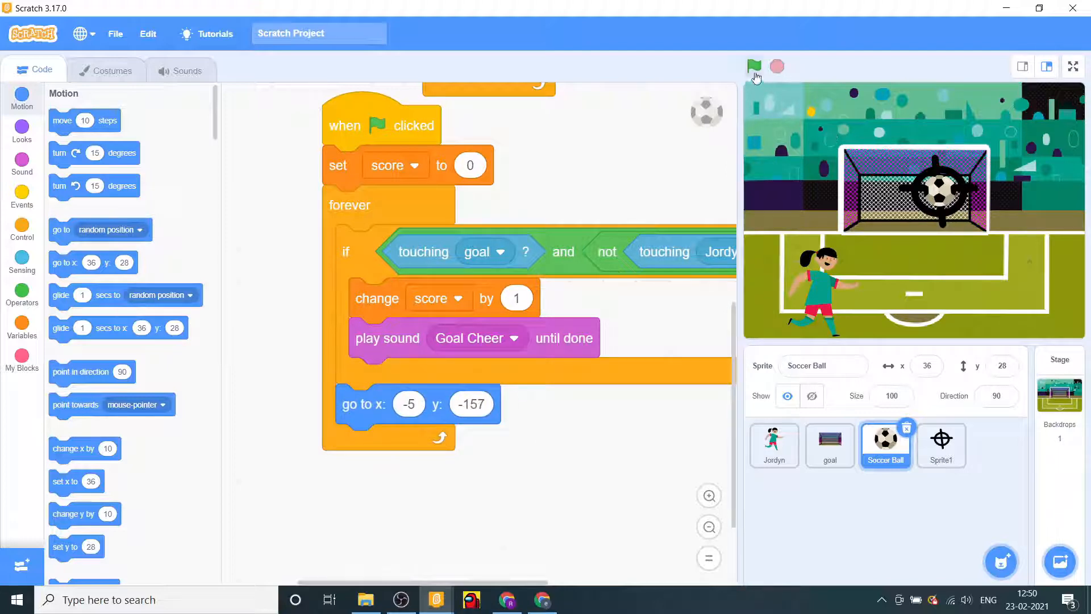
- Run the project, then select Sprite1 and rename it target
{"action": "left_click", "coordinate": [754, 66]}
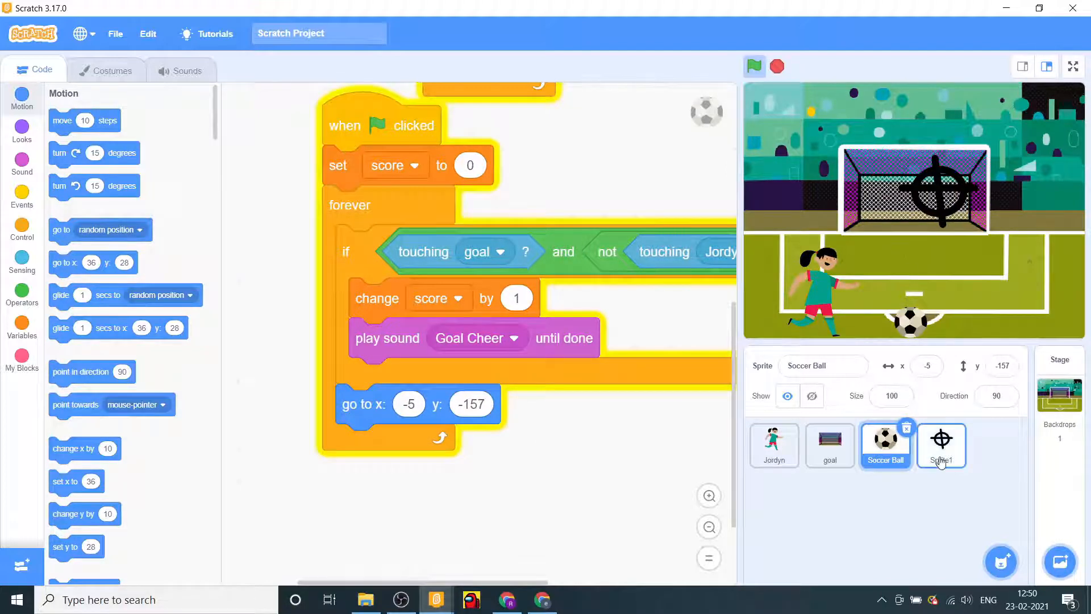
{"action": "left_click", "coordinate": [941, 445]}
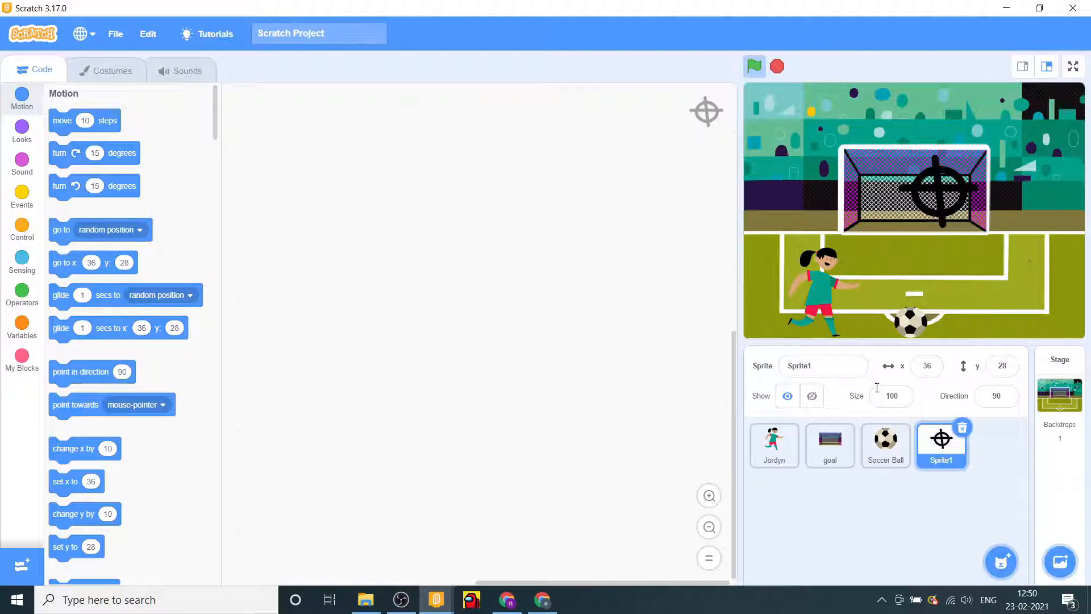
{"action": "type", "text": "target"}
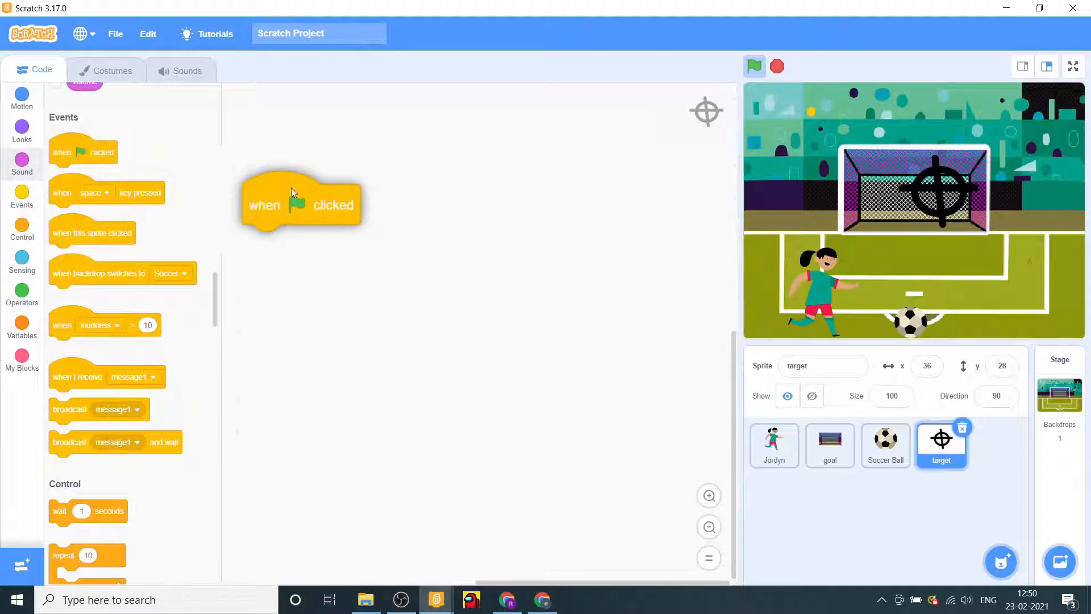
- Give target a green-flag script with a forever loop going to the mouse pointer
{"action": "left_click_drag", "start_coordinate": [299, 202], "coordinate": [314, 195]}
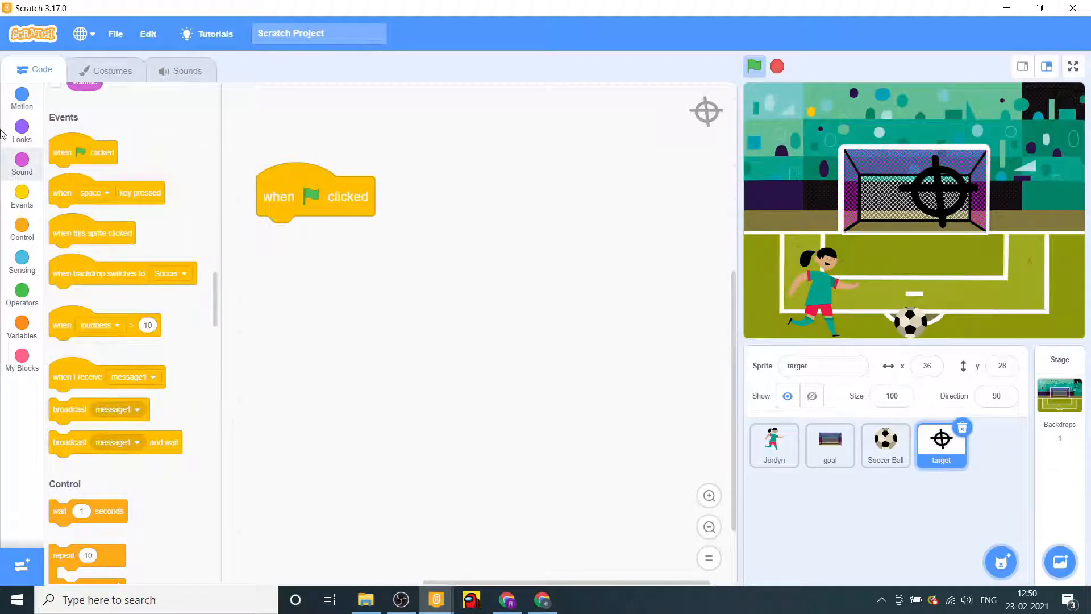
{"action": "left_click", "coordinate": [21, 237]}
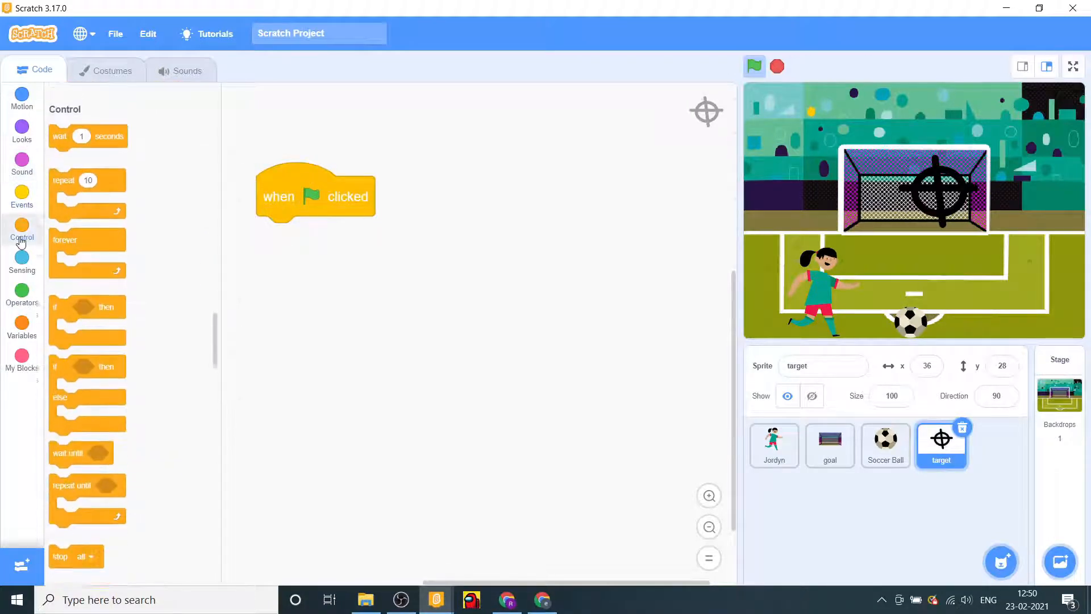
{"action": "left_click_drag", "start_coordinate": [86, 240], "coordinate": [322, 237]}
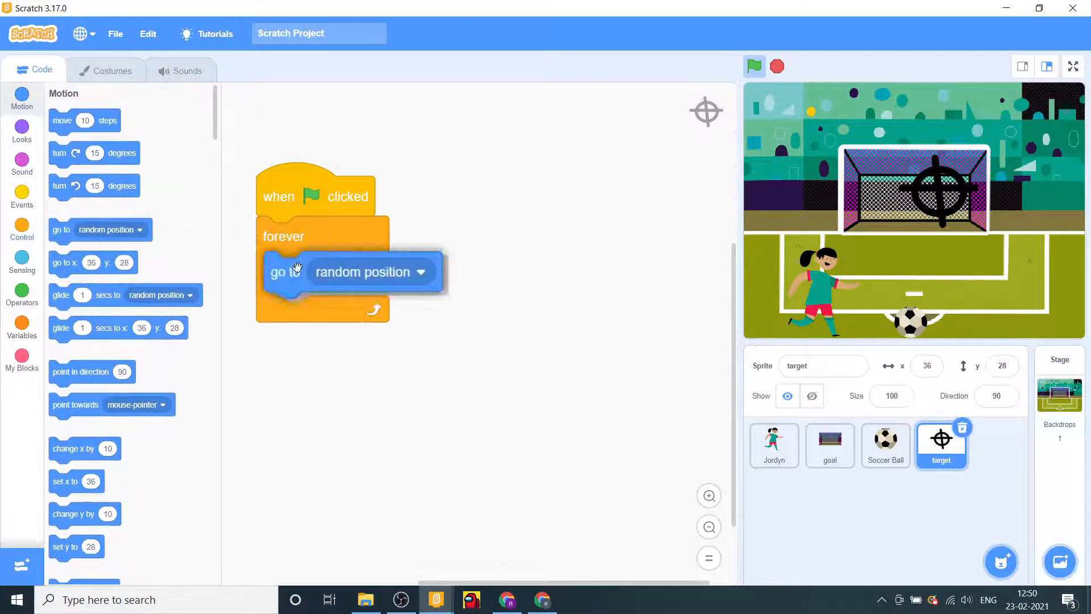
{"action": "left_click", "coordinate": [362, 272]}
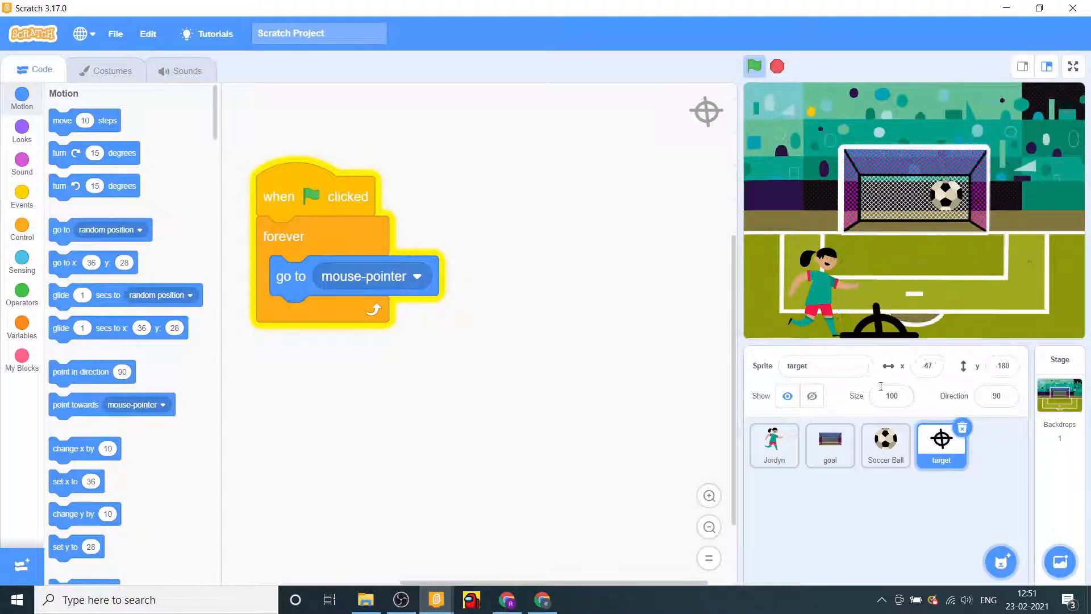
{"action": "left_click", "coordinate": [884, 446]}
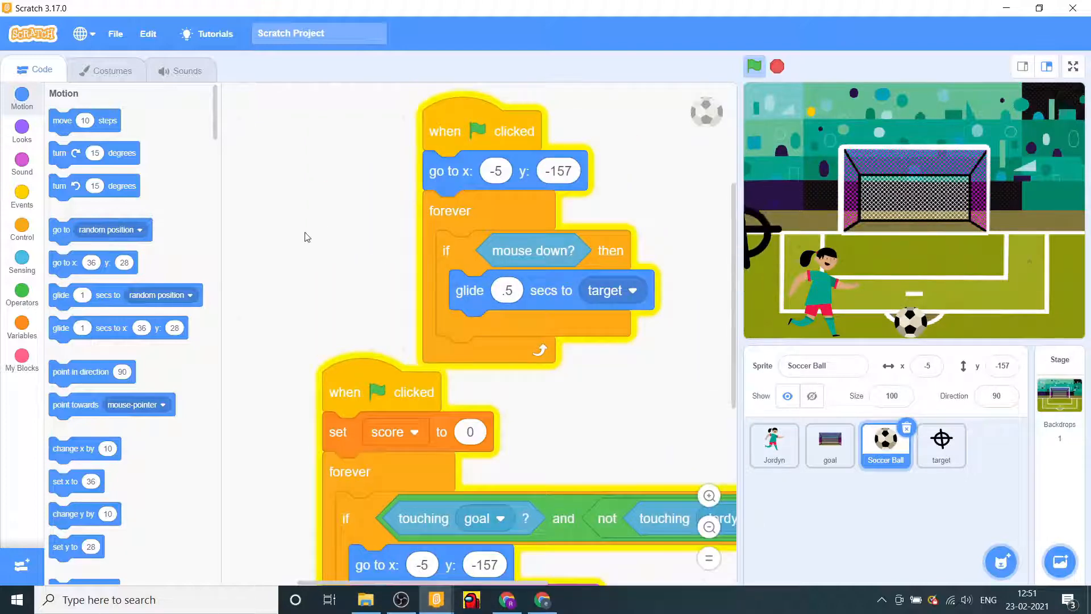
- Move 'go to x:-5 y:-157' to the top of the goal if, above Goal Cheer
{"action": "left_click", "coordinate": [22, 232]}
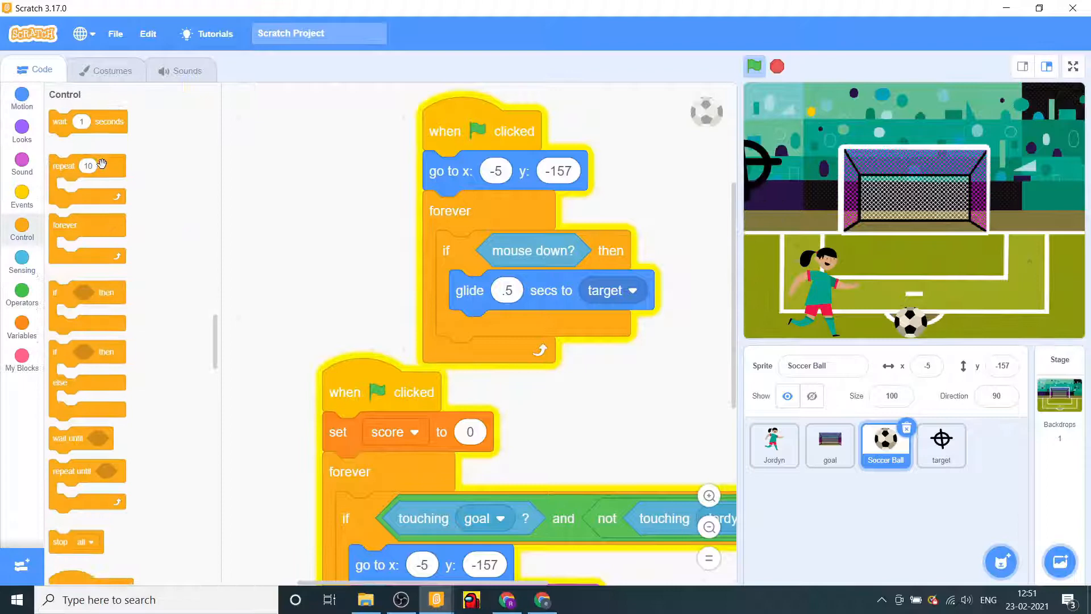
{"action": "left_click_drag", "start_coordinate": [82, 121], "coordinate": [540, 328]}
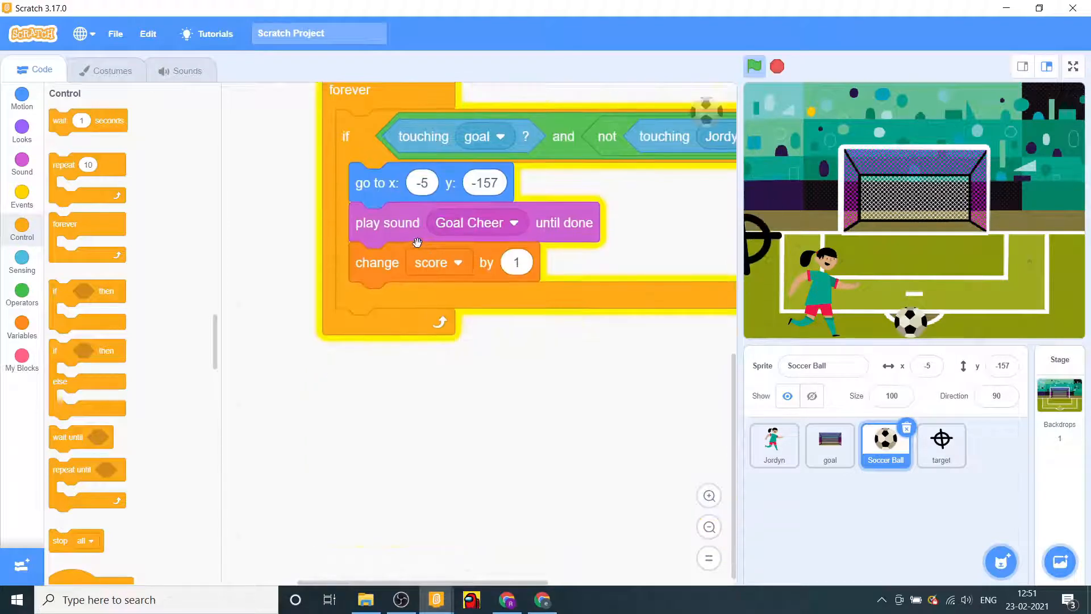
{"action": "left_click", "coordinate": [21, 197]}
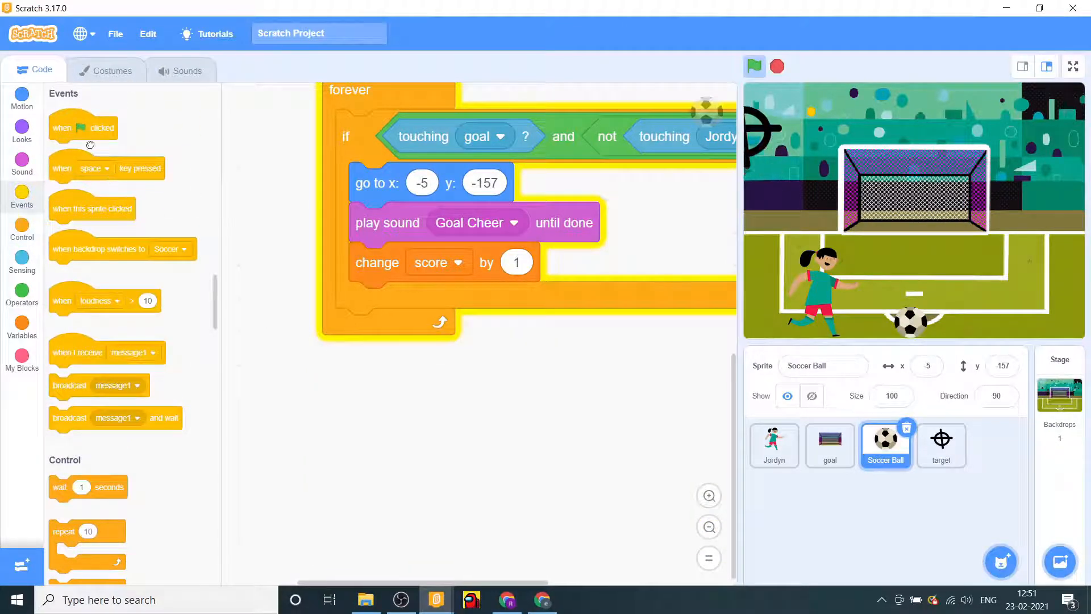
- Build the ball's mouse-down script with a change-size block and 'wait .1 seconds'
{"action": "left_click_drag", "start_coordinate": [83, 128], "coordinate": [320, 369]}
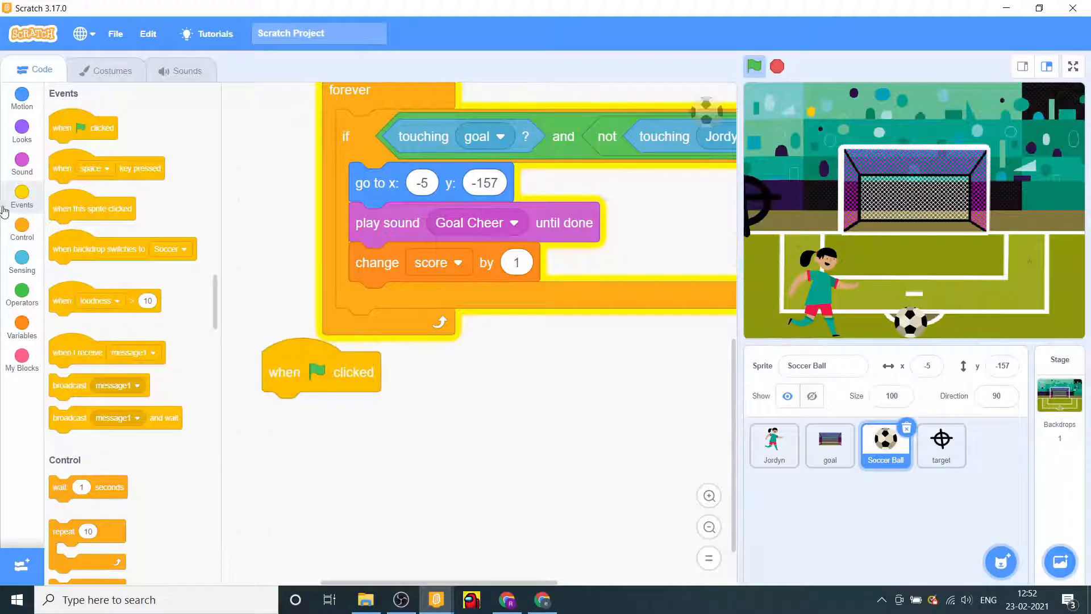
{"action": "left_click", "coordinate": [22, 230]}
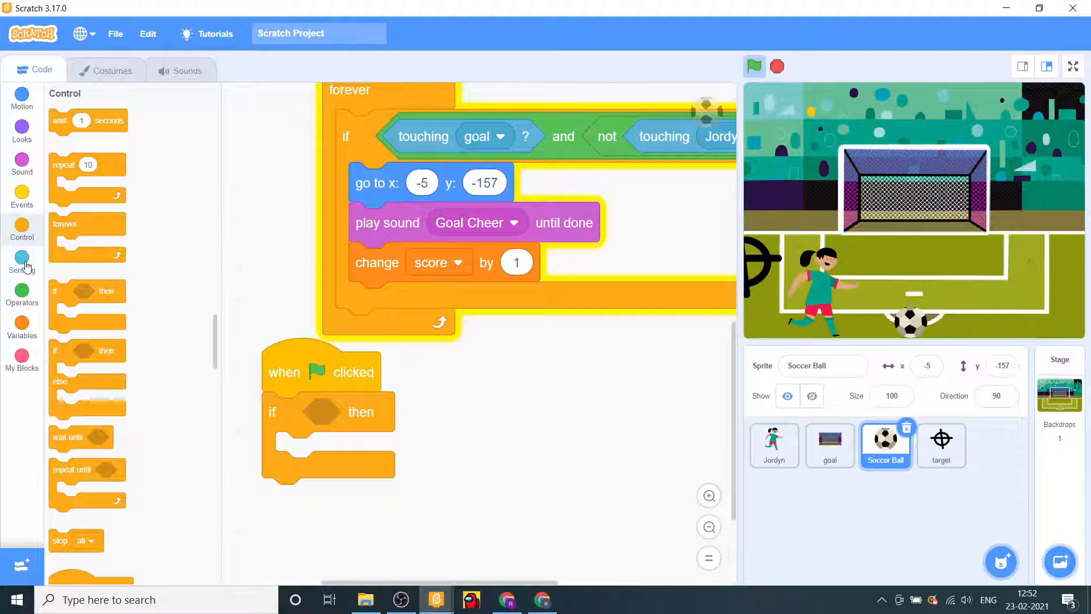
{"action": "left_click", "coordinate": [22, 261]}
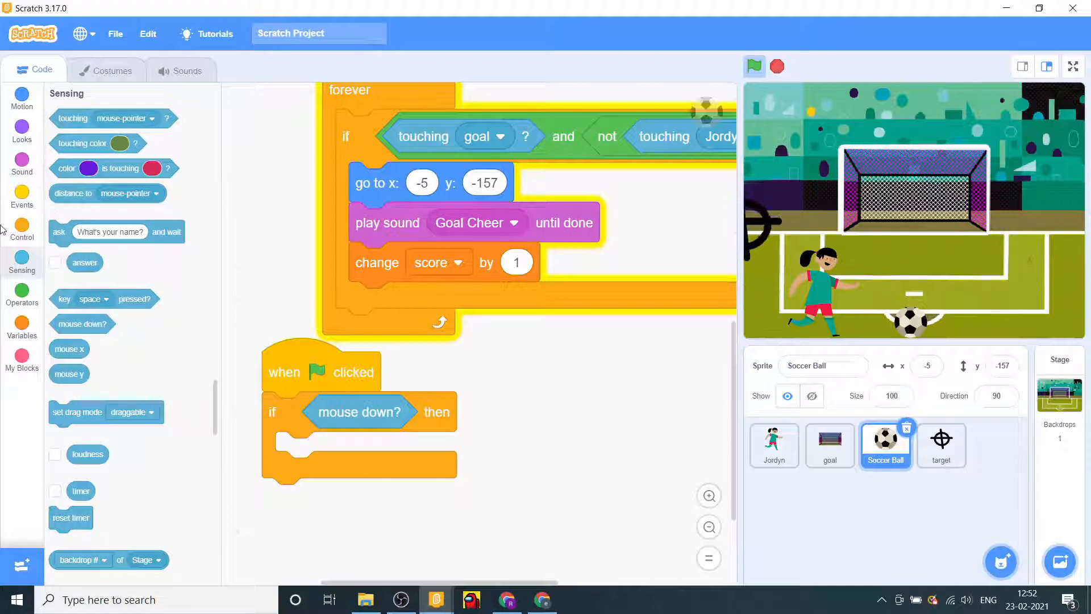
{"action": "left_click", "coordinate": [22, 132]}
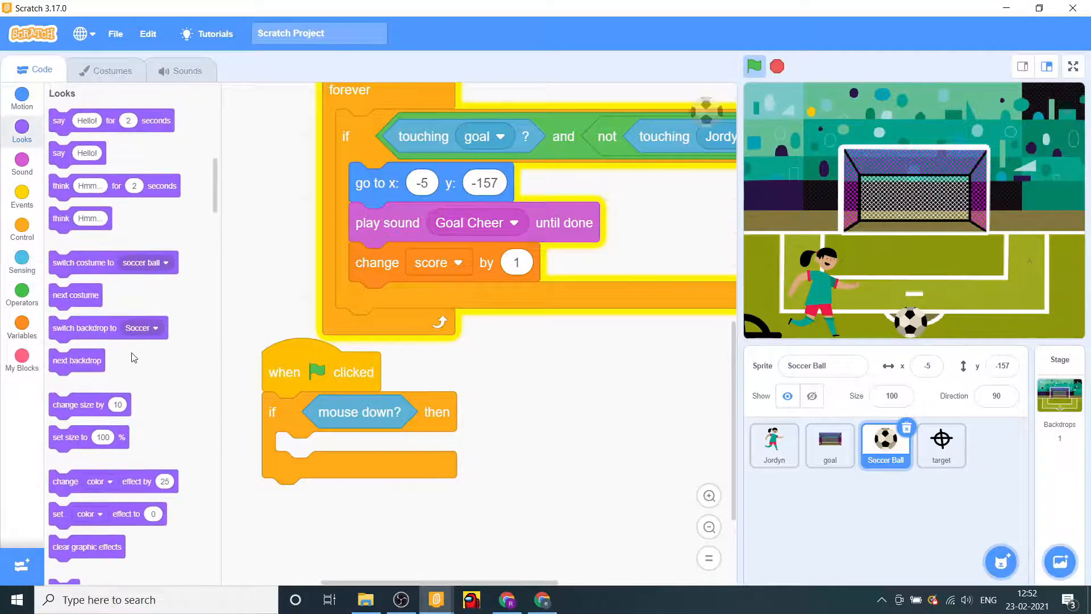
{"action": "left_click_drag", "start_coordinate": [89, 404], "coordinate": [325, 451]}
{"action": "type", "text": "-10"}
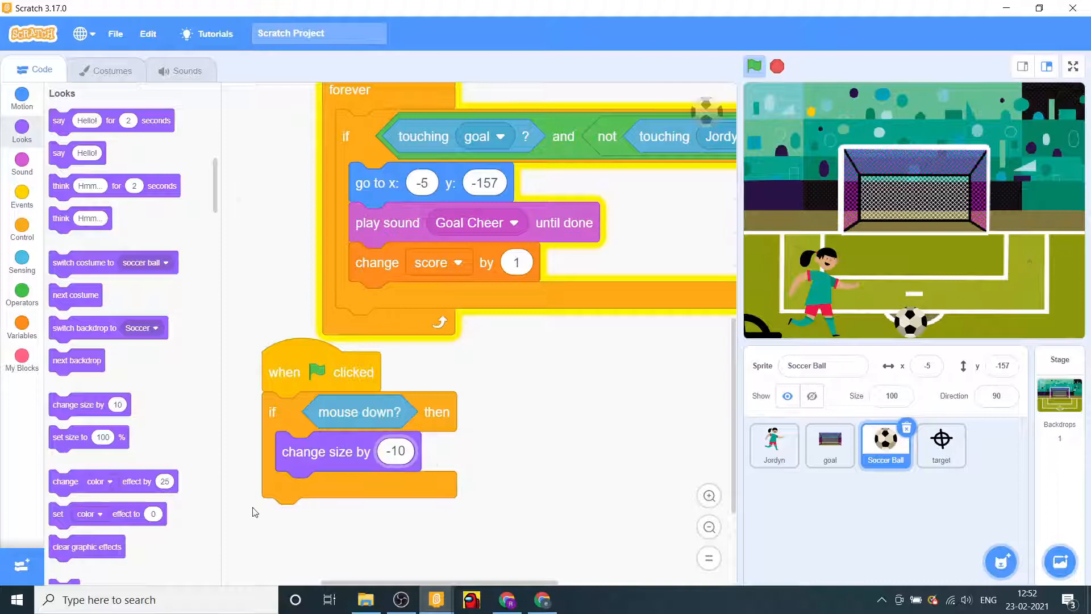
{"action": "left_click", "coordinate": [21, 230]}
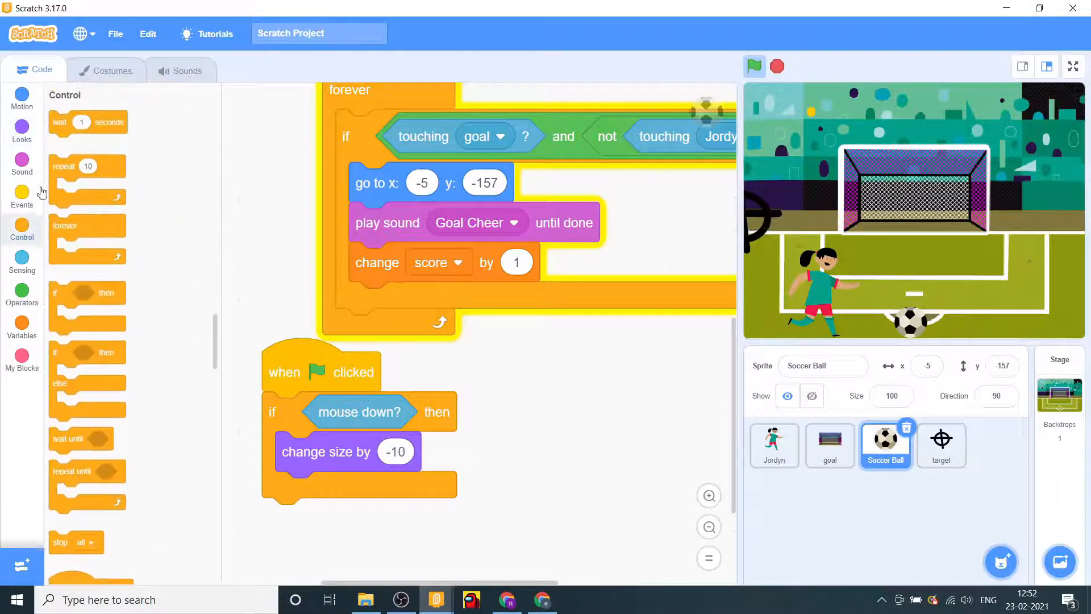
{"action": "left_click", "coordinate": [21, 199]}
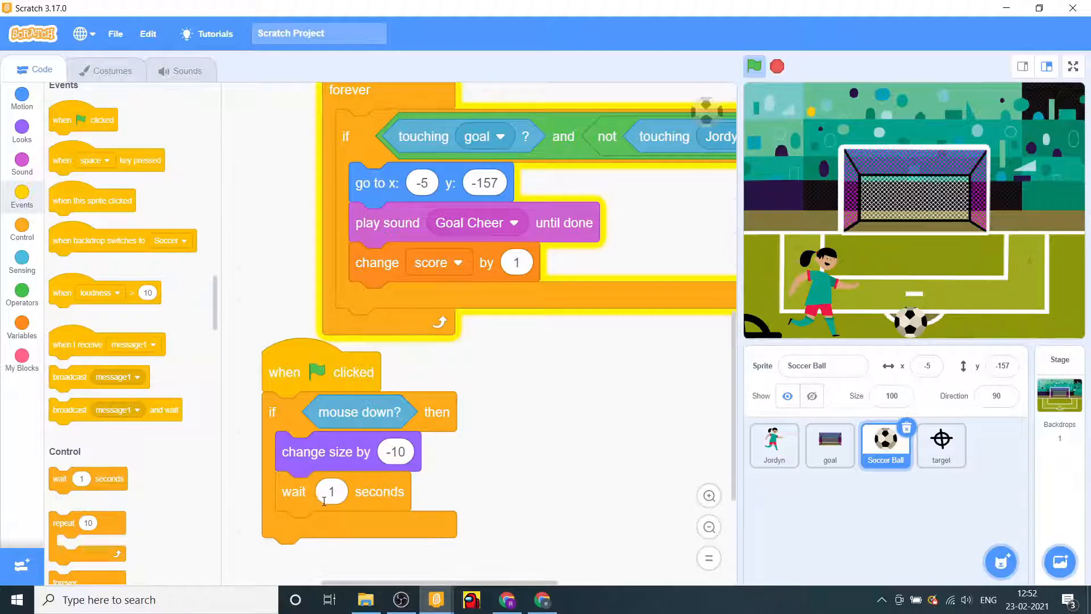
{"action": "type", "text": ".1"}
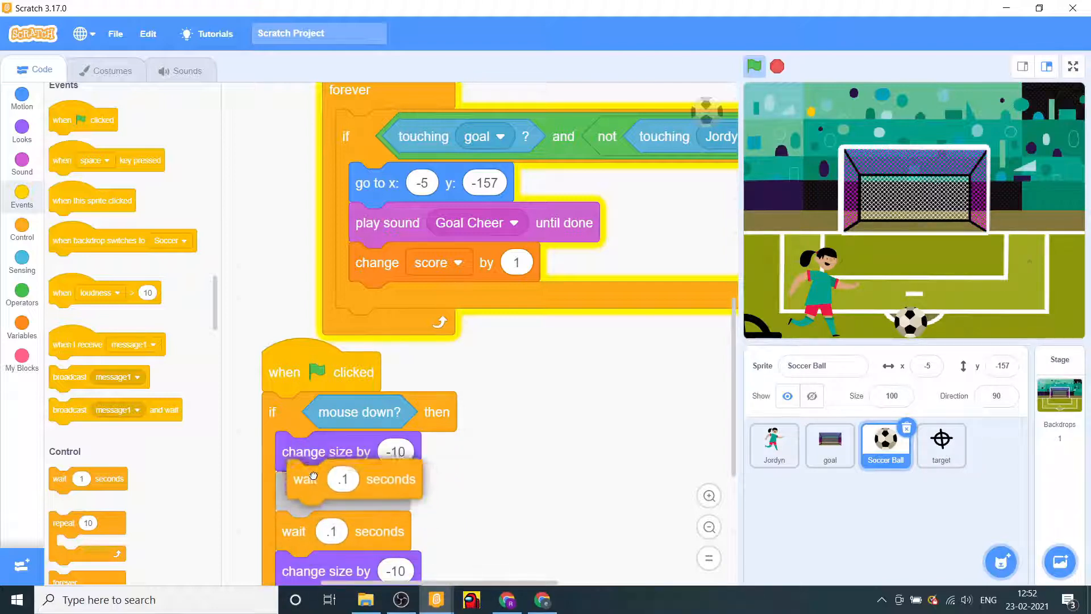
- Test the shrinking and set the second size change to -15
{"action": "left_click", "coordinate": [753, 67]}
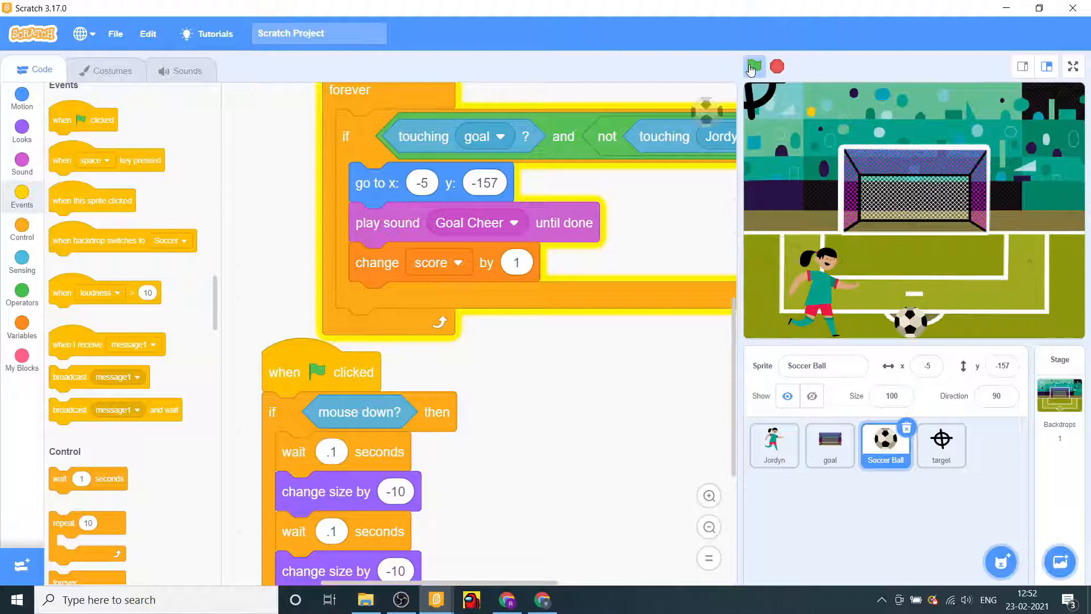
{"action": "left_click", "coordinate": [753, 67]}
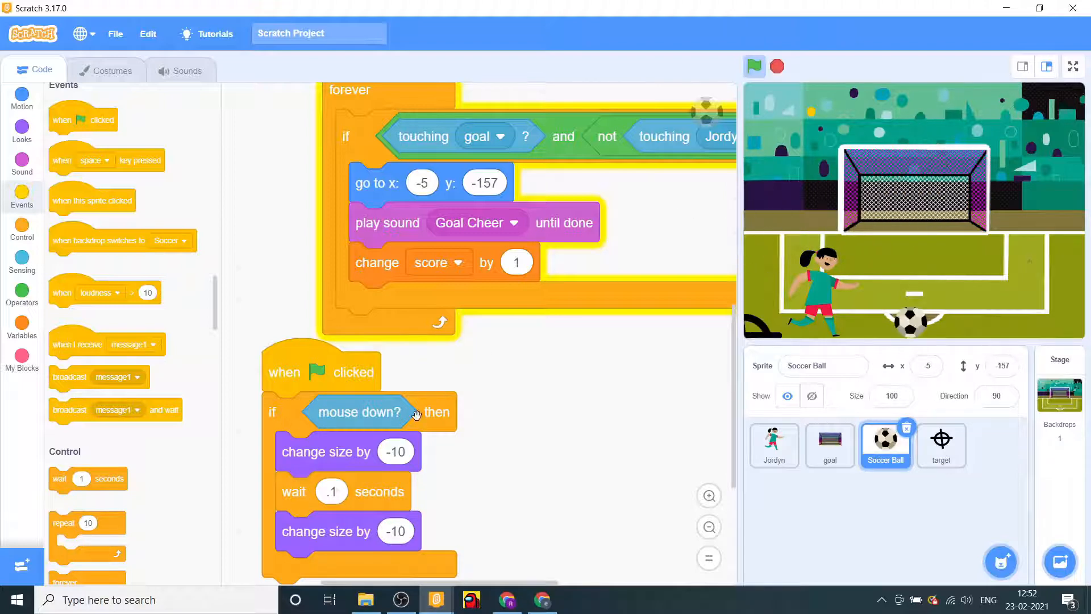
{"action": "left_click", "coordinate": [395, 450]}
{"action": "type", "text": "-15"}
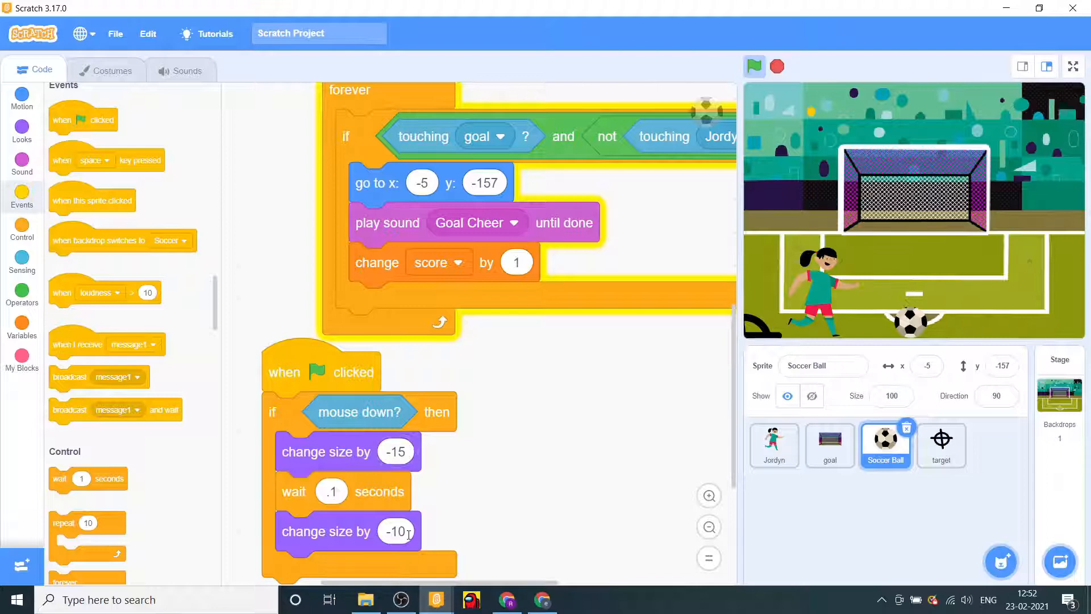
{"action": "left_click", "coordinate": [395, 530]}
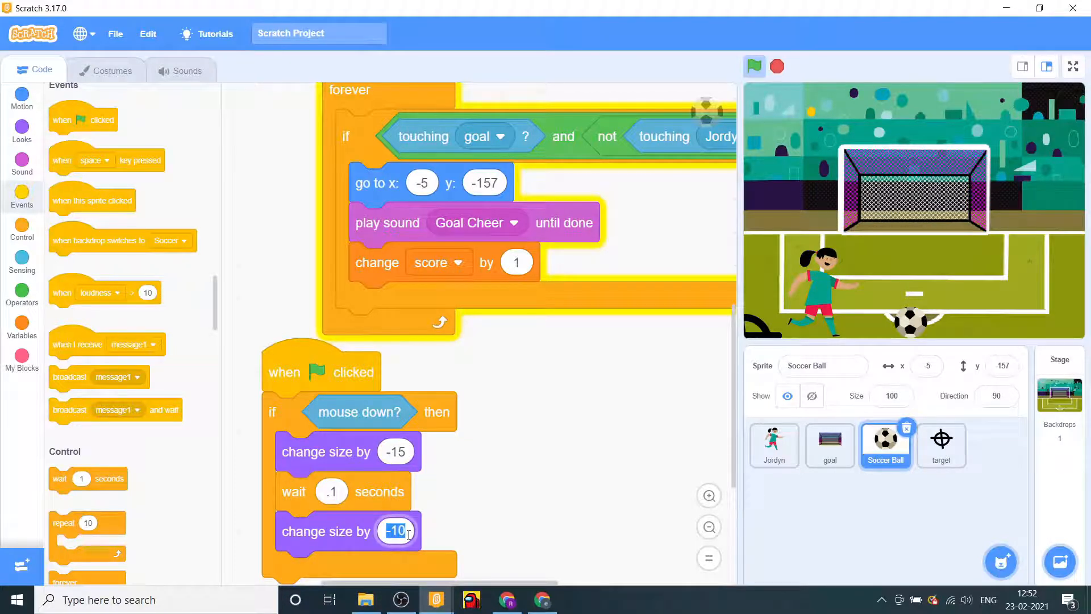
{"action": "type", "text": "-15"}
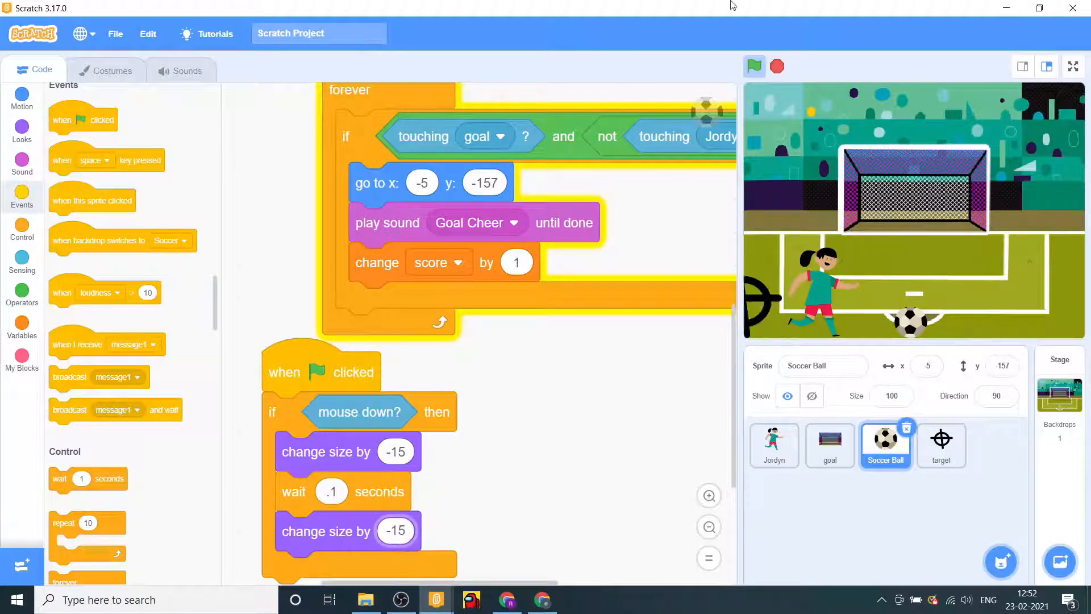
{"action": "left_click", "coordinate": [940, 445]}
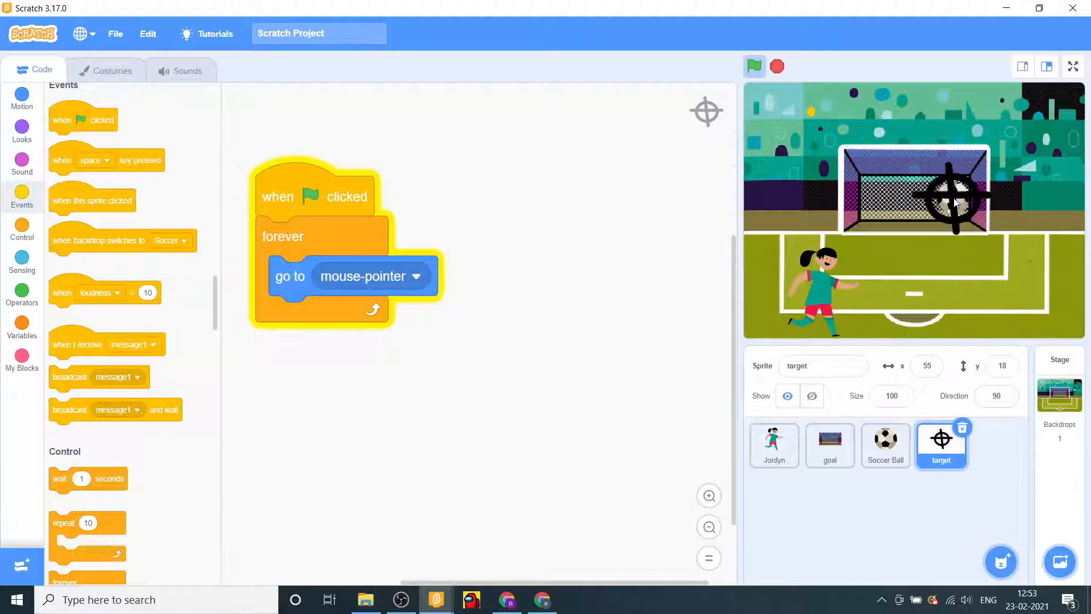
- Change the ball's shrink amounts to -20
{"action": "left_click", "coordinate": [886, 445]}
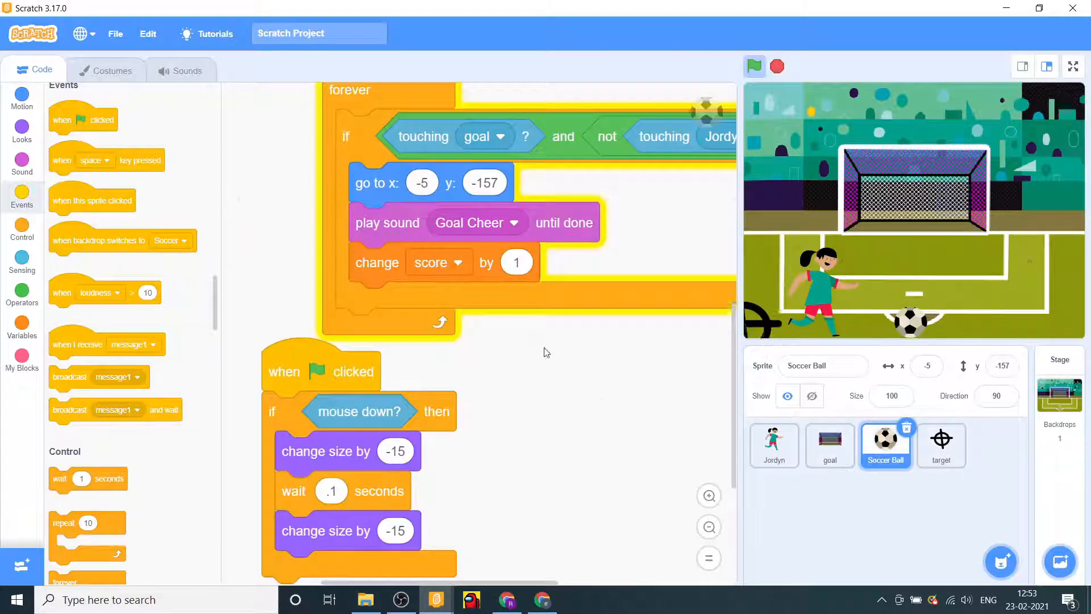
{"action": "scroll", "scroll_direction": "down", "scroll_amount": 3}
{"action": "type", "text": "-20"}
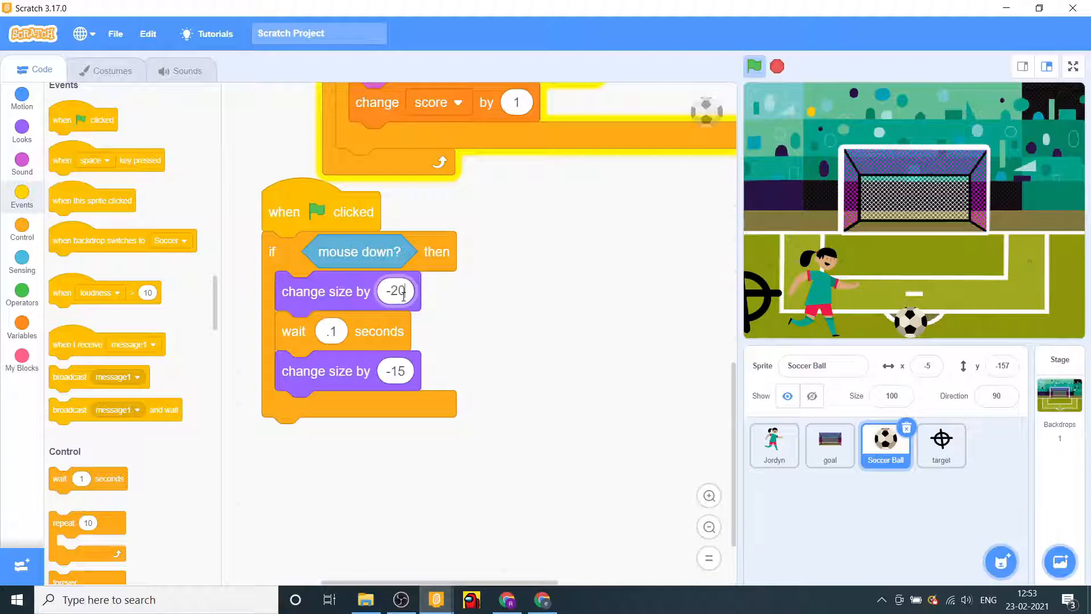
{"action": "left_click", "coordinate": [395, 370]}
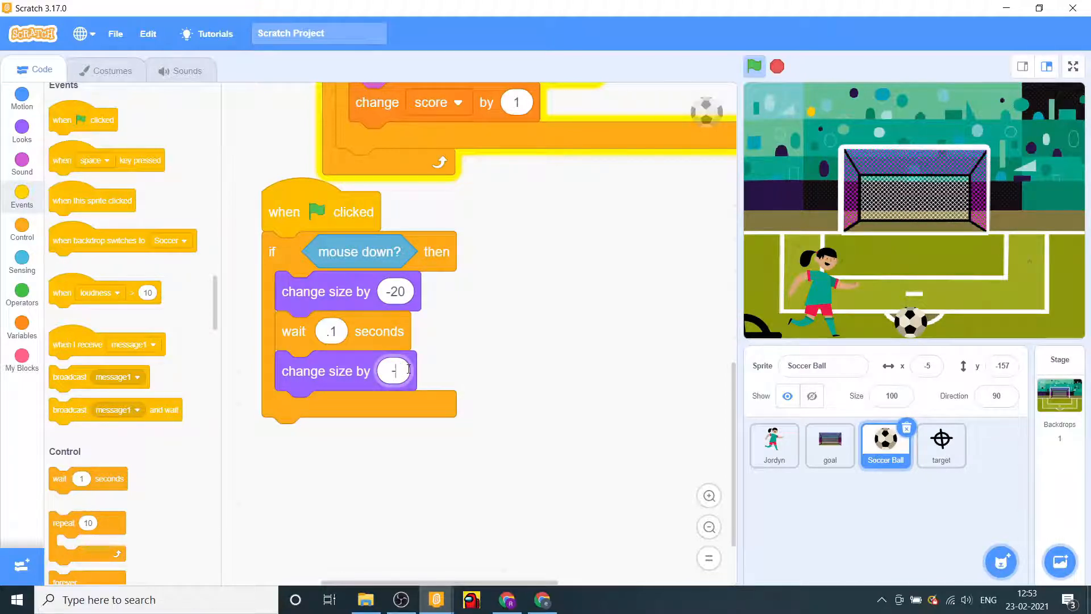
{"action": "type", "text": "-20"}
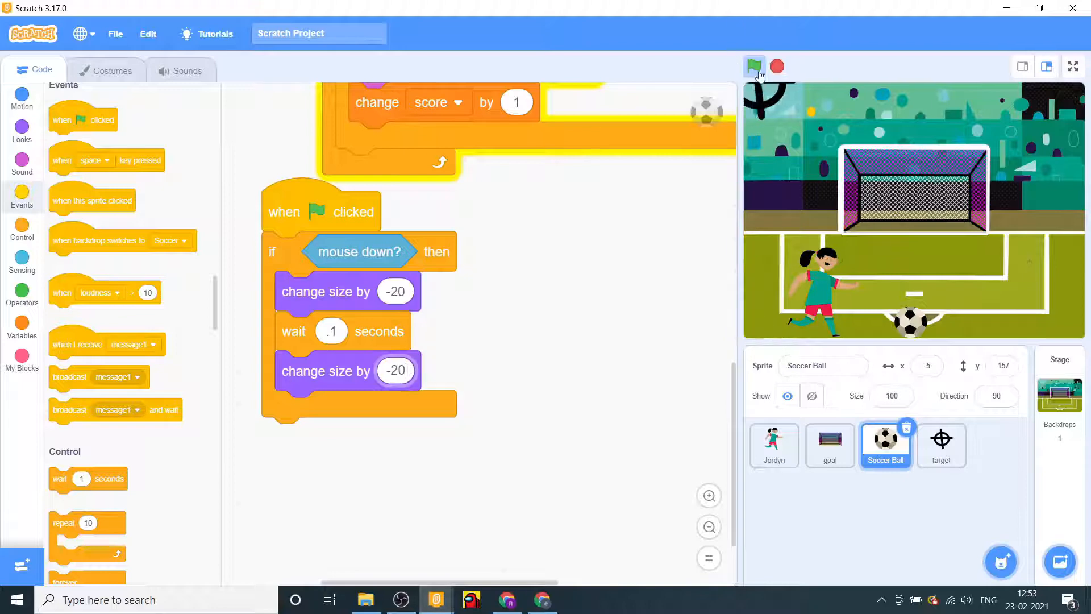
- Test a kick at the goal, then select the Jordyn sprite
{"action": "left_click", "coordinate": [754, 67]}
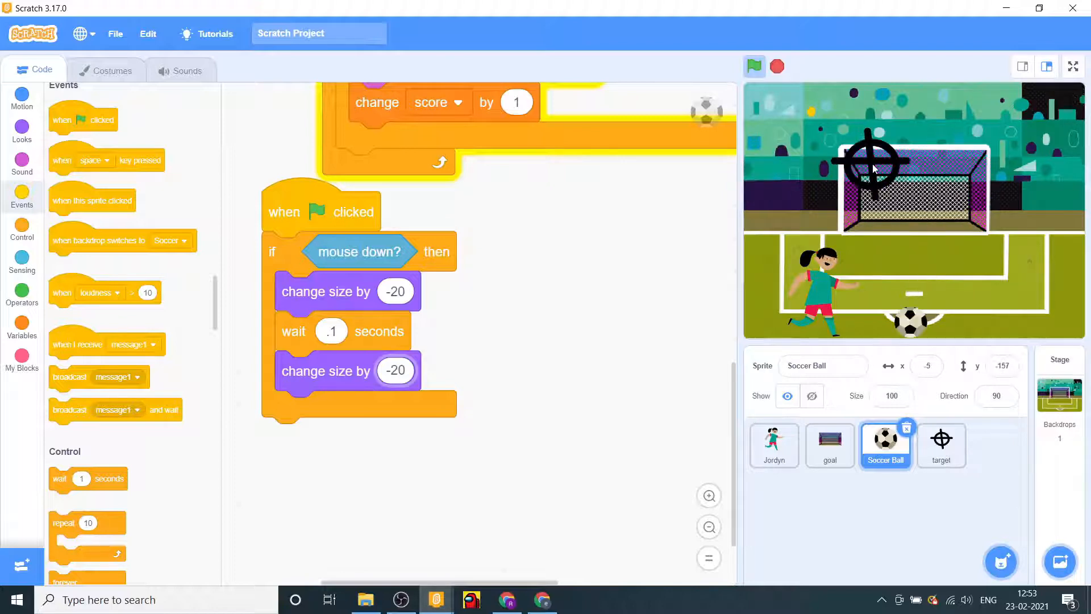
{"action": "left_click_drag", "start_coordinate": [870, 164], "coordinate": [1054, 139]}
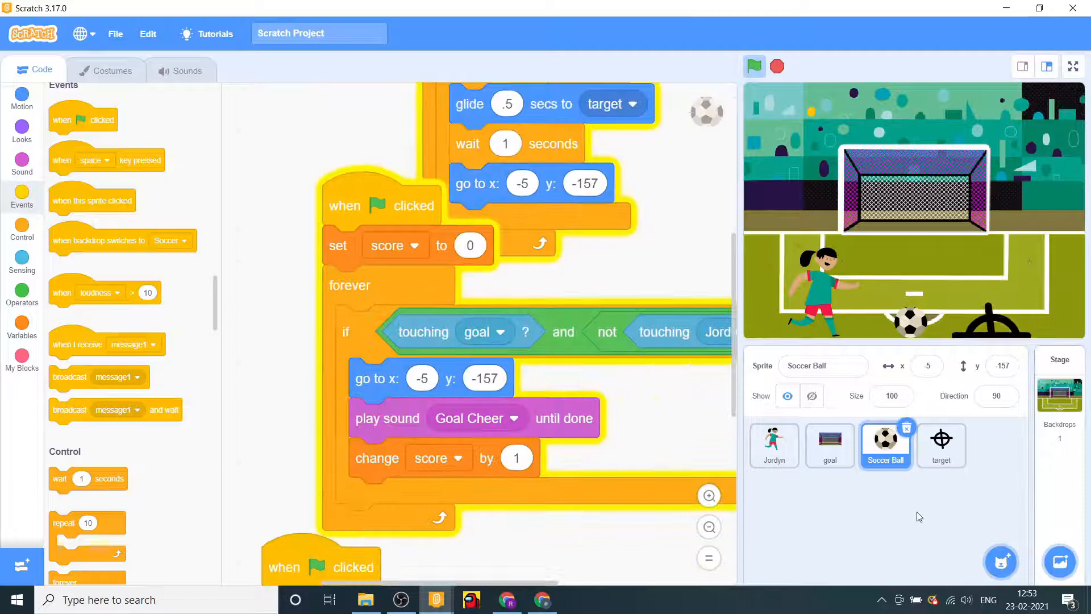
{"action": "left_click", "coordinate": [774, 446]}
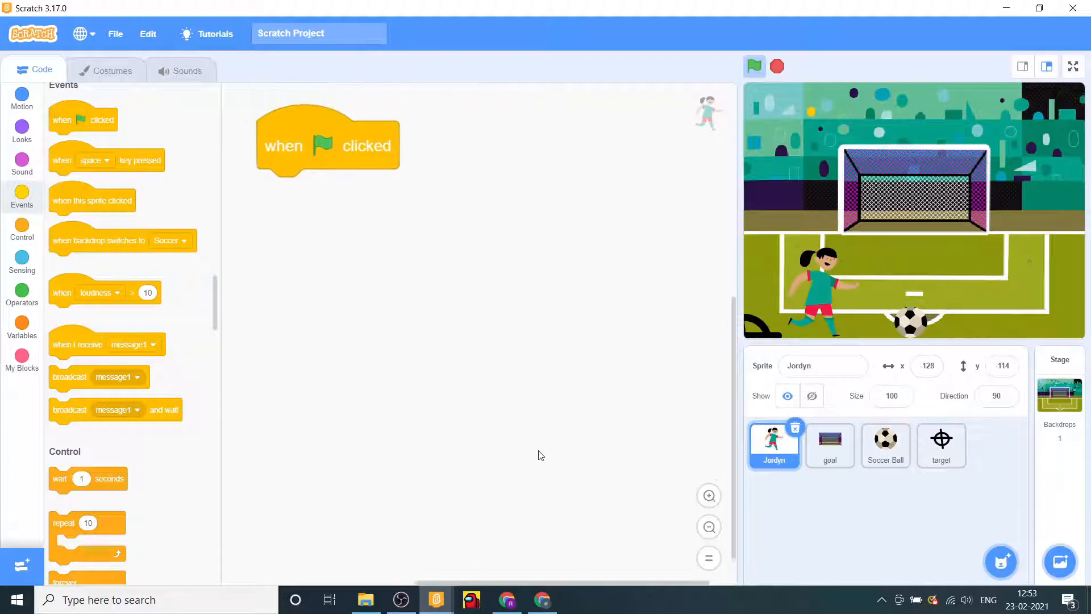
- Stop the game and set Jordyn's size to 80
{"action": "left_click", "coordinate": [777, 67]}
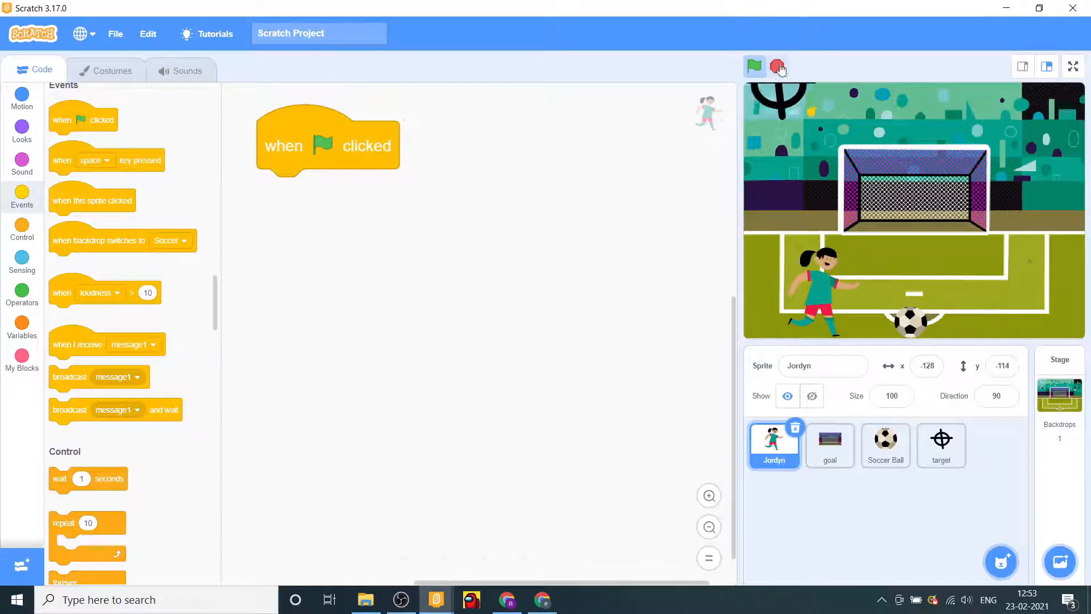
{"action": "left_click", "coordinate": [753, 66]}
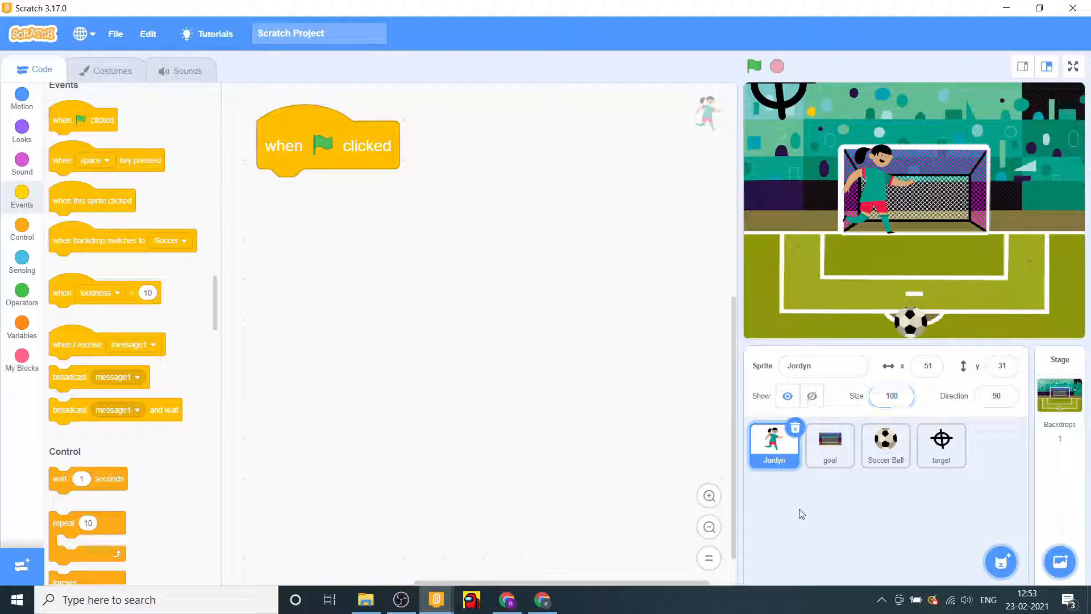
{"action": "left_click", "coordinate": [892, 396]}
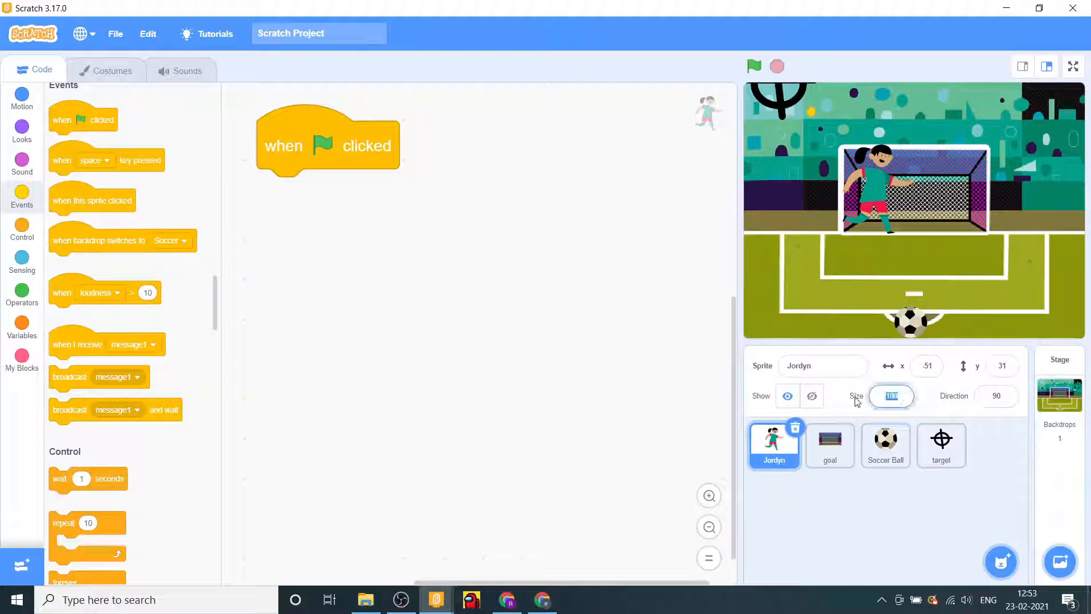
{"action": "left_click", "coordinate": [892, 395]}
{"action": "type", "text": "80"}
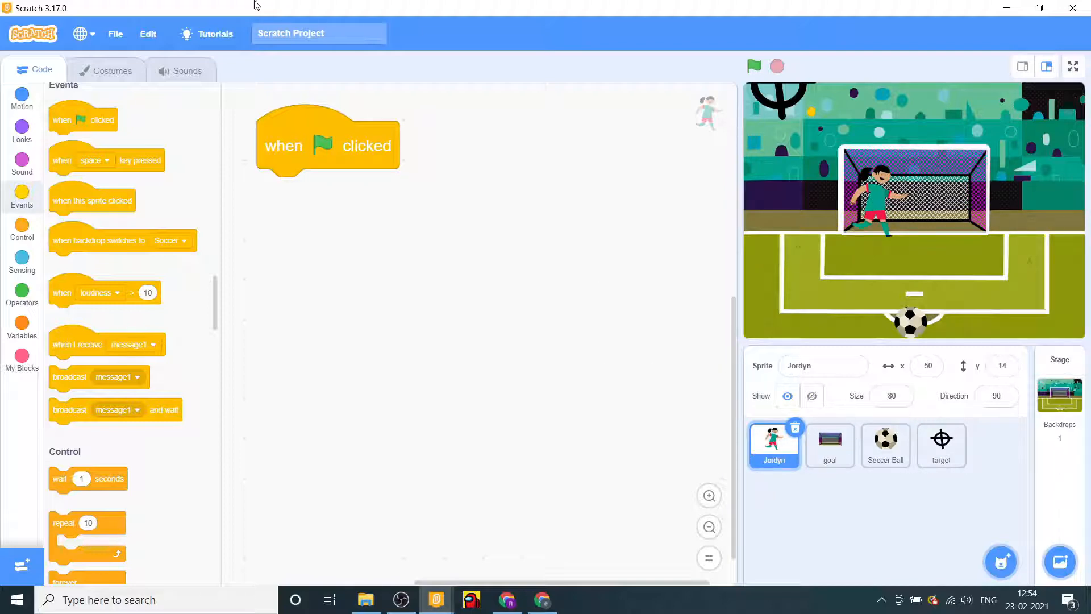
- Add go to x:-50 y:14, forever, and glides to (86, 21) and (-84, 20)
{"action": "left_click", "coordinate": [22, 127]}
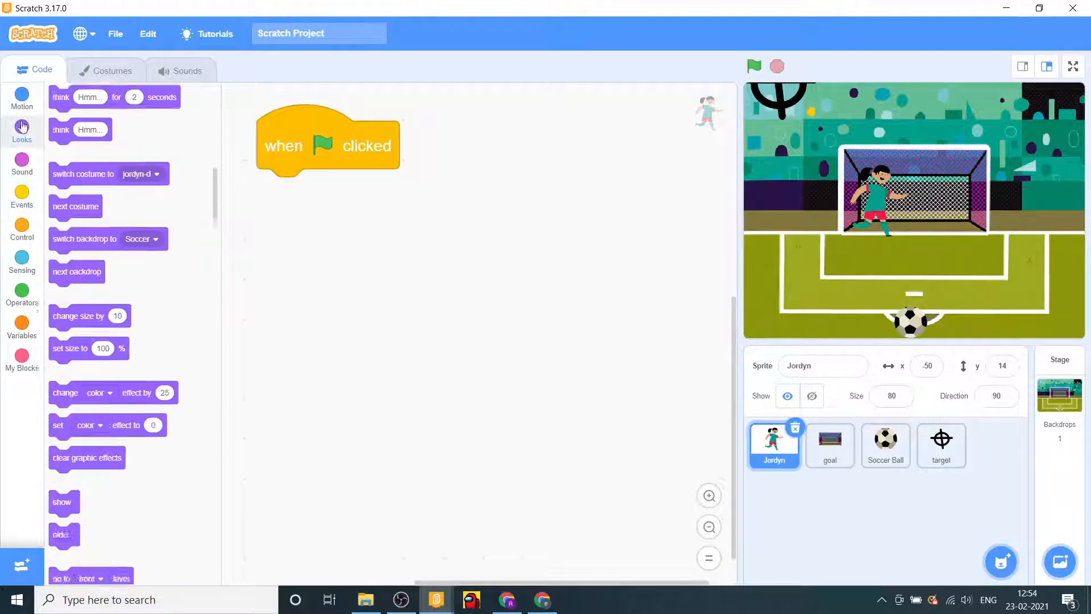
{"action": "left_click", "coordinate": [22, 97]}
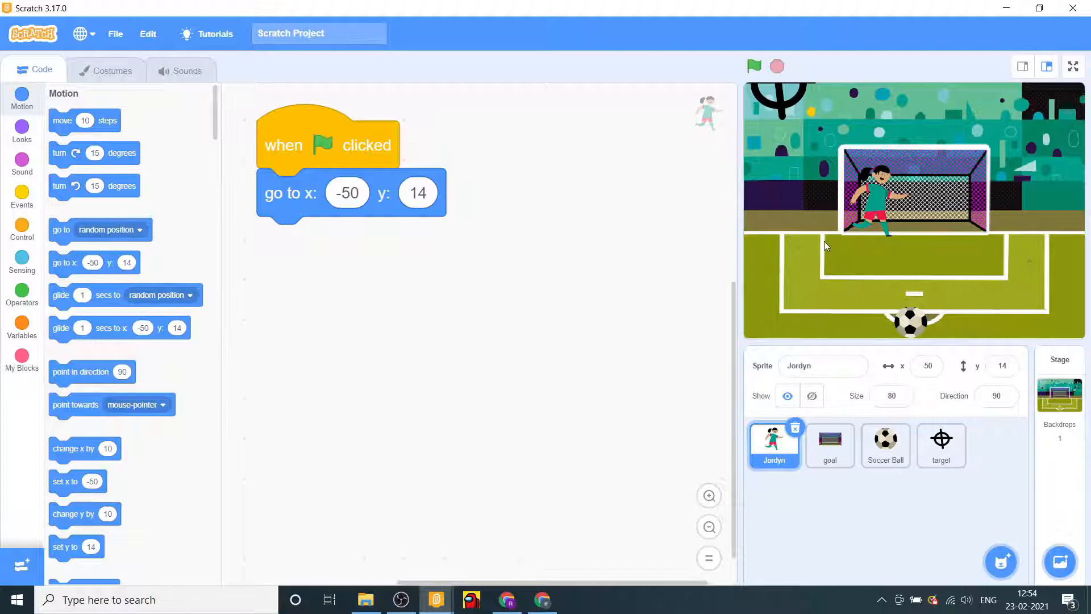
{"action": "left_click", "coordinate": [22, 227]}
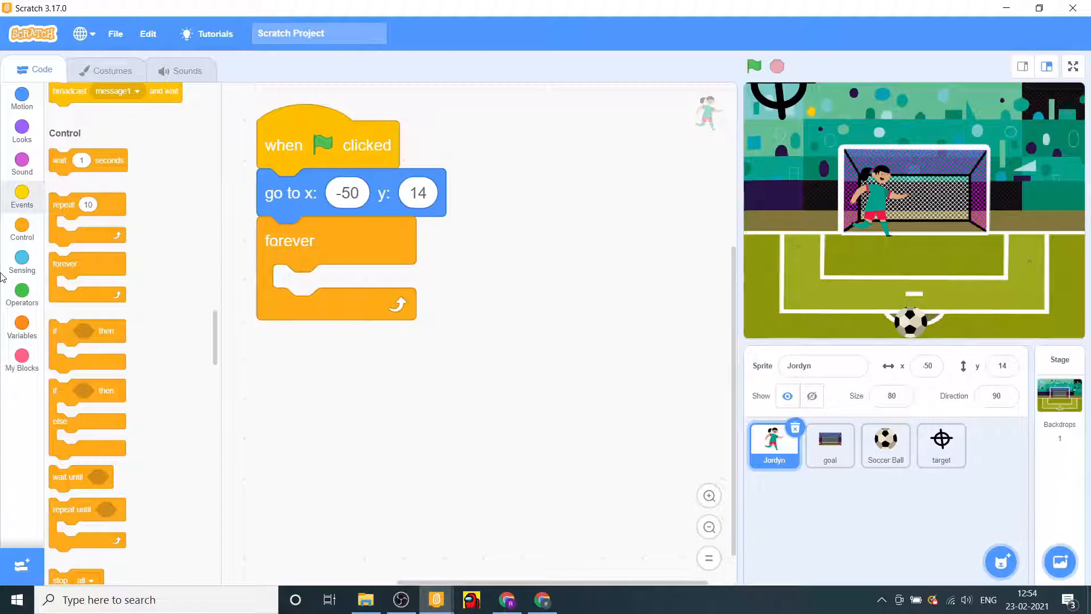
{"action": "left_click", "coordinate": [22, 97]}
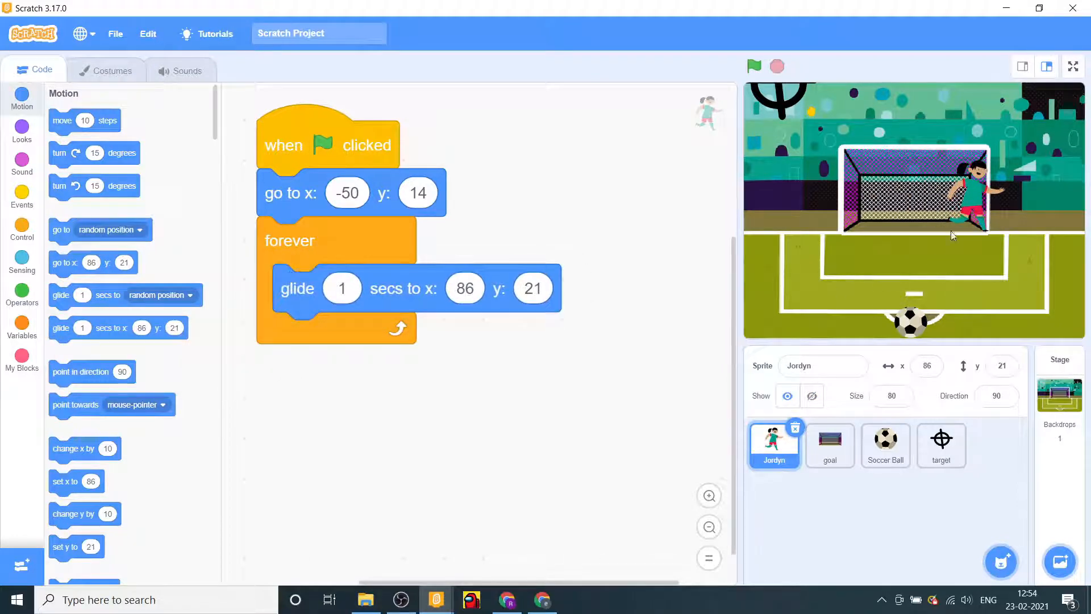
{"action": "left_click", "coordinate": [753, 66]}
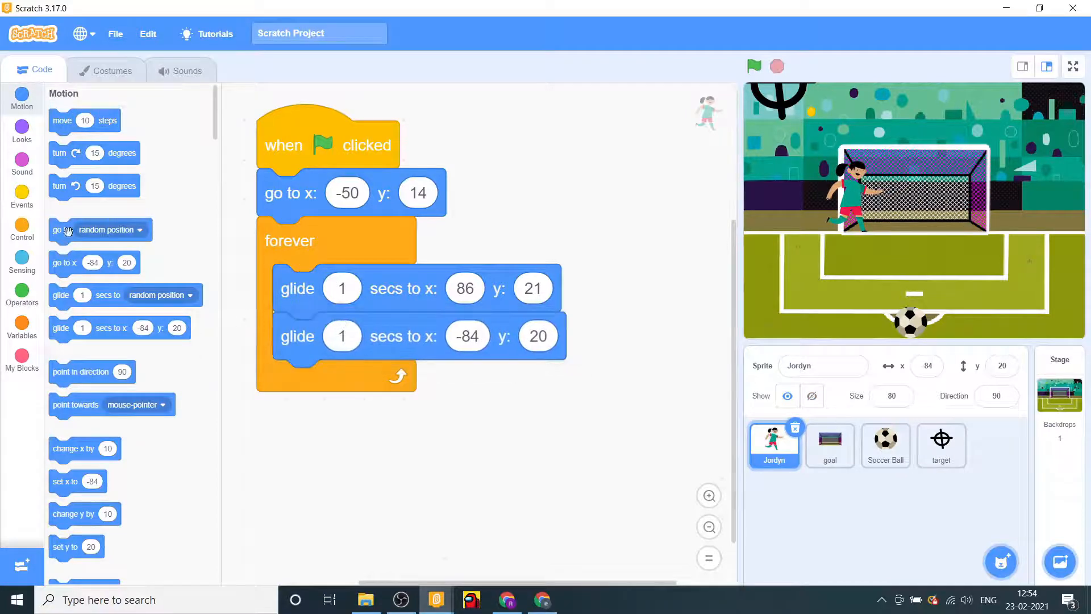
{"action": "left_click", "coordinate": [341, 336]}
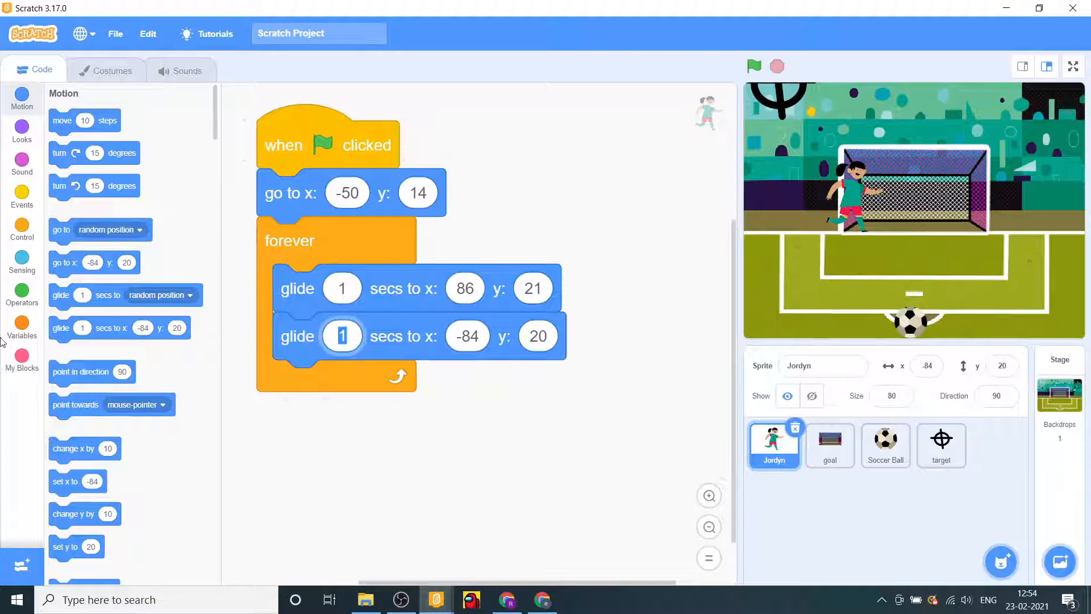
{"action": "left_click", "coordinate": [22, 292]}
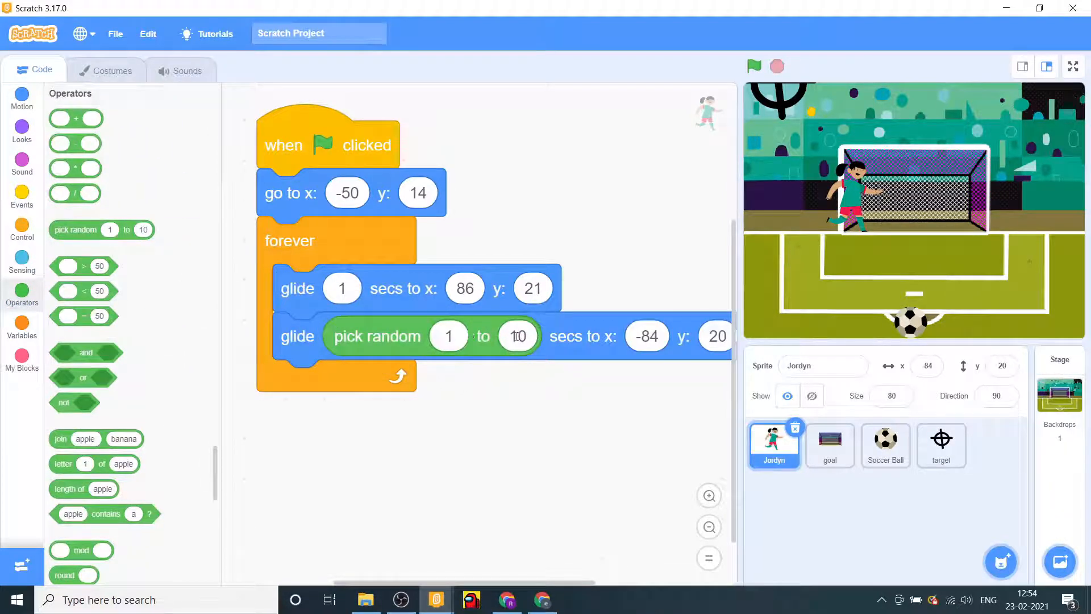
- Set both glide durations to 'pick random 1 to 2', then open Jordyn's costumes
{"action": "left_click", "coordinate": [517, 335]}
{"action": "type", "text": "2"}
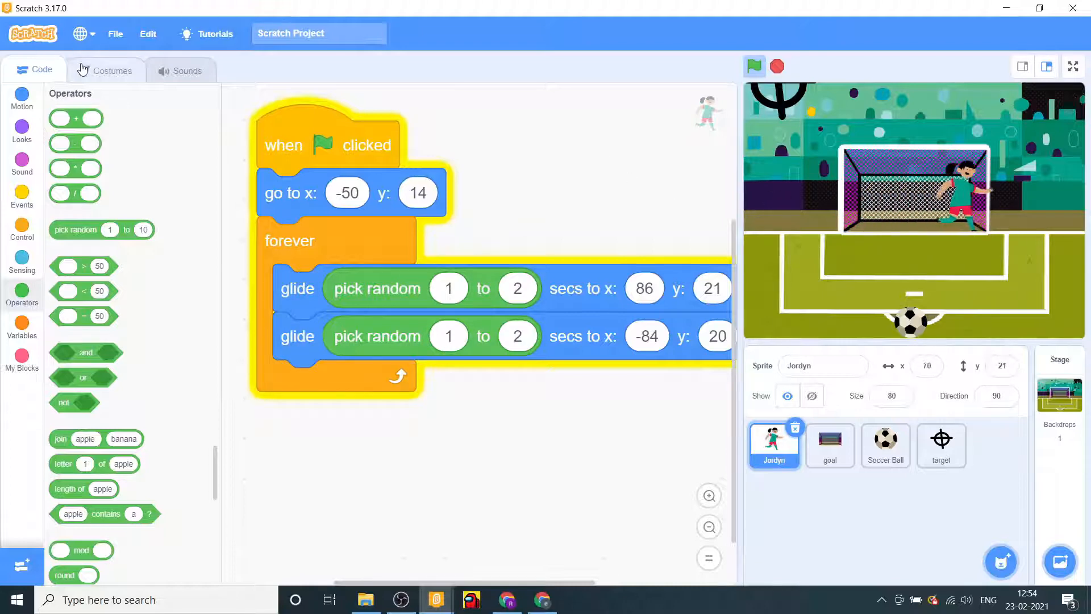
{"action": "left_click", "coordinate": [112, 70]}
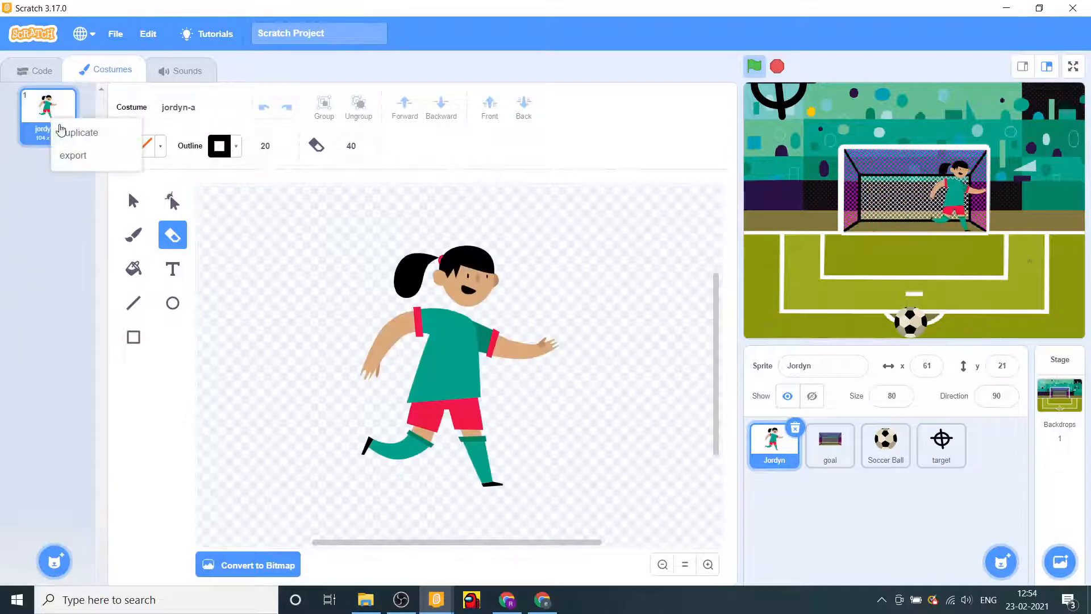
- Duplicate Jordyn's costume as flipped jordyn-a2, then show the Looks blocks in Code
{"action": "left_click", "coordinate": [80, 133]}
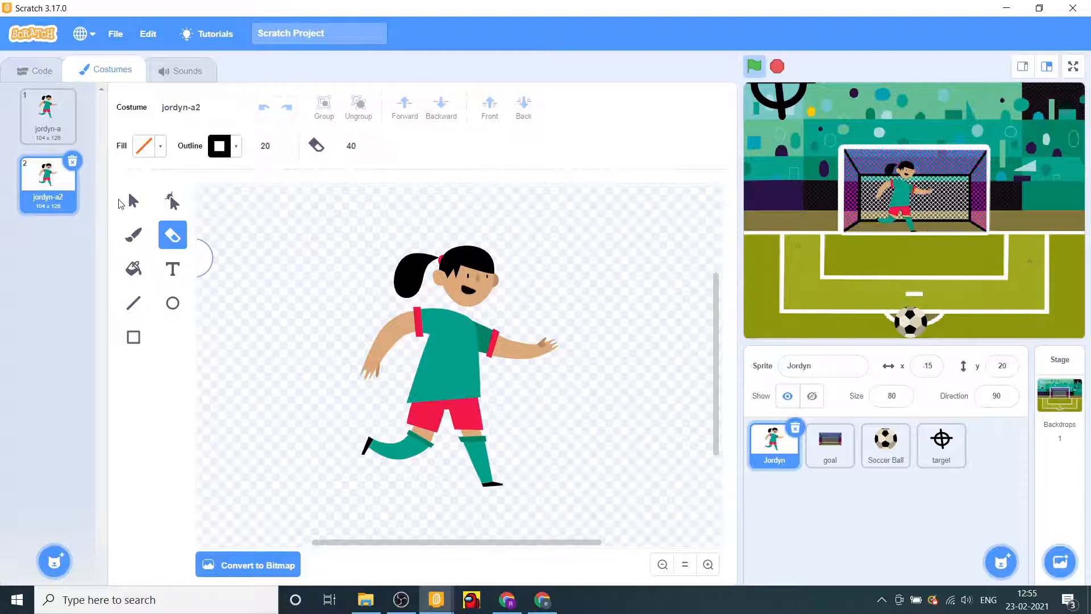
{"action": "left_click", "coordinate": [463, 142]}
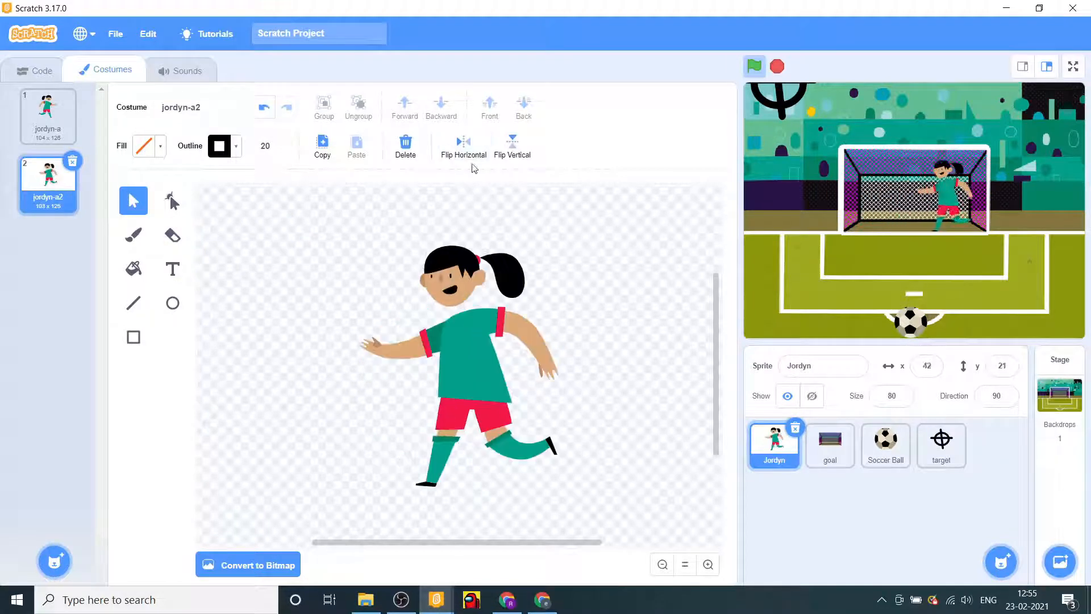
{"action": "left_click", "coordinate": [34, 70]}
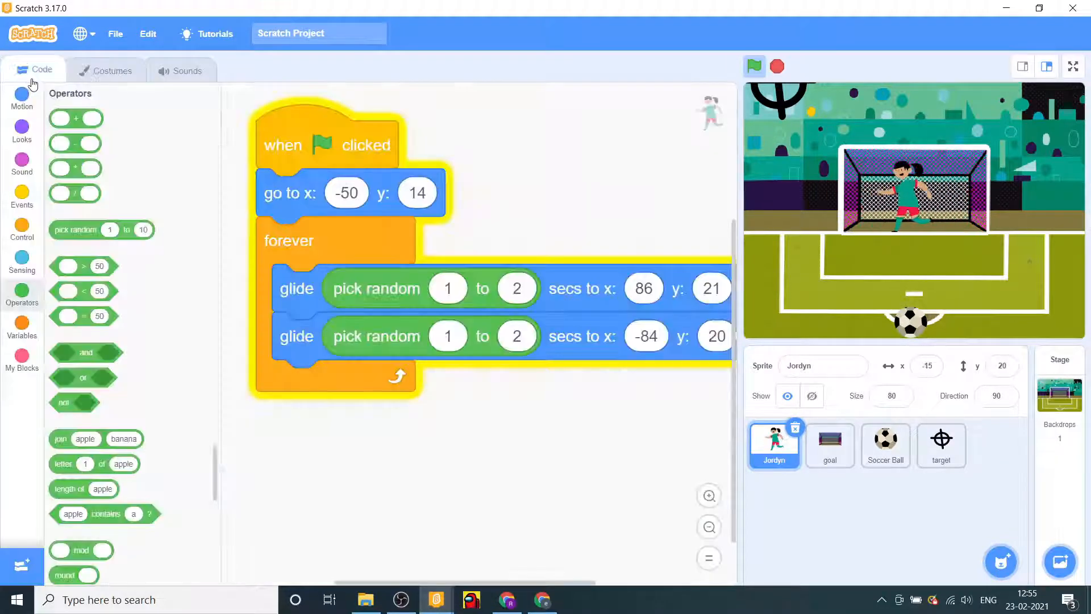
{"action": "left_click", "coordinate": [22, 130]}
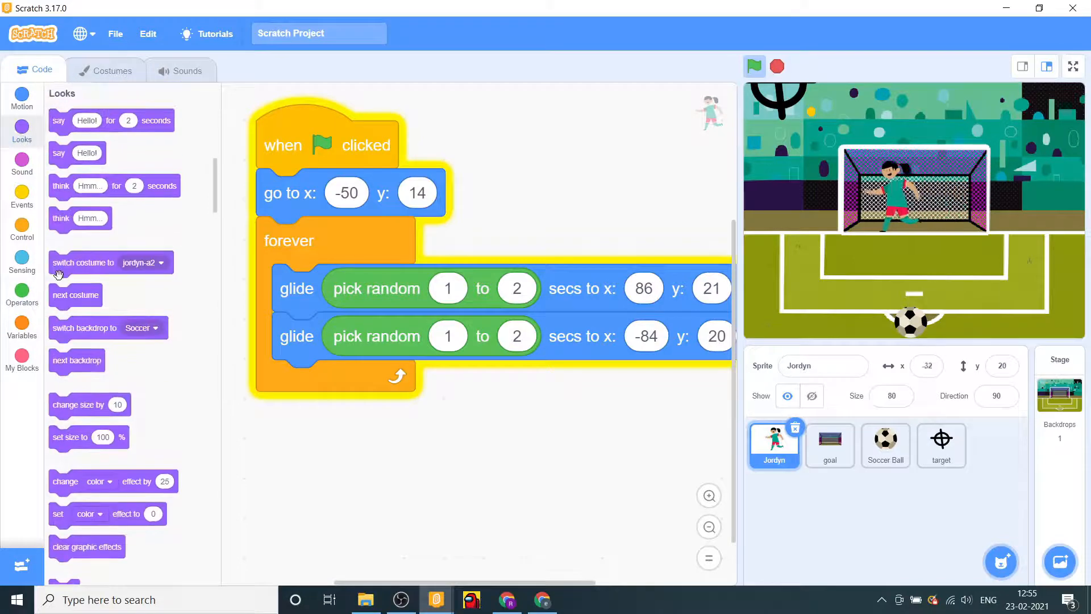
- Switch costume to jordyn-a before the right glide and jordyn-a2 before the return
{"action": "left_click_drag", "start_coordinate": [82, 263], "coordinate": [358, 316]}
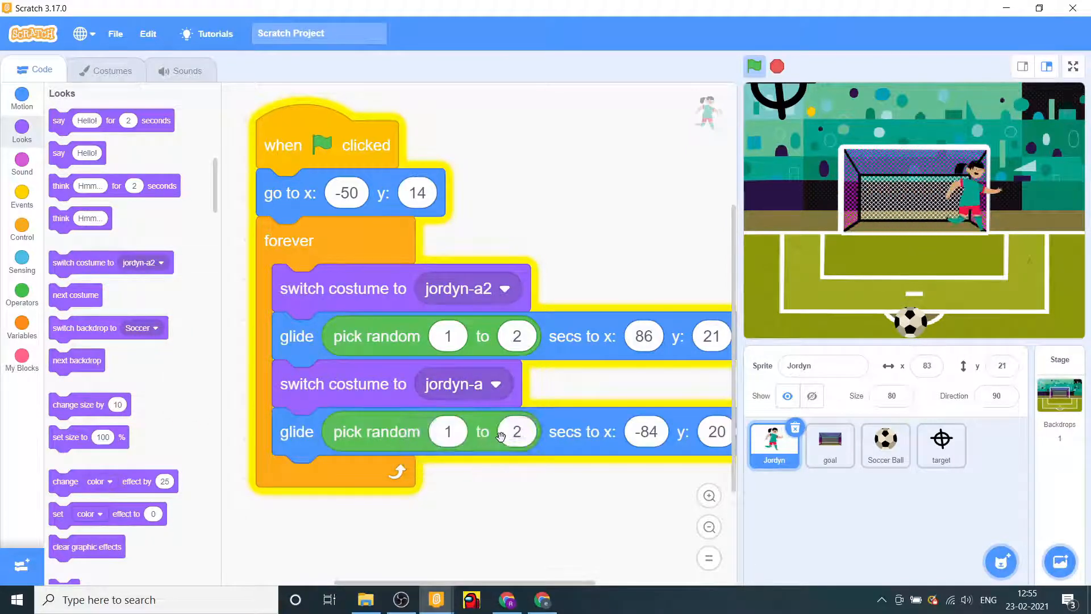
{"action": "left_click", "coordinate": [754, 67]}
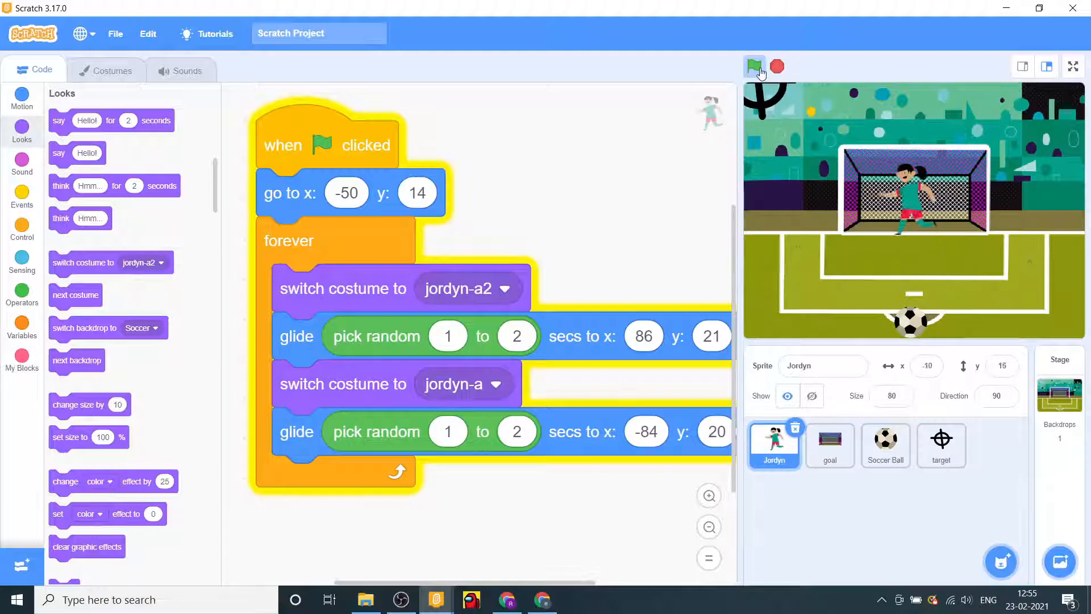
{"action": "left_click", "coordinate": [754, 67]}
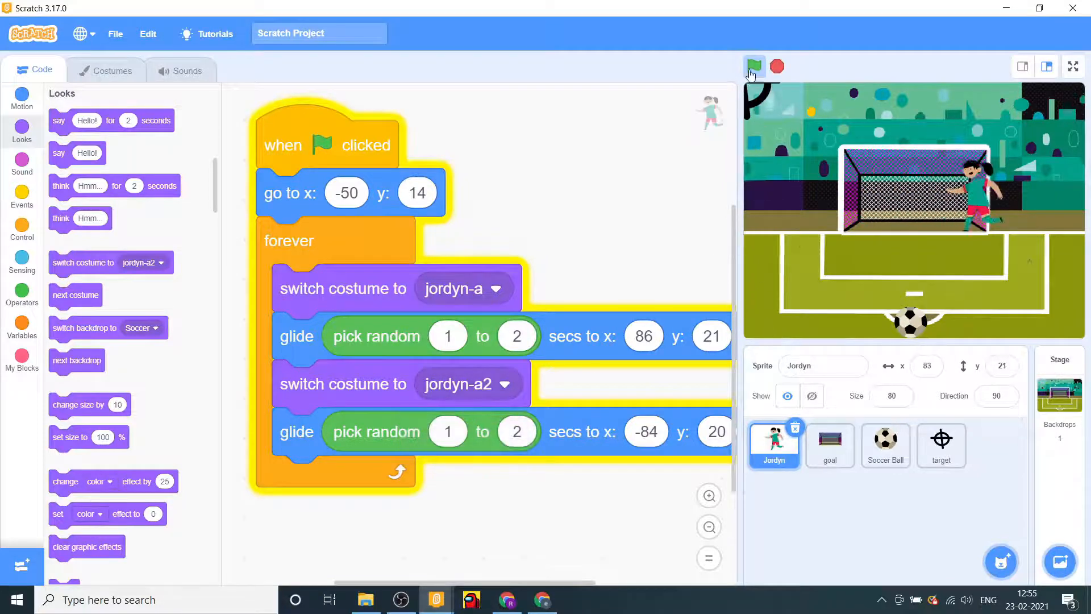
{"action": "left_click", "coordinate": [754, 67]}
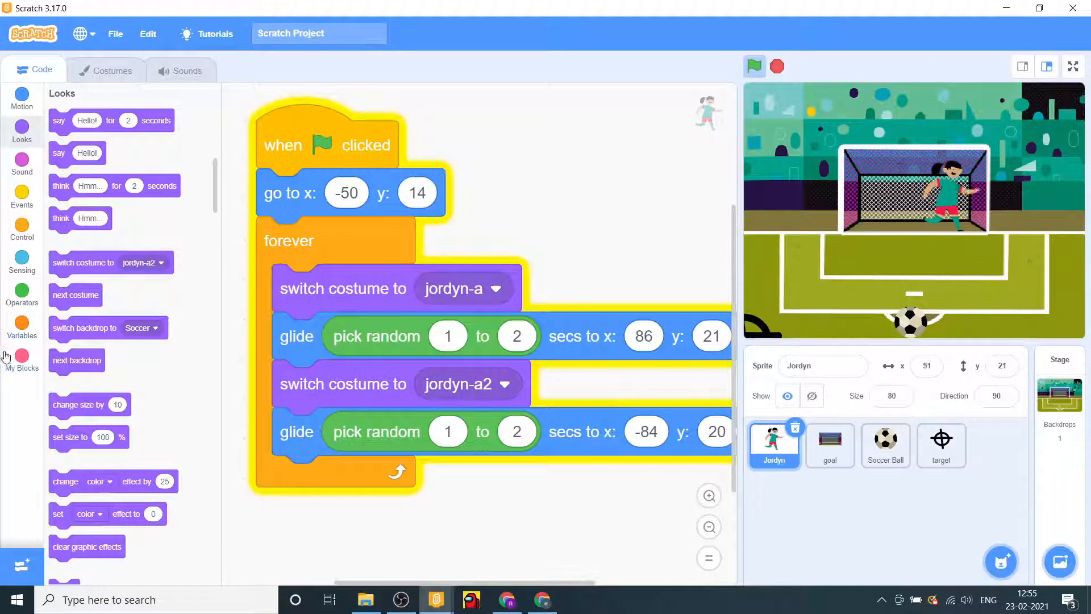
{"action": "left_click", "coordinate": [22, 327]}
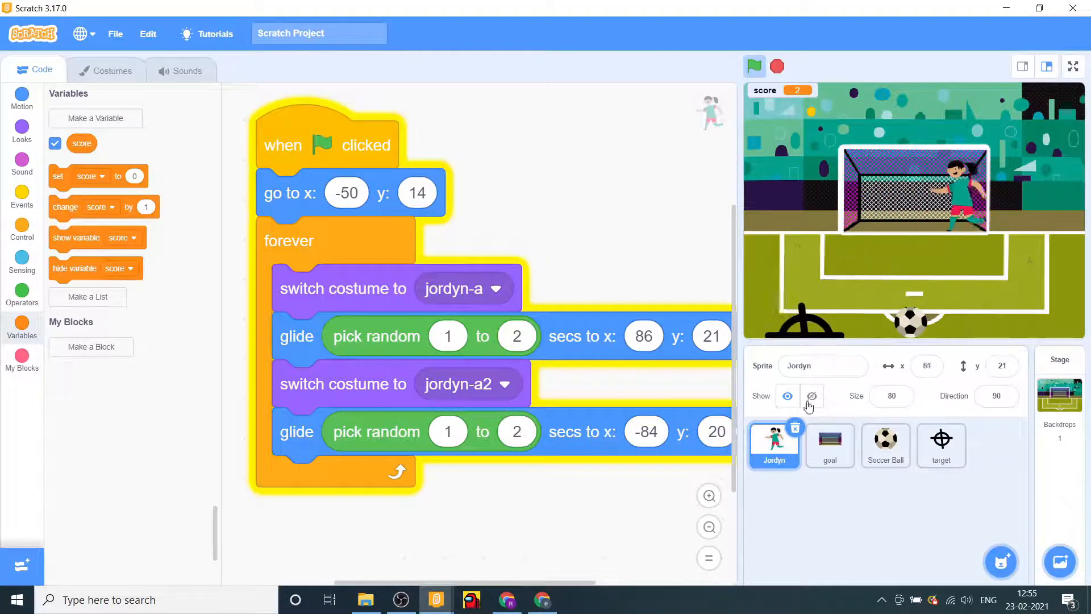
- Drop 'change score by 1' under the ball's 'go to x' block, then select target
{"action": "left_click", "coordinate": [885, 445]}
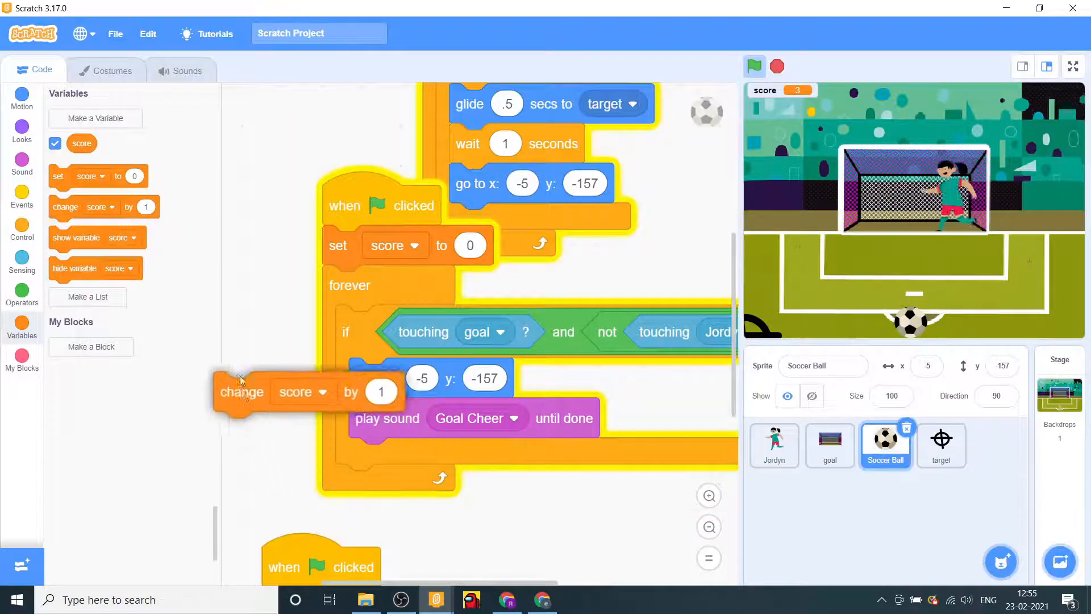
{"action": "left_click_drag", "start_coordinate": [241, 392], "coordinate": [478, 223]}
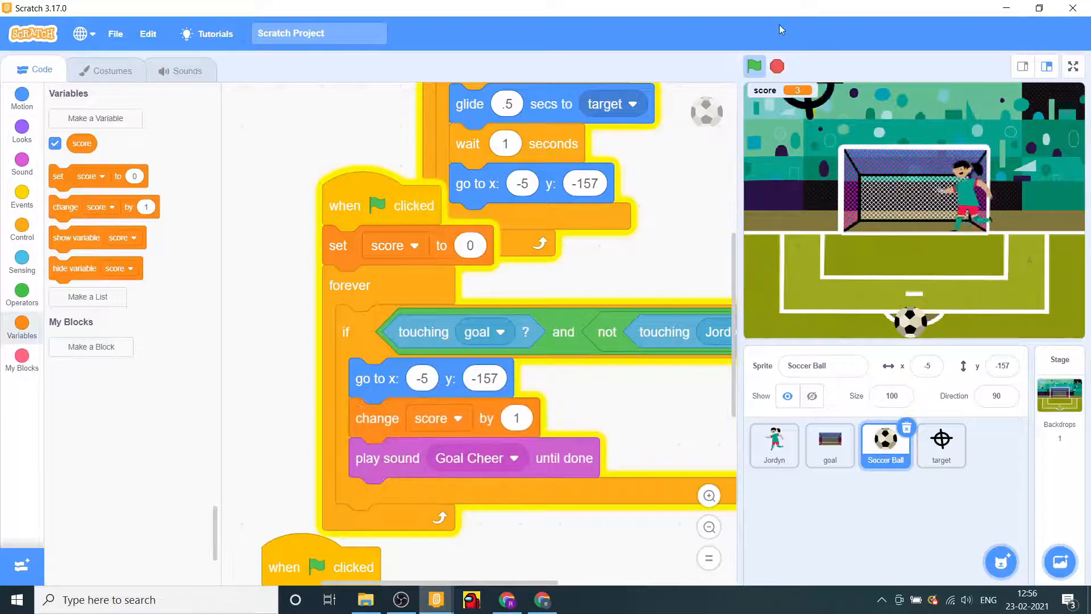
{"action": "left_click", "coordinate": [941, 446]}
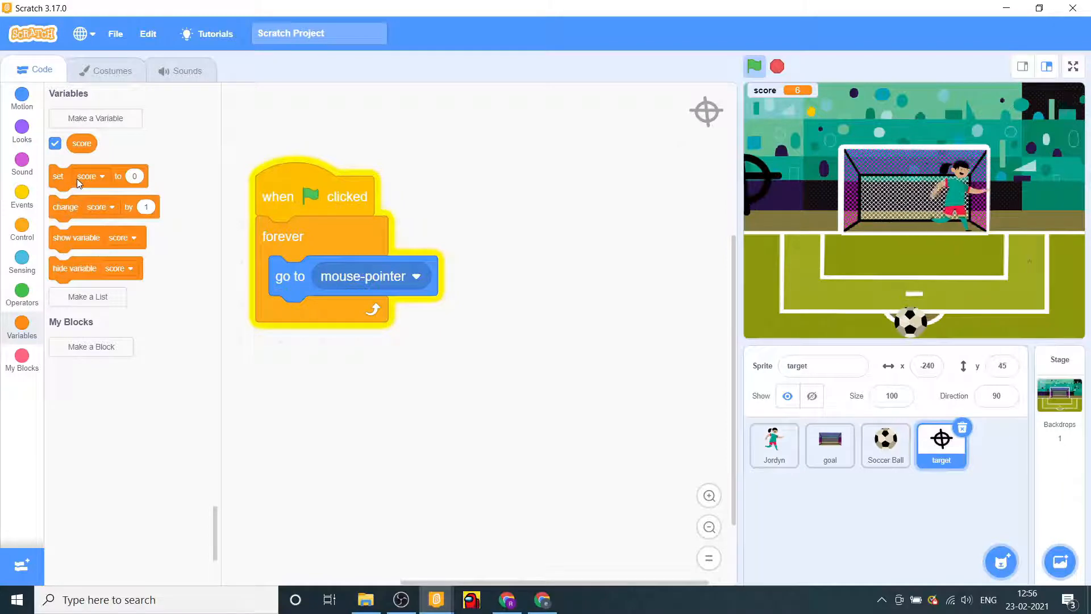
- Create a new variable named time
{"action": "right_click", "coordinate": [81, 143]}
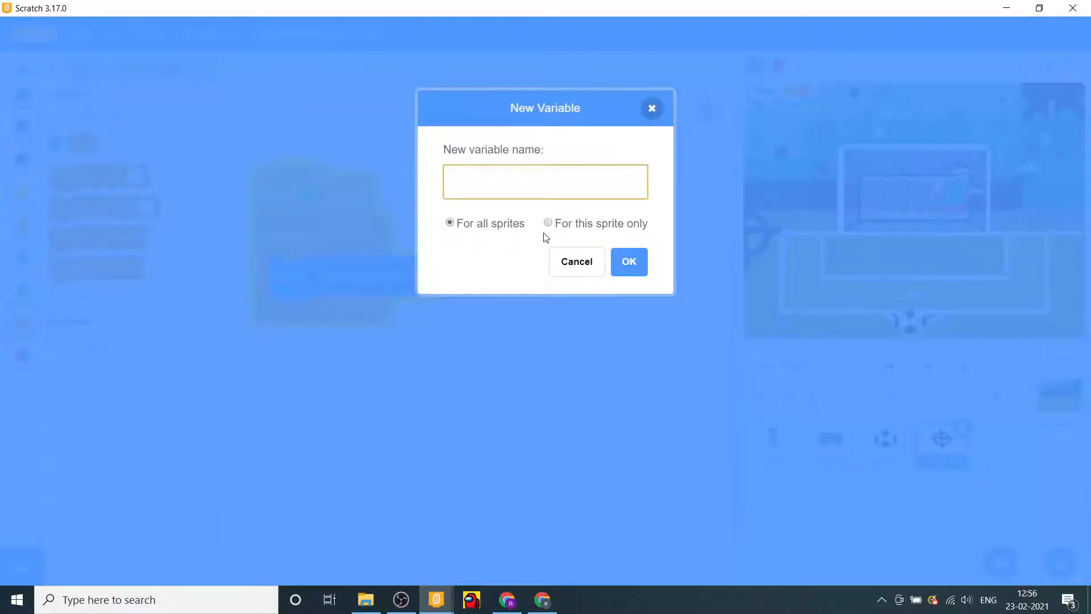
{"action": "type", "text": "time"}
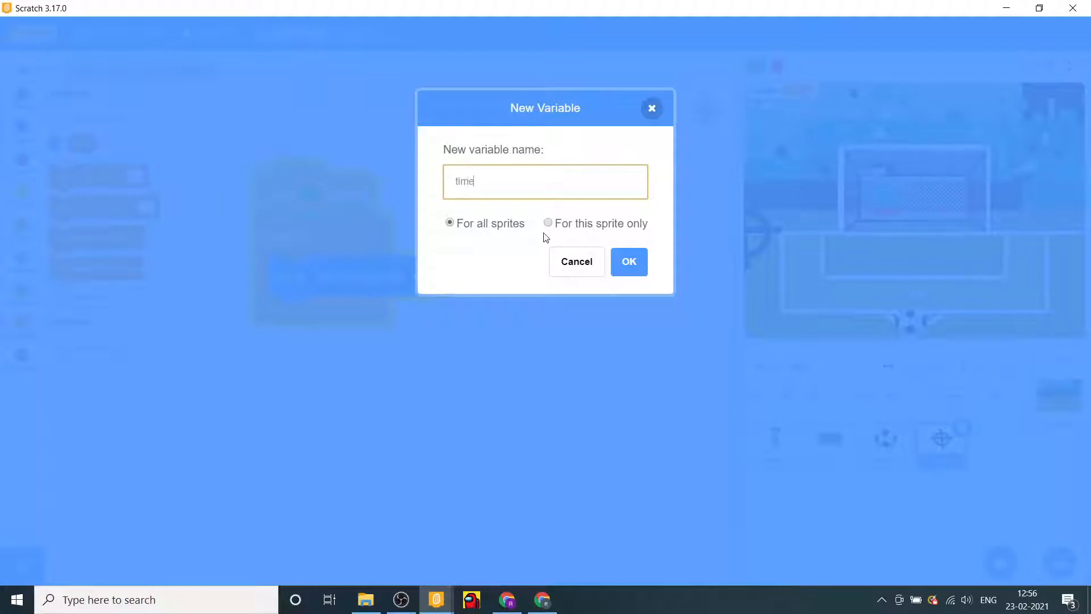
{"action": "left_click", "coordinate": [627, 261]}
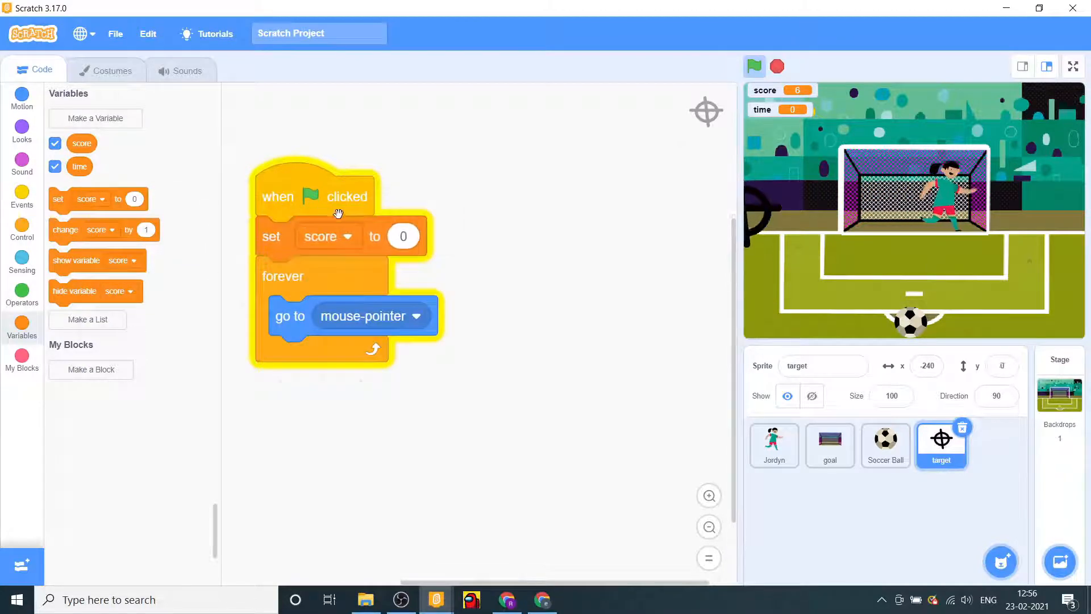
- Make target's start script set time to 30, then view the goal sprite
{"action": "left_click", "coordinate": [346, 236]}
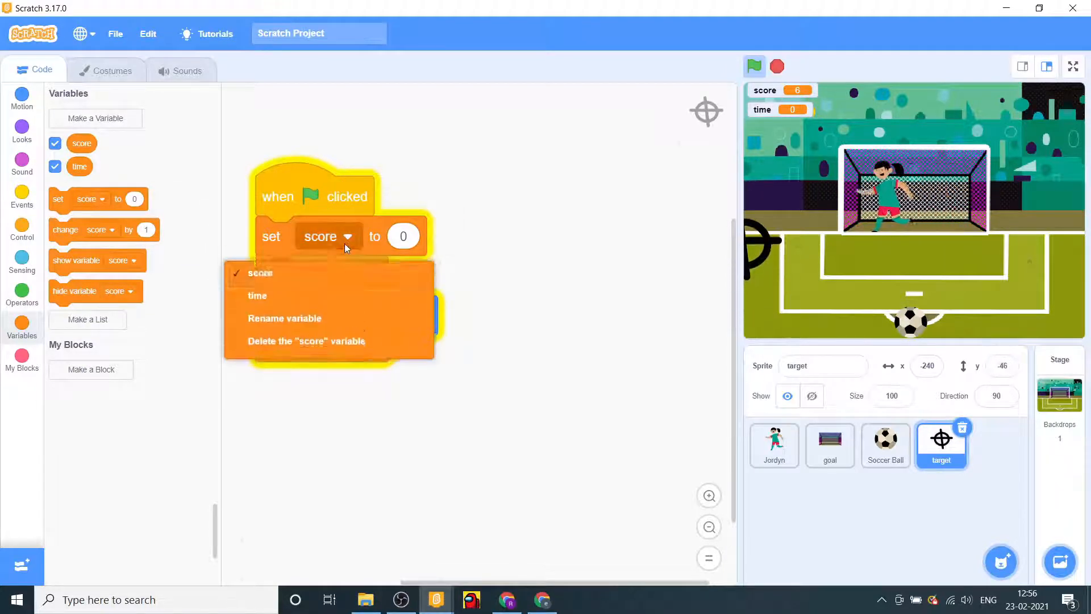
{"action": "left_click", "coordinate": [257, 295]}
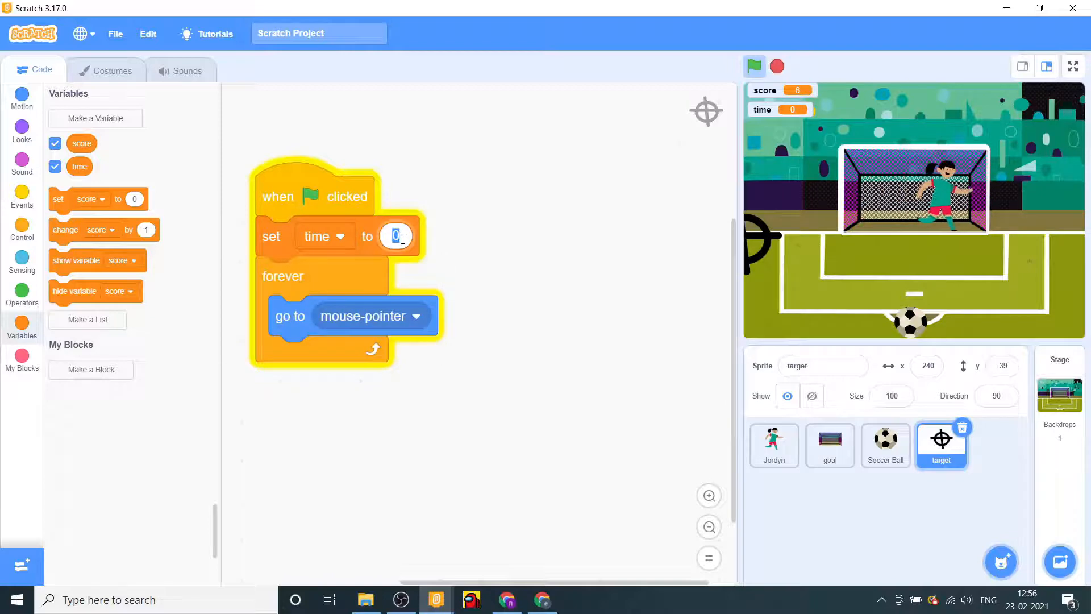
{"action": "type", "text": "30"}
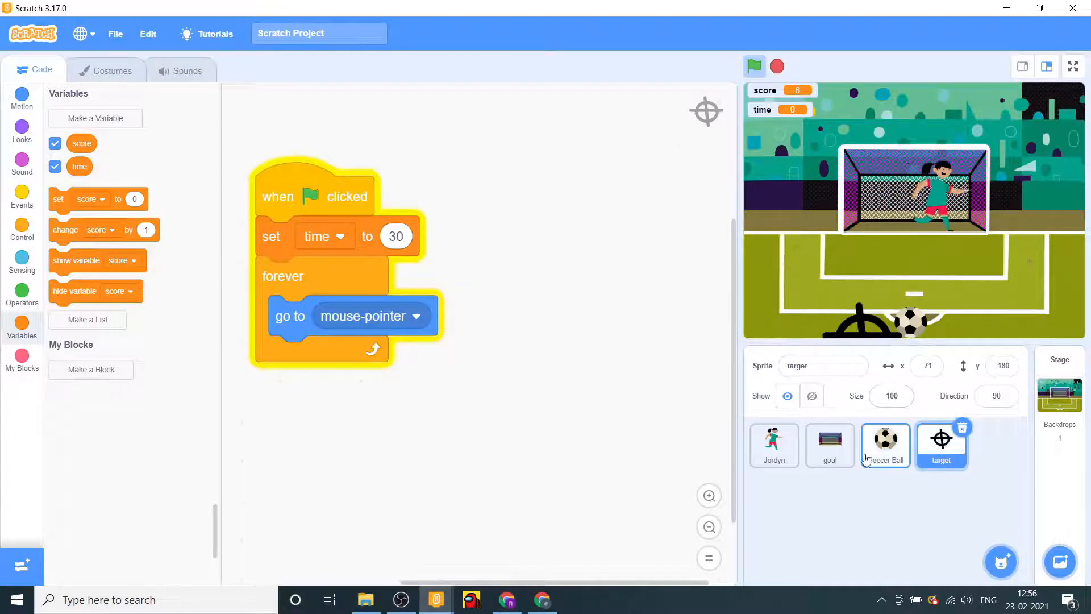
{"action": "left_click", "coordinate": [884, 446]}
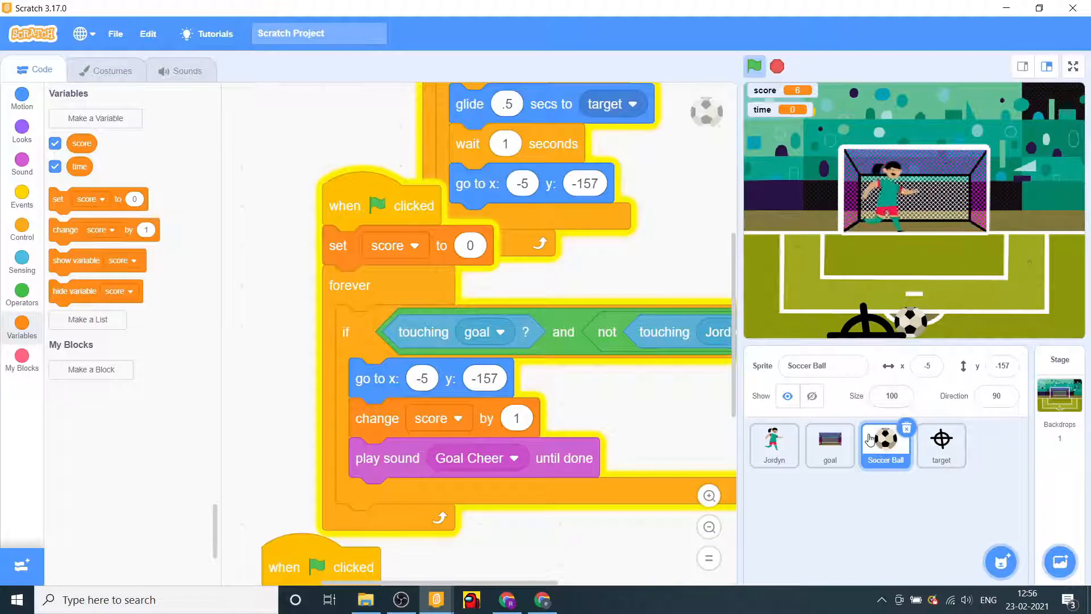
{"action": "left_click", "coordinate": [830, 445]}
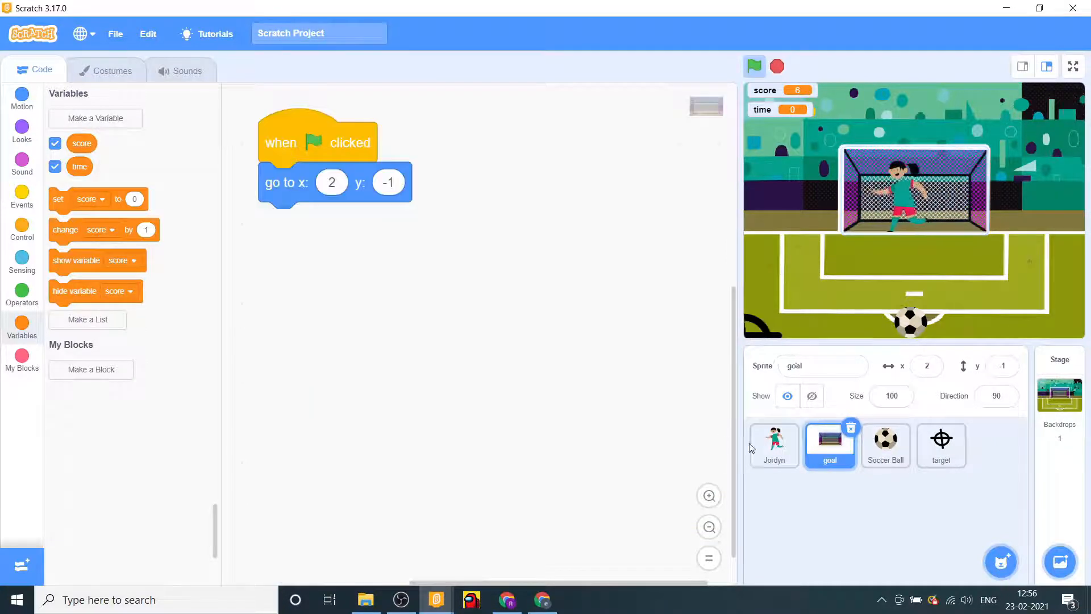
- Select Jordyn and add a 'change time by -1' block inside the forever loop
{"action": "left_click", "coordinate": [773, 445]}
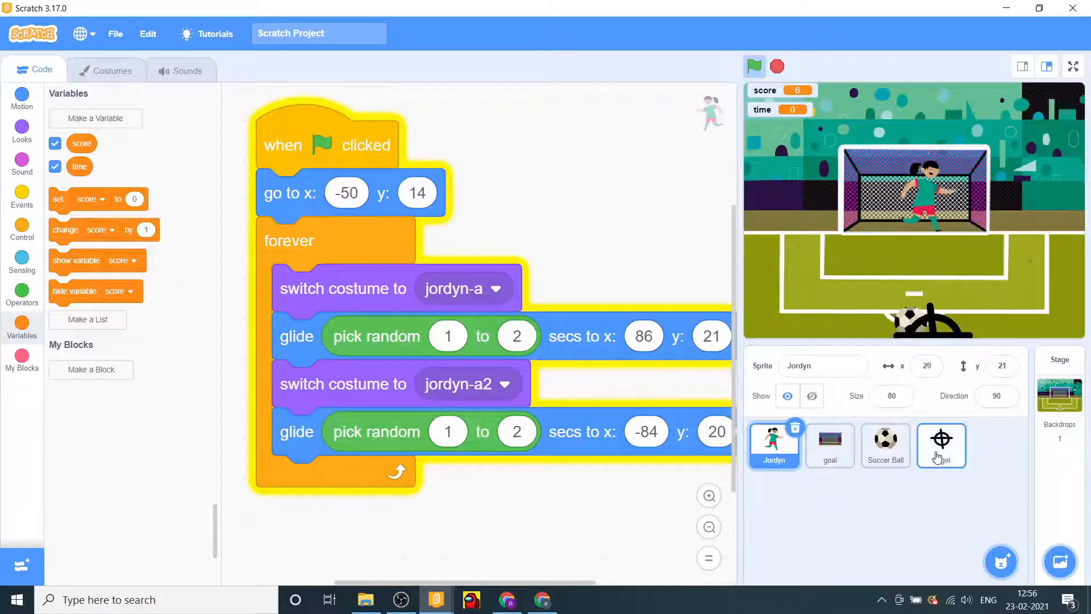
{"action": "left_click", "coordinate": [942, 445]}
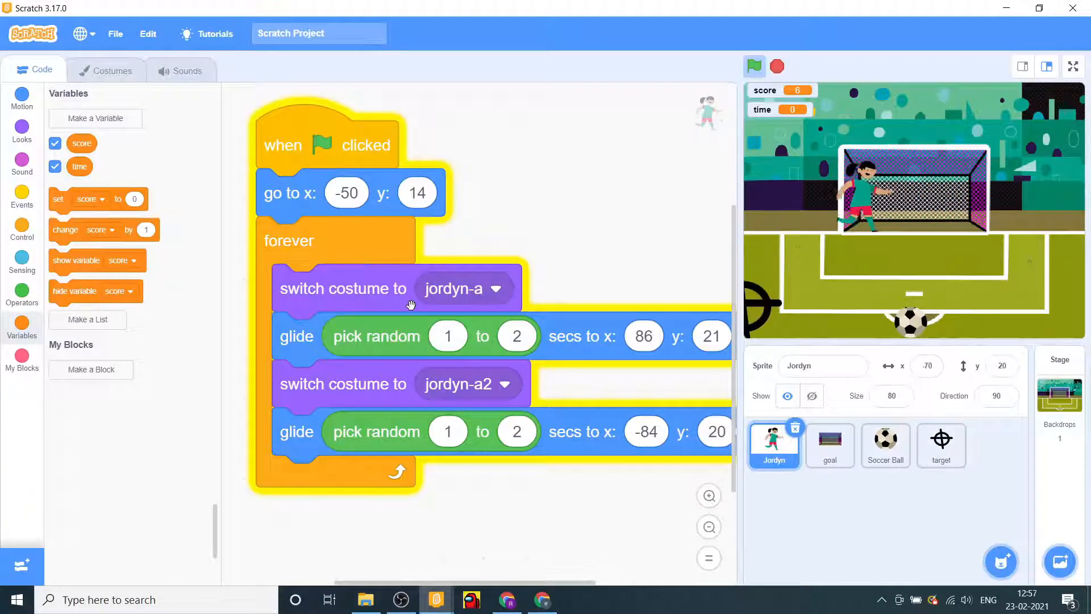
{"action": "left_click", "coordinate": [22, 197]}
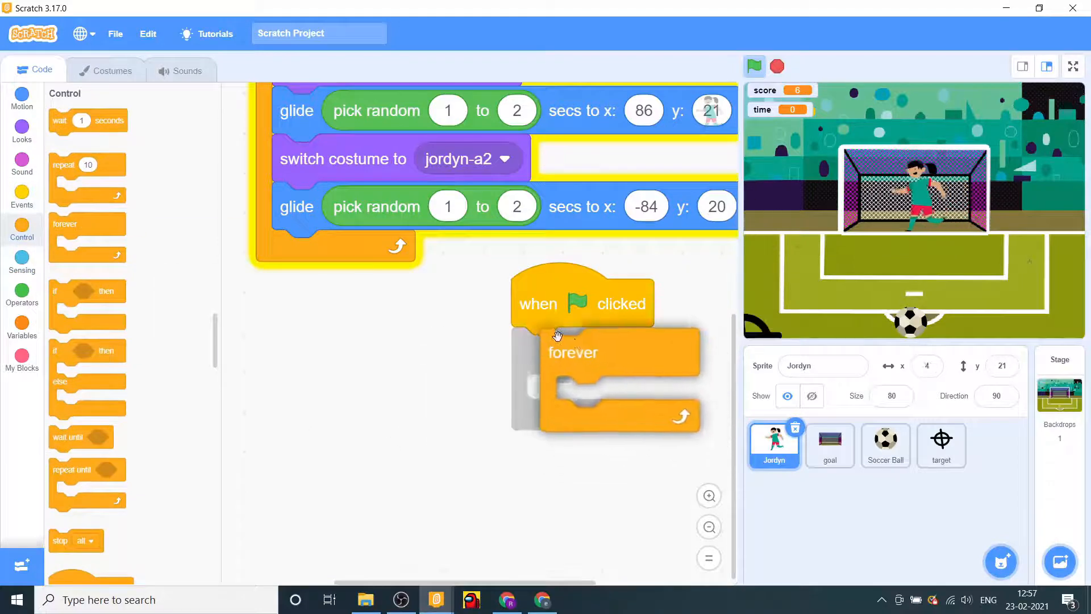
{"action": "left_click", "coordinate": [21, 328]}
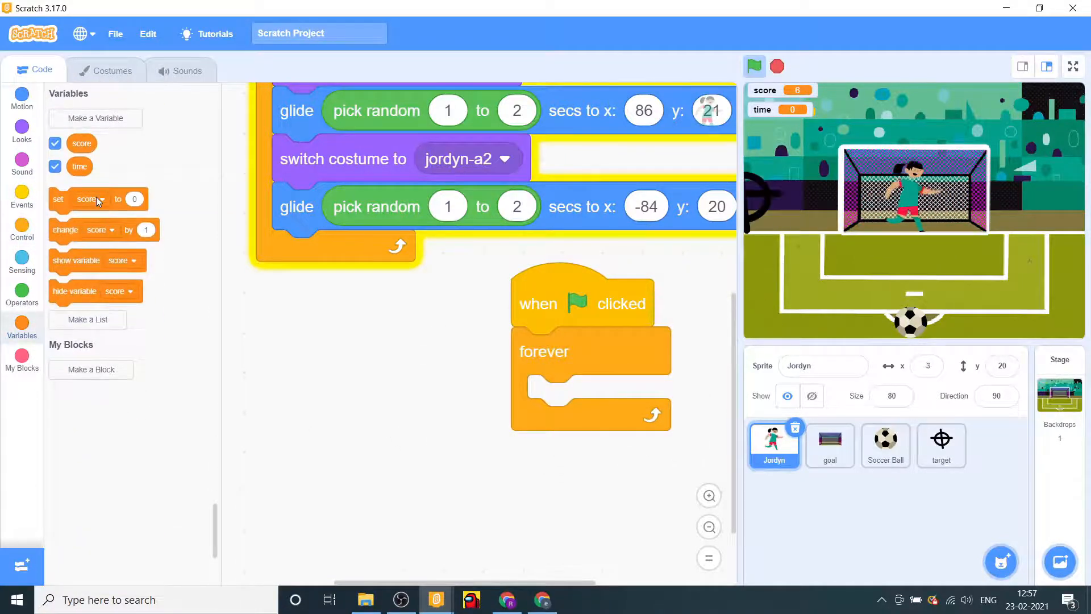
{"action": "left_click_drag", "start_coordinate": [84, 229], "coordinate": [563, 399]}
{"action": "type", "text": "-1"}
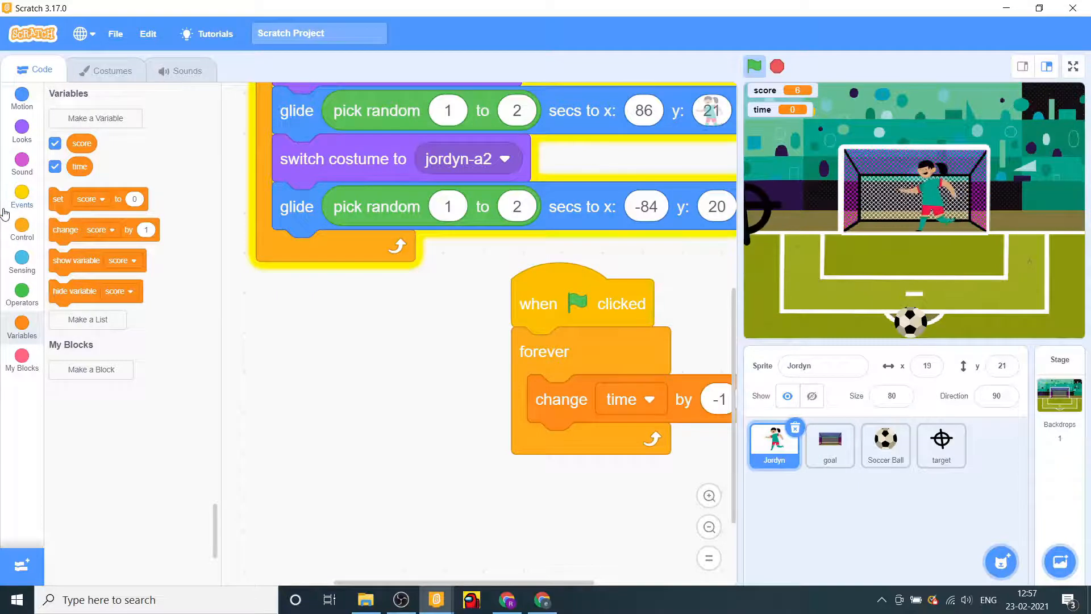
- Wrap the countdown in 'repeat until time = 0', add stop all, and run the game
{"action": "left_click", "coordinate": [22, 227]}
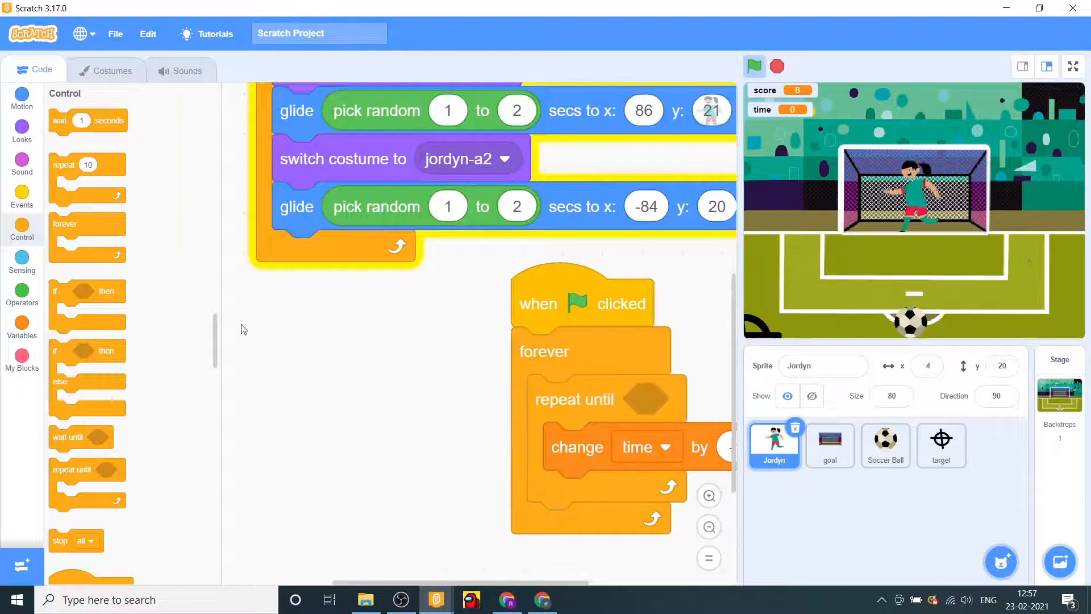
{"action": "left_click", "coordinate": [22, 289]}
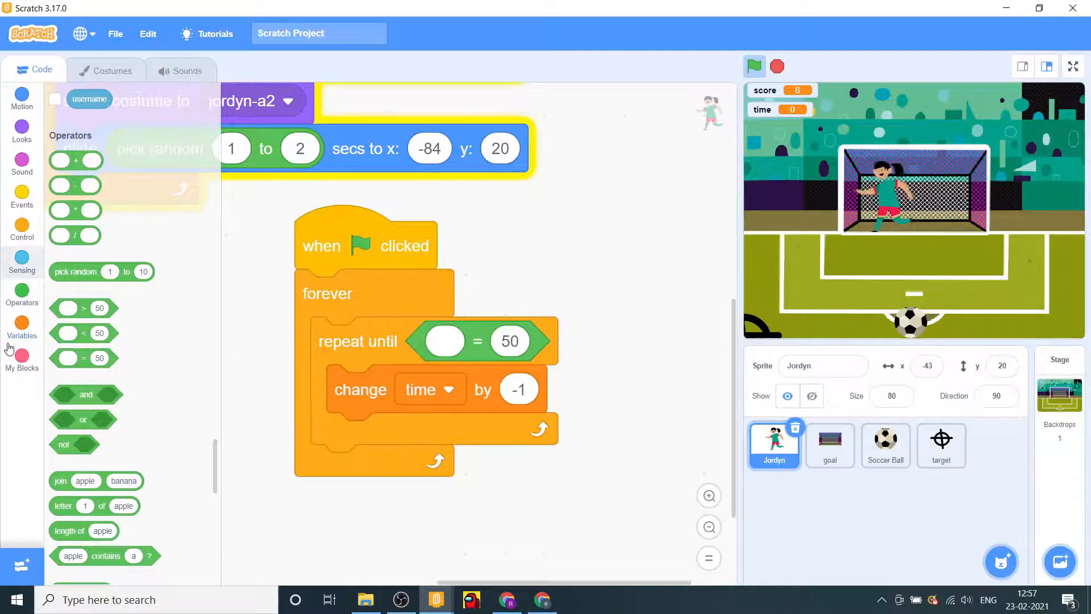
{"action": "left_click", "coordinate": [21, 327]}
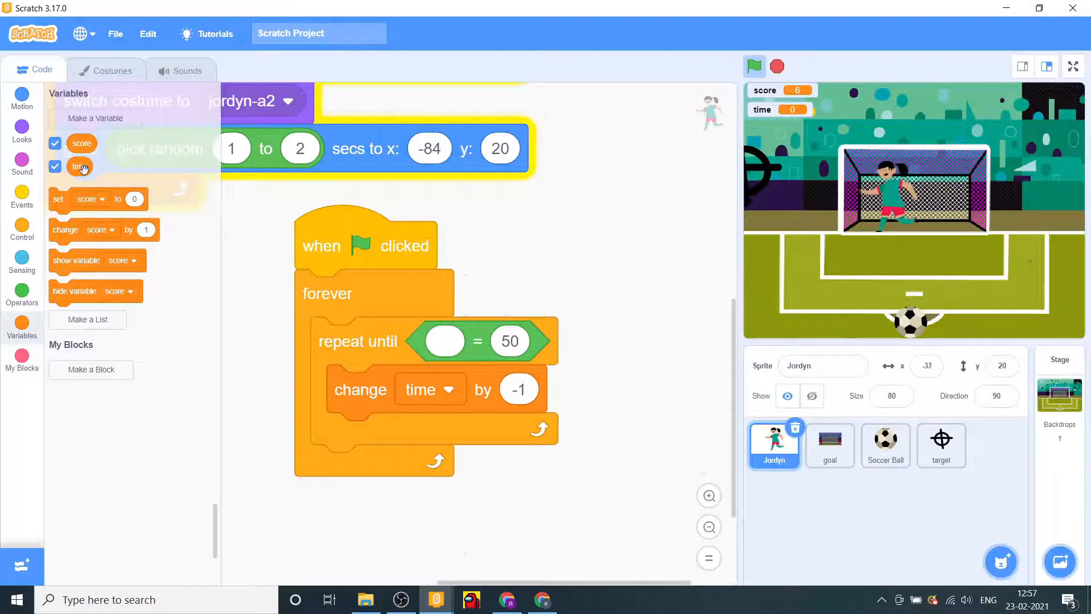
{"action": "left_click_drag", "start_coordinate": [80, 167], "coordinate": [444, 341]}
{"action": "type", "text": "0"}
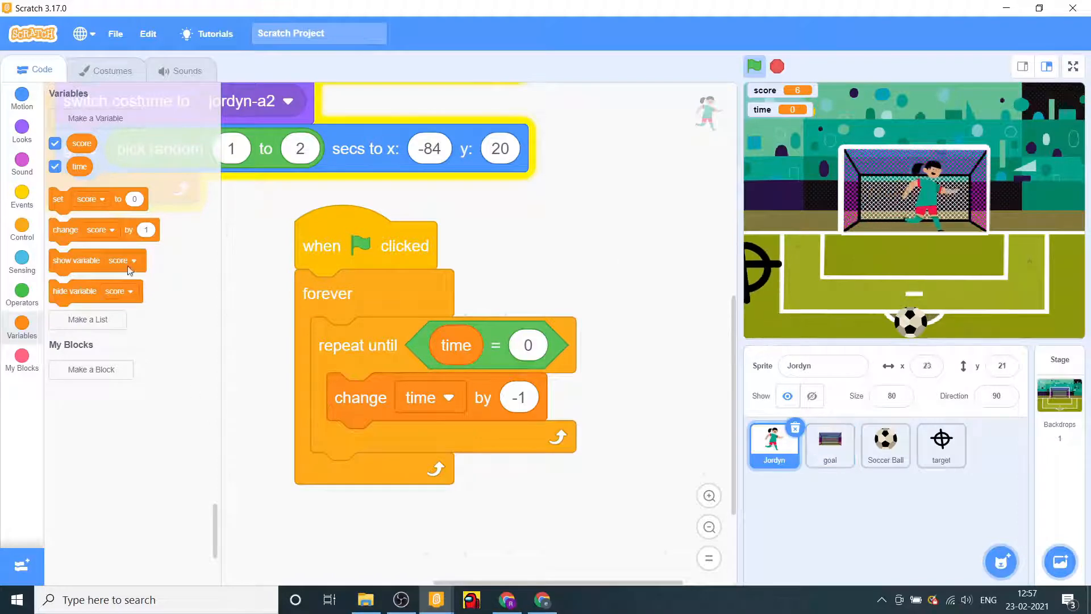
{"action": "left_click", "coordinate": [22, 197]}
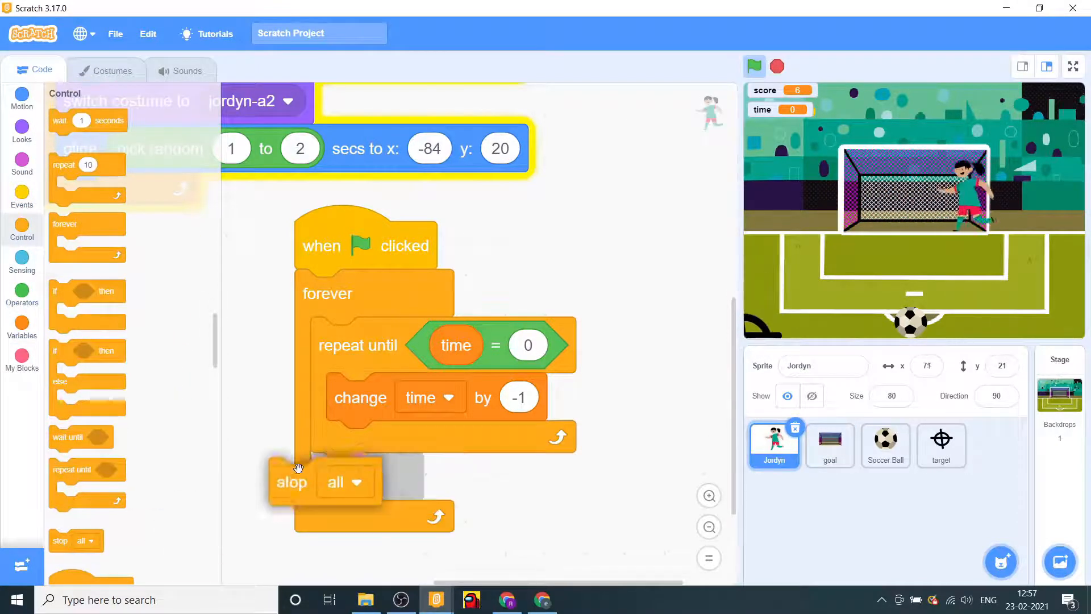
{"action": "left_click", "coordinate": [754, 67]}
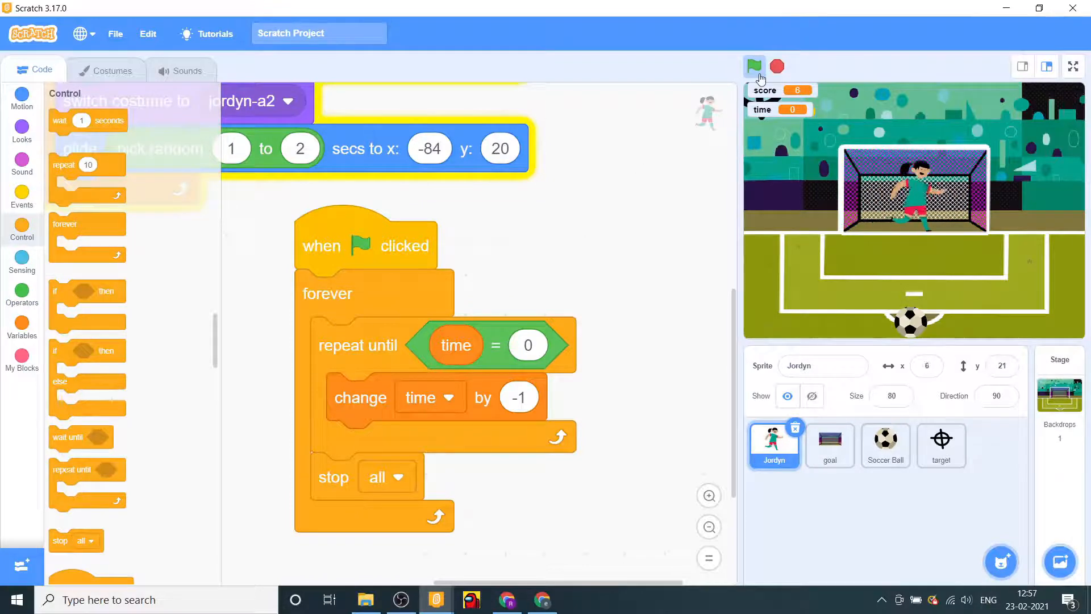
{"action": "left_click", "coordinate": [753, 65]}
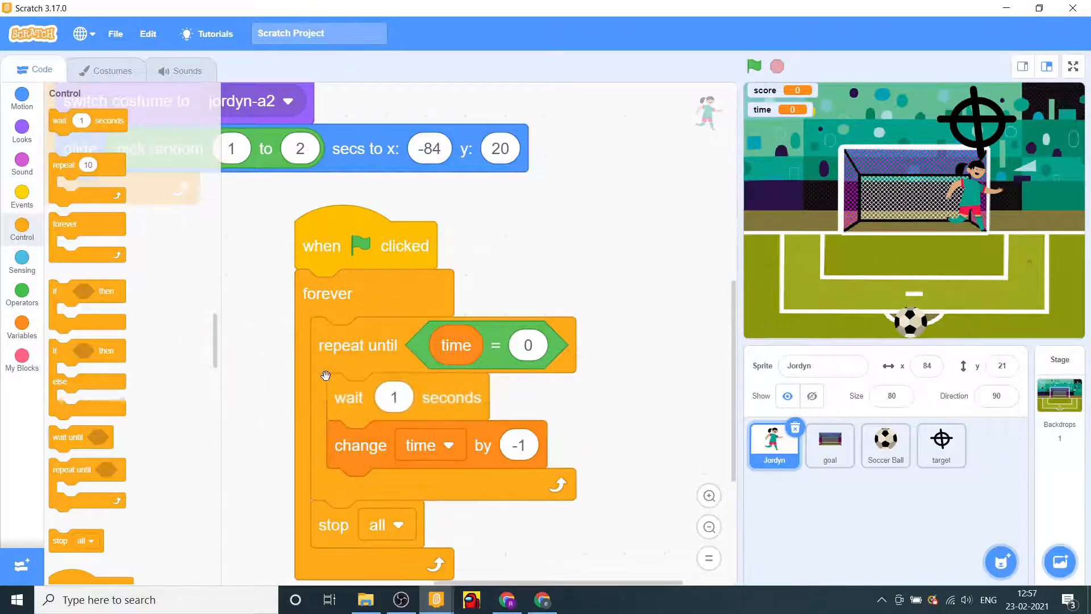
- Watch the full-screen game count down to 0, then exit back to the editor
{"action": "left_click", "coordinate": [754, 66]}
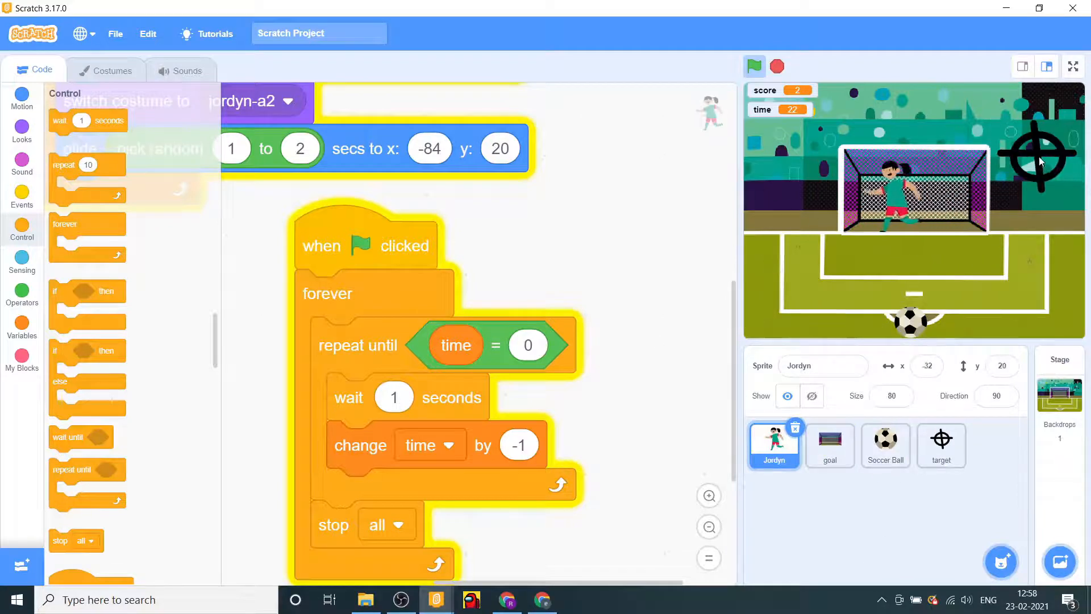
{"action": "left_click", "coordinate": [1073, 66]}
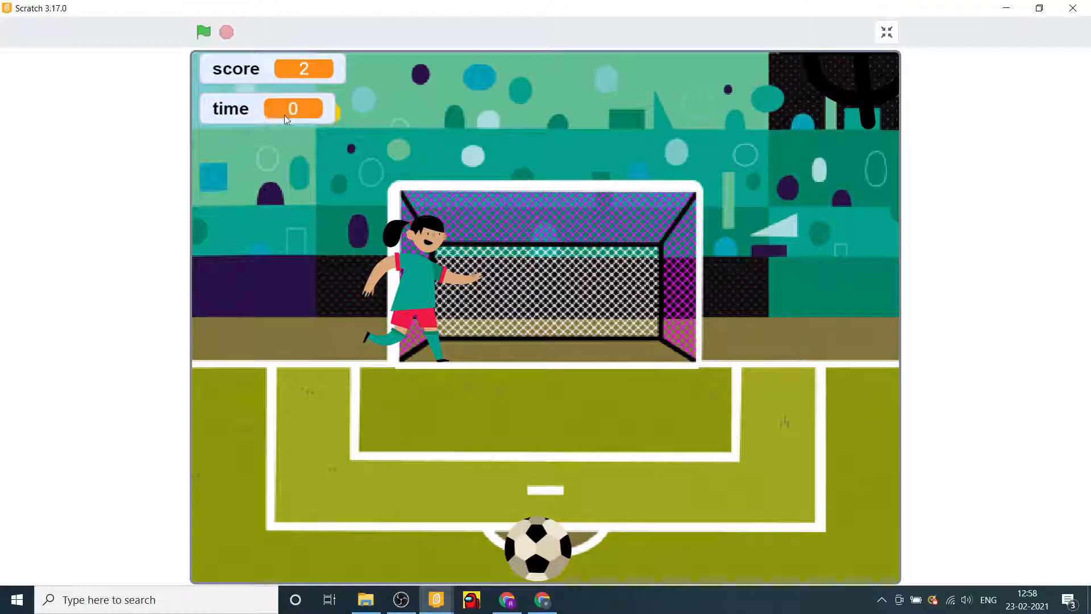
{"action": "mouse_move", "coordinate": [155, 129]}
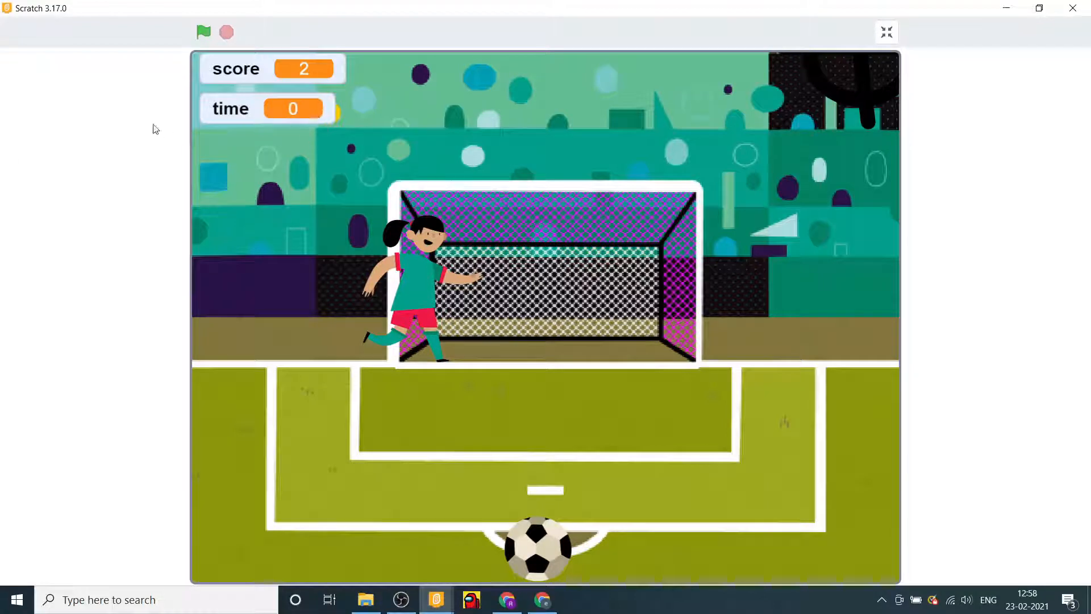
{"action": "mouse_move", "coordinate": [712, 78]}
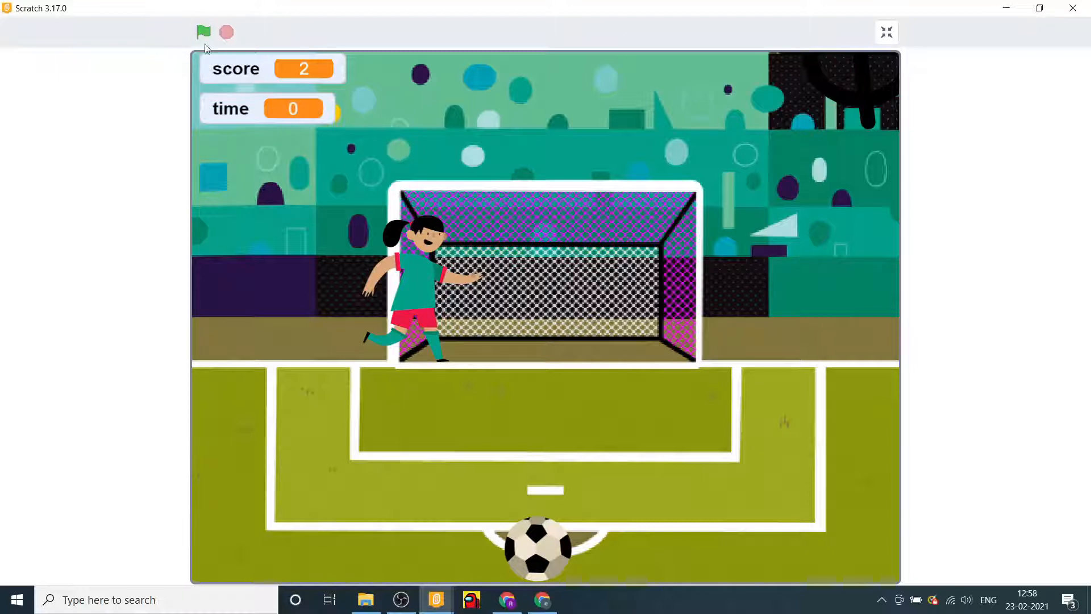
{"action": "left_click", "coordinate": [886, 32]}
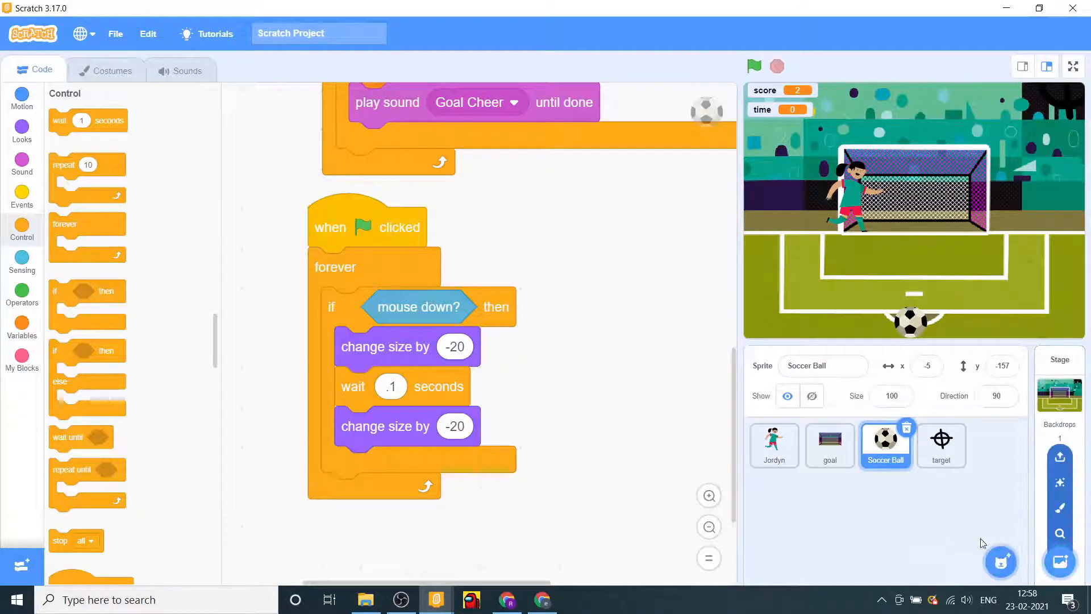
- Paint a new Sprite1 whose costume is red 'time up' text, then view its code area
{"action": "left_click", "coordinate": [1001, 561]}
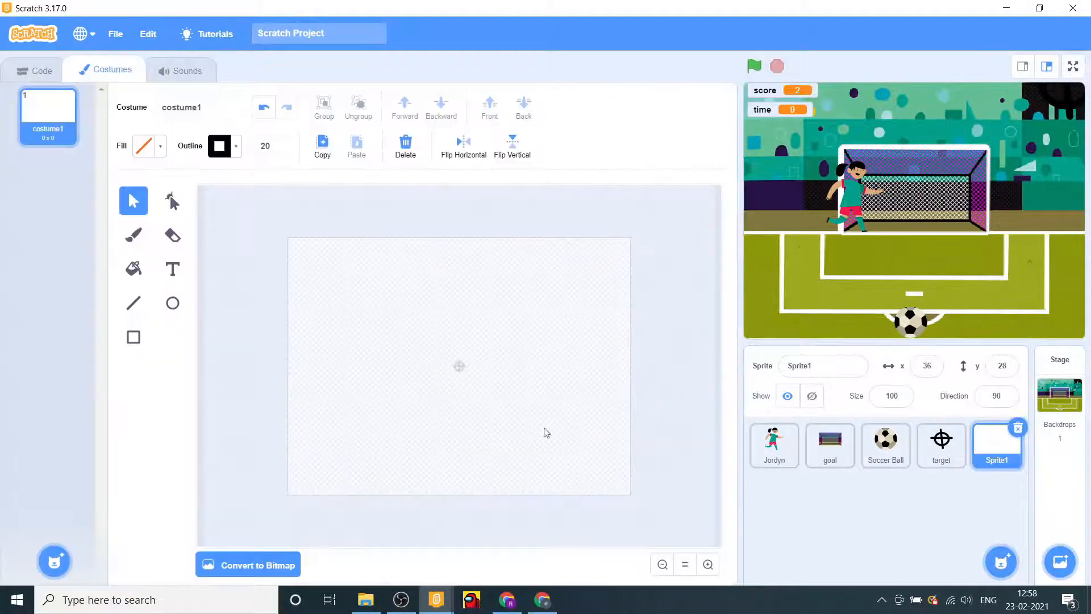
{"action": "left_click", "coordinate": [171, 268]}
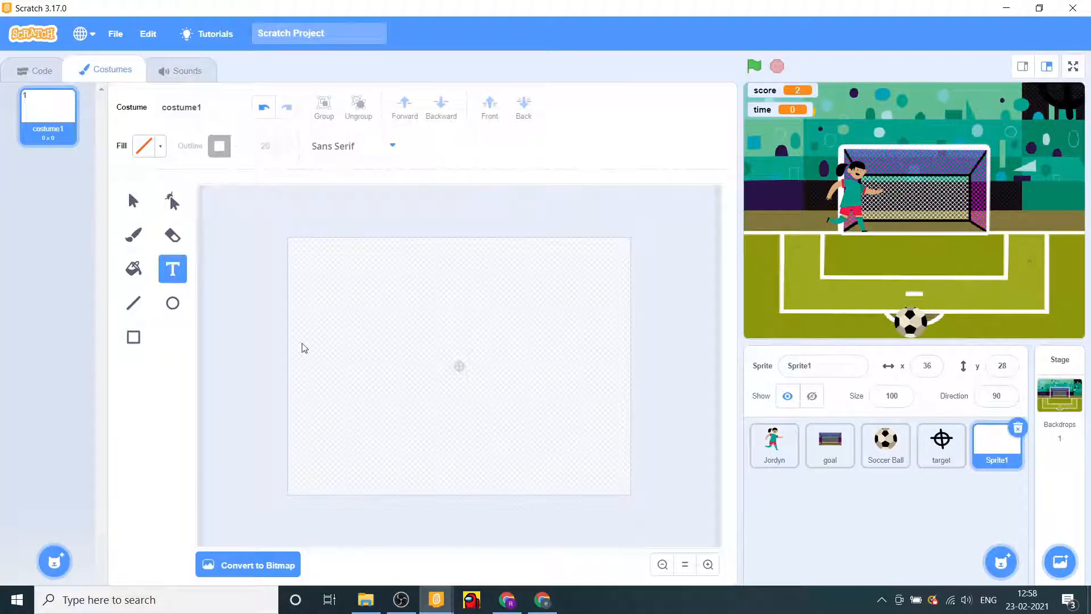
{"action": "left_click", "coordinate": [332, 349]}
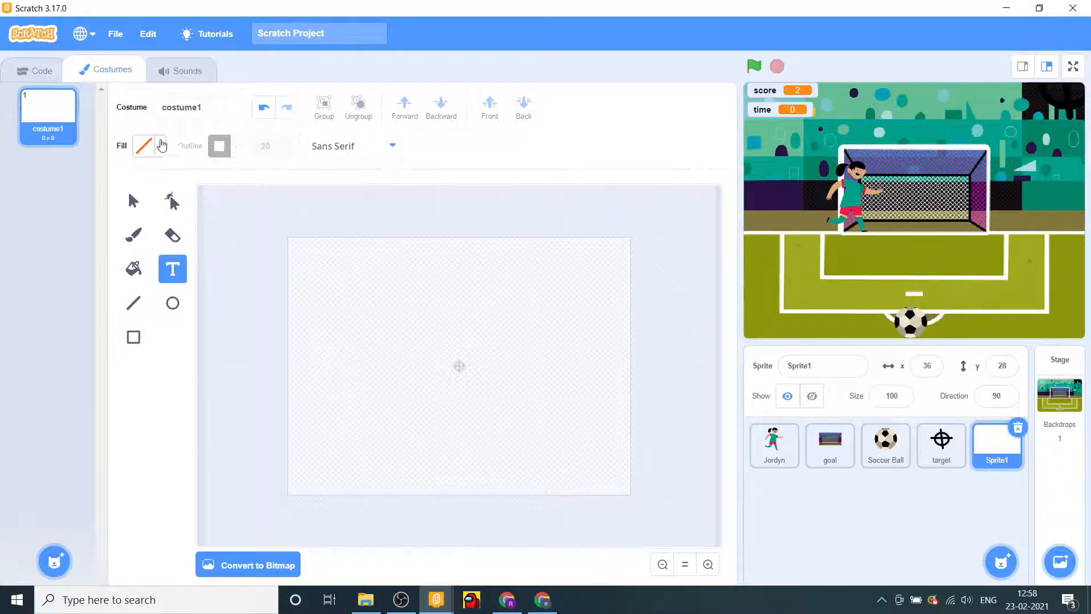
{"action": "left_click", "coordinate": [144, 146]}
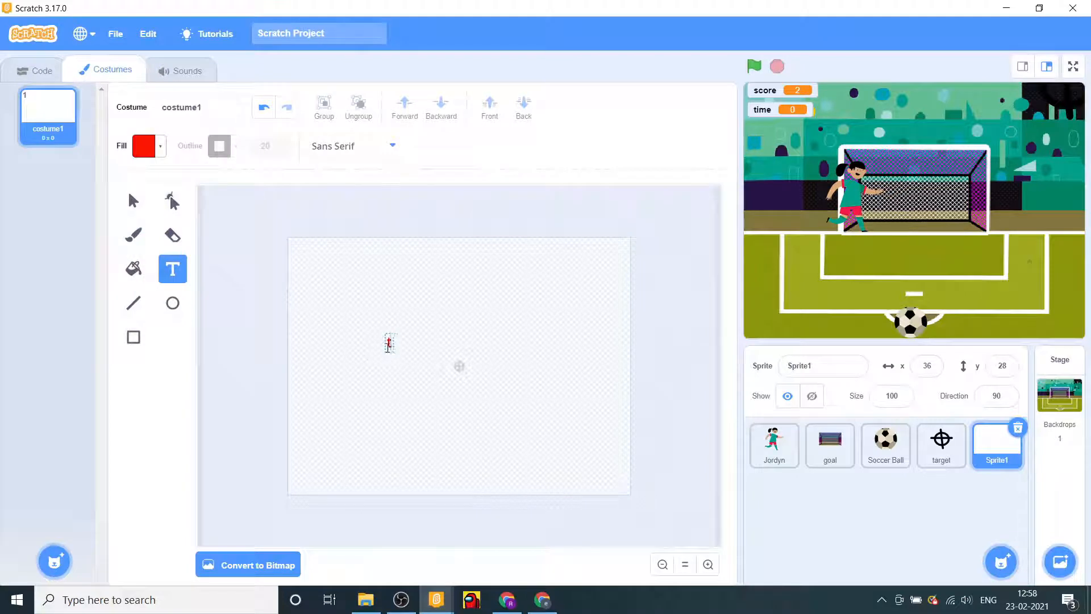
{"action": "type", "text": "time up"}
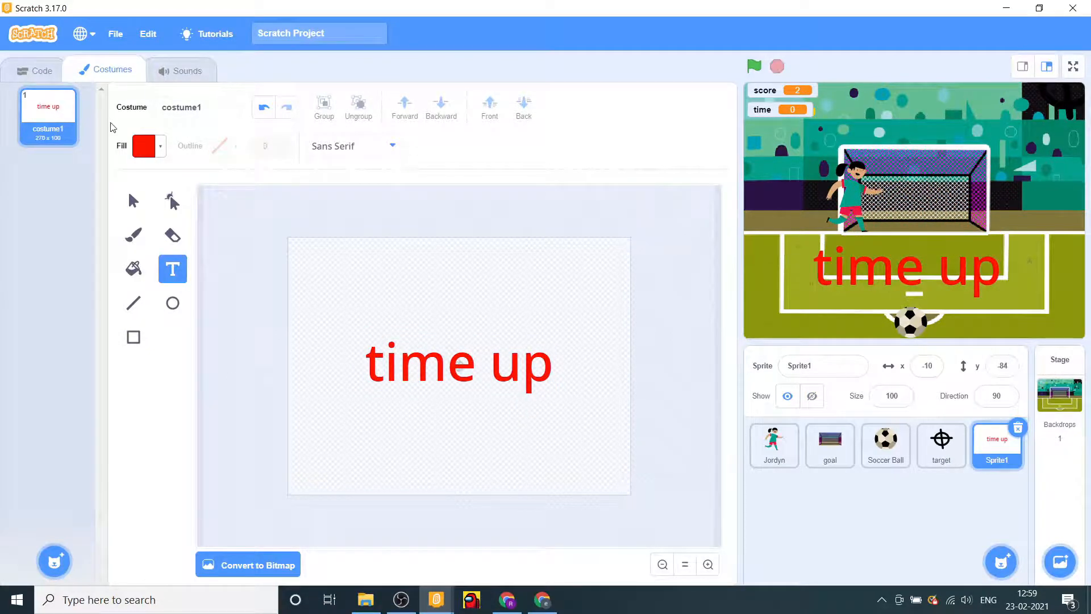
{"action": "left_click", "coordinate": [40, 70]}
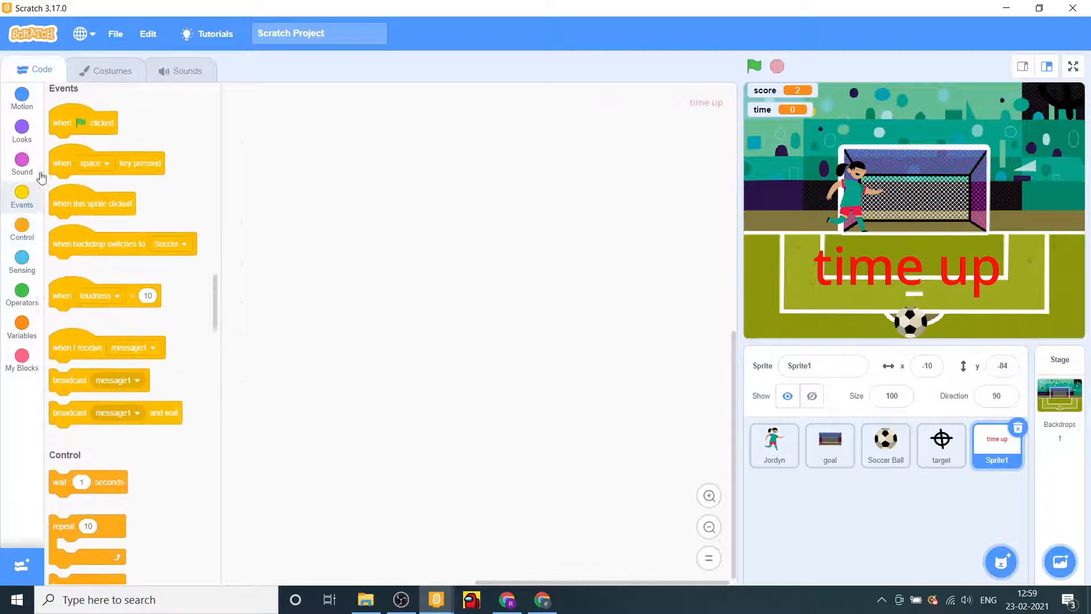
- Give Sprite1 'when flag clicked', hide, and an if block with an '= 0' condition
{"action": "left_click_drag", "start_coordinate": [82, 122], "coordinate": [284, 198]}
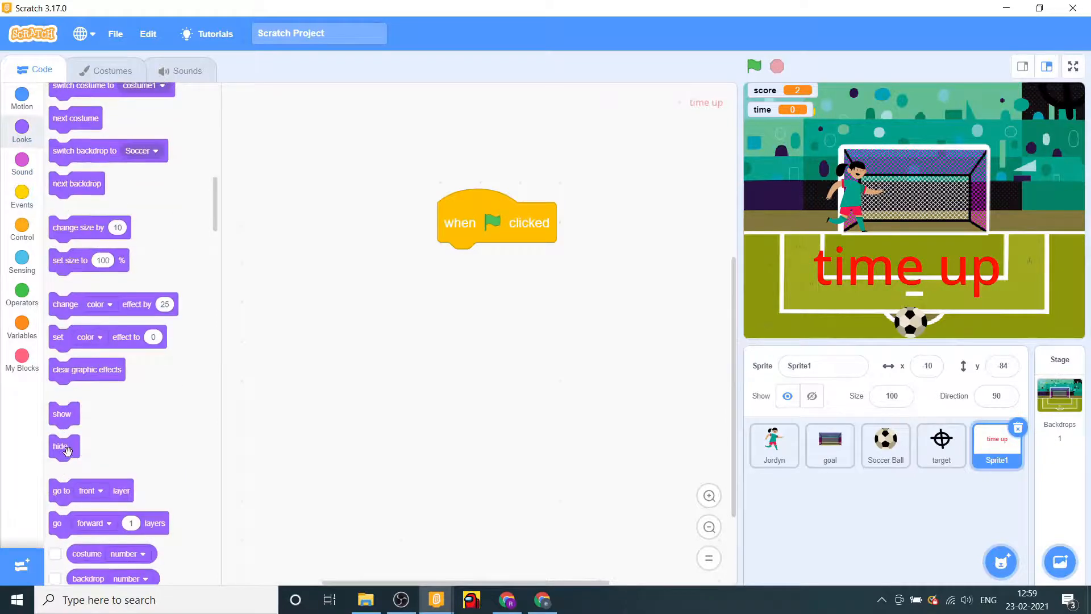
{"action": "left_click_drag", "start_coordinate": [62, 446], "coordinate": [456, 263]}
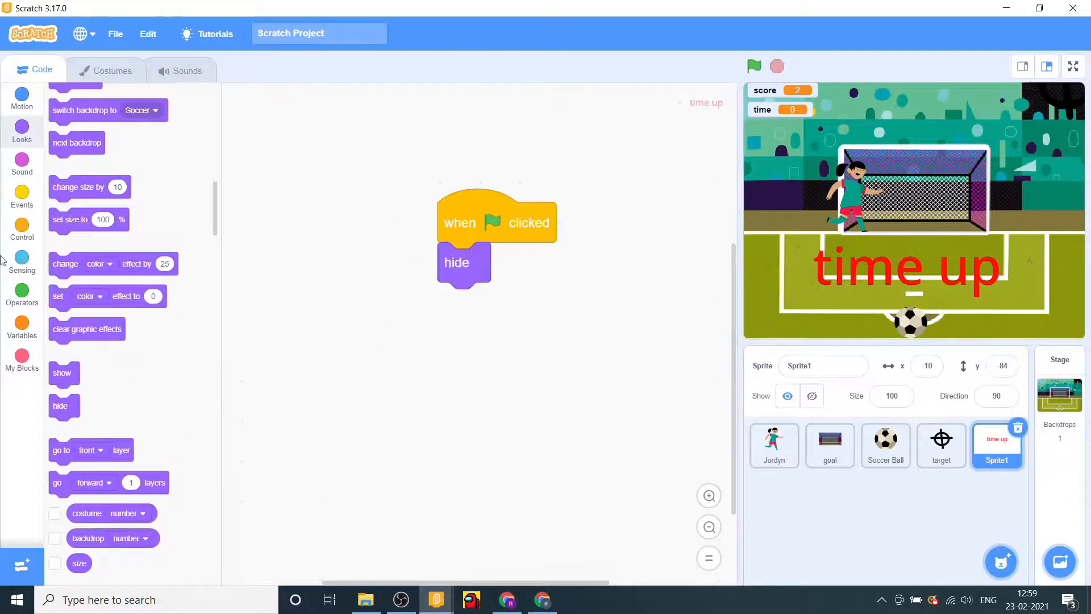
{"action": "left_click", "coordinate": [22, 232]}
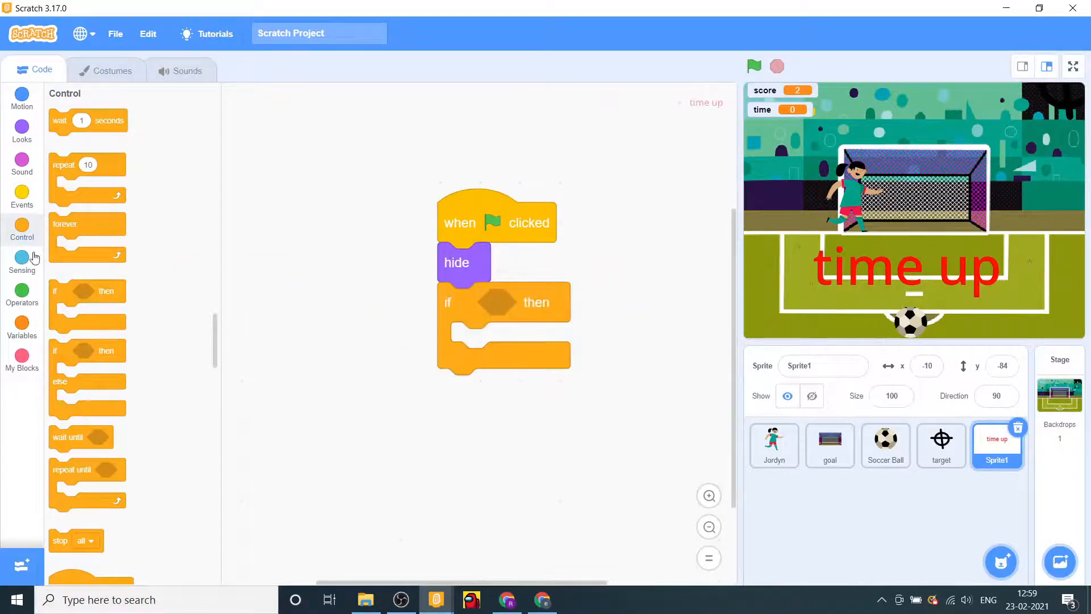
{"action": "left_click", "coordinate": [22, 296]}
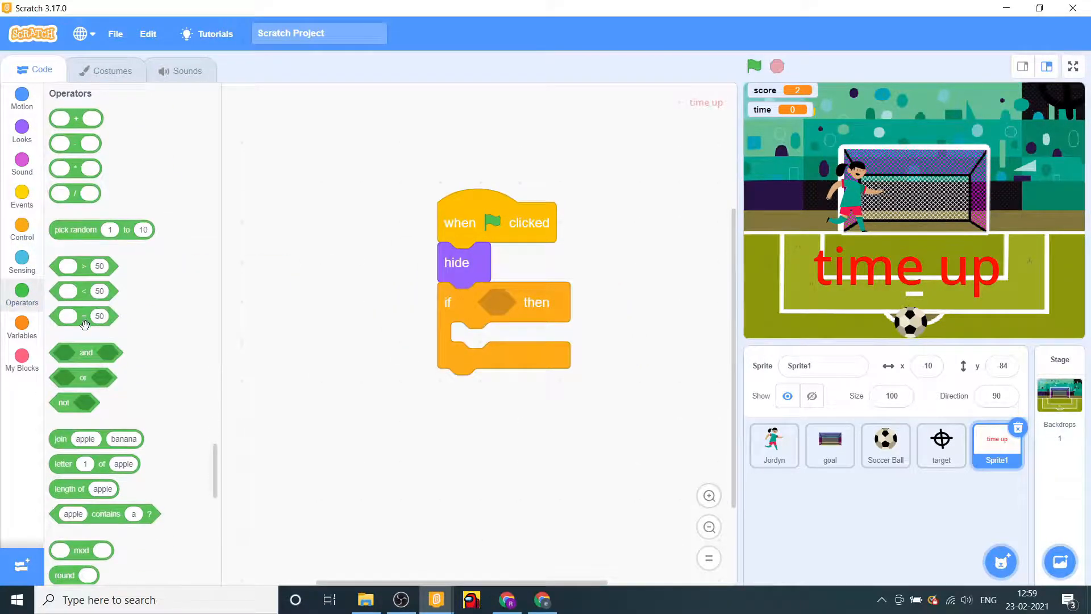
{"action": "left_click_drag", "start_coordinate": [83, 316], "coordinate": [525, 302]}
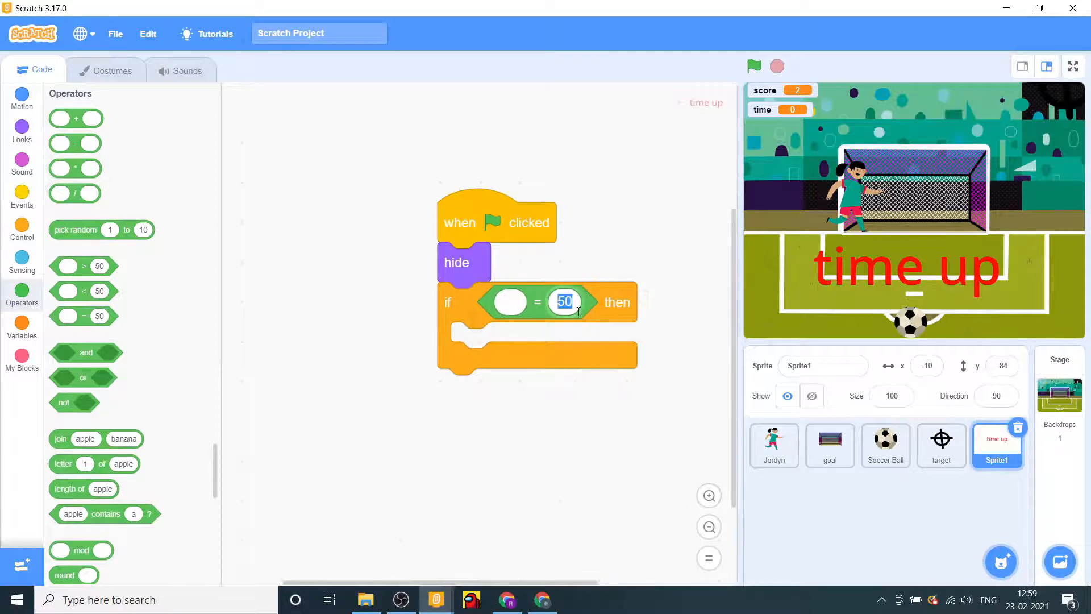
{"action": "type", "text": "0"}
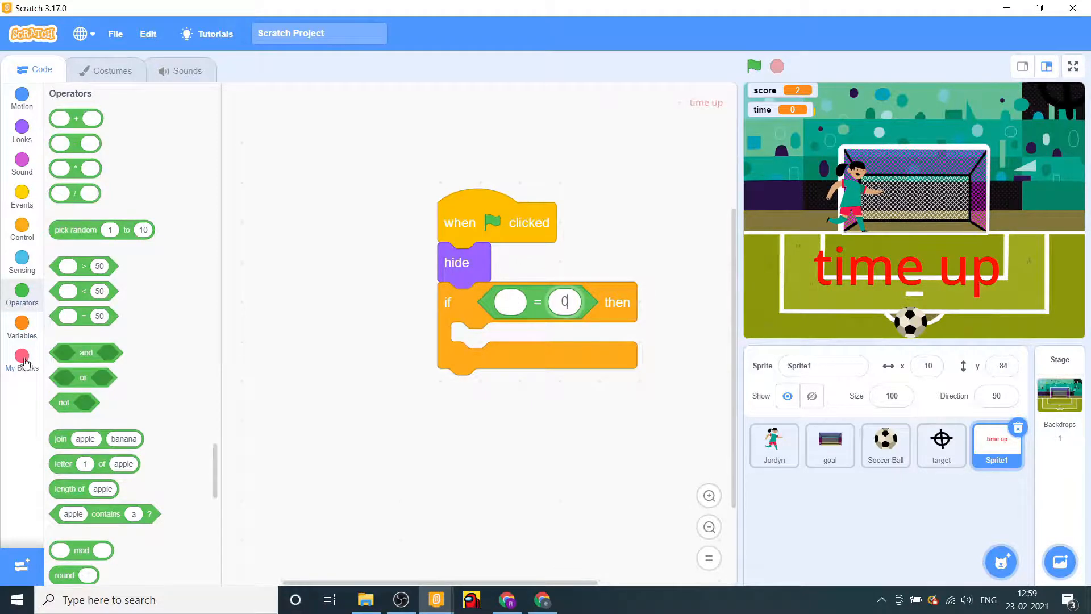
- Put the time variable in the '= 0' condition, add show, and test with the green flag
{"action": "left_click", "coordinate": [22, 328]}
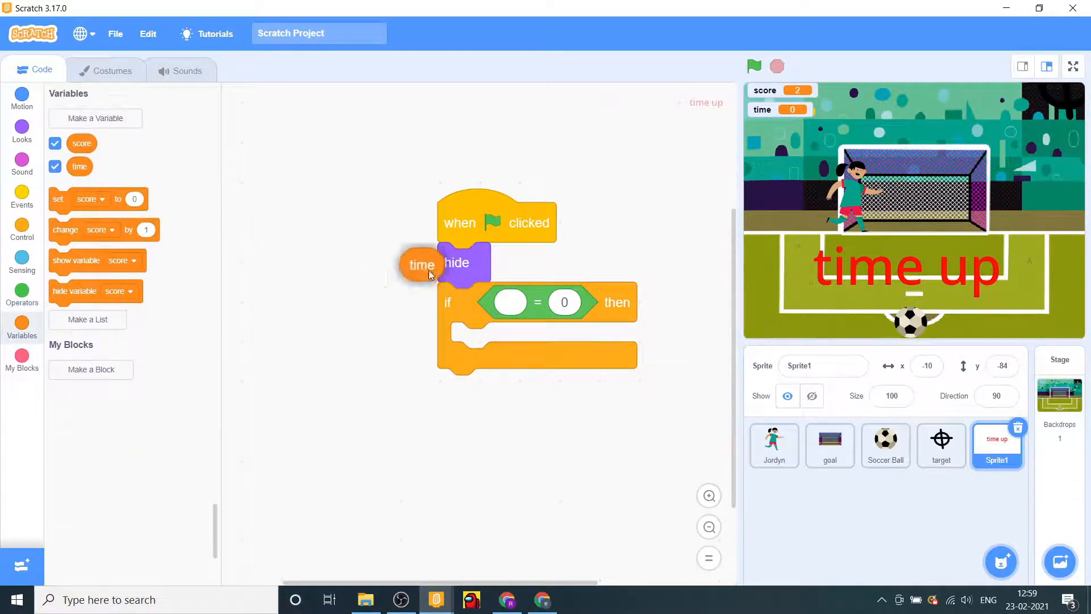
{"action": "left_click_drag", "start_coordinate": [421, 264], "coordinate": [518, 306]}
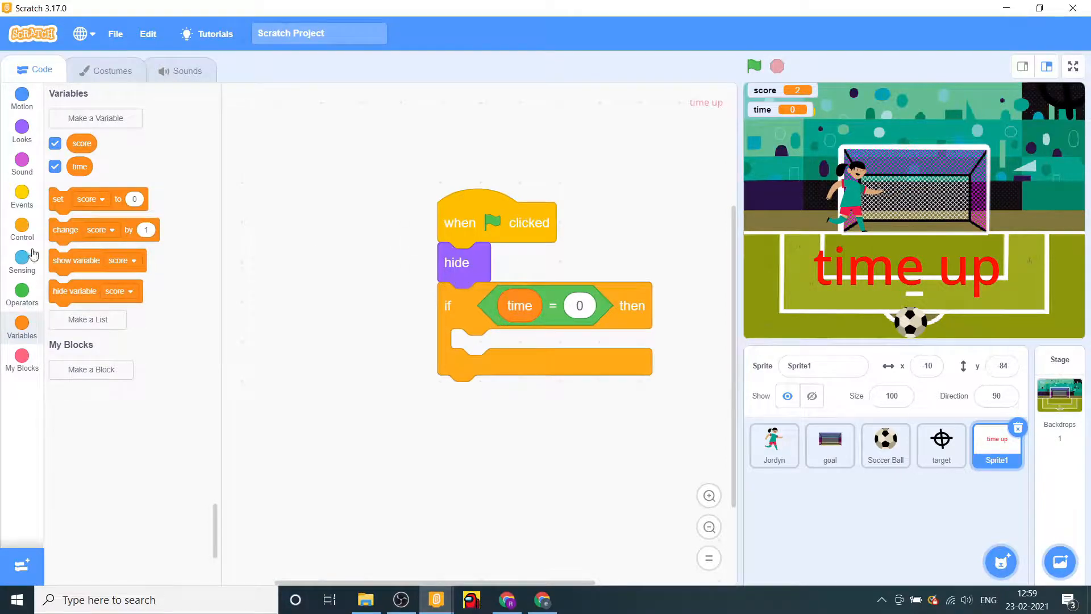
{"action": "left_click", "coordinate": [22, 97]}
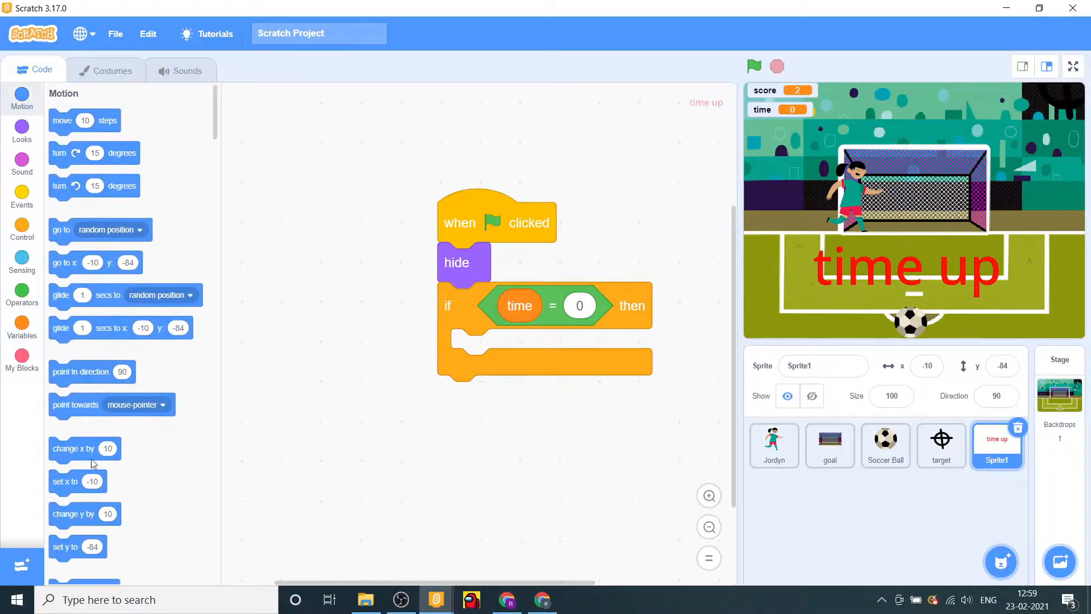
{"action": "scroll", "scroll_direction": "down", "scroll_amount": 3}
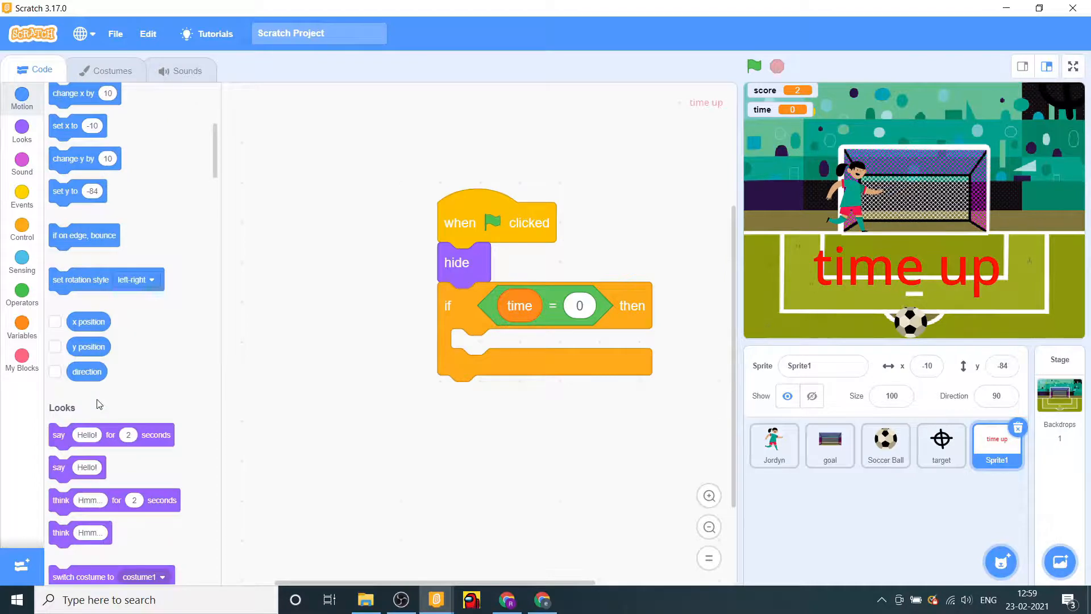
{"action": "left_click", "coordinate": [22, 130]}
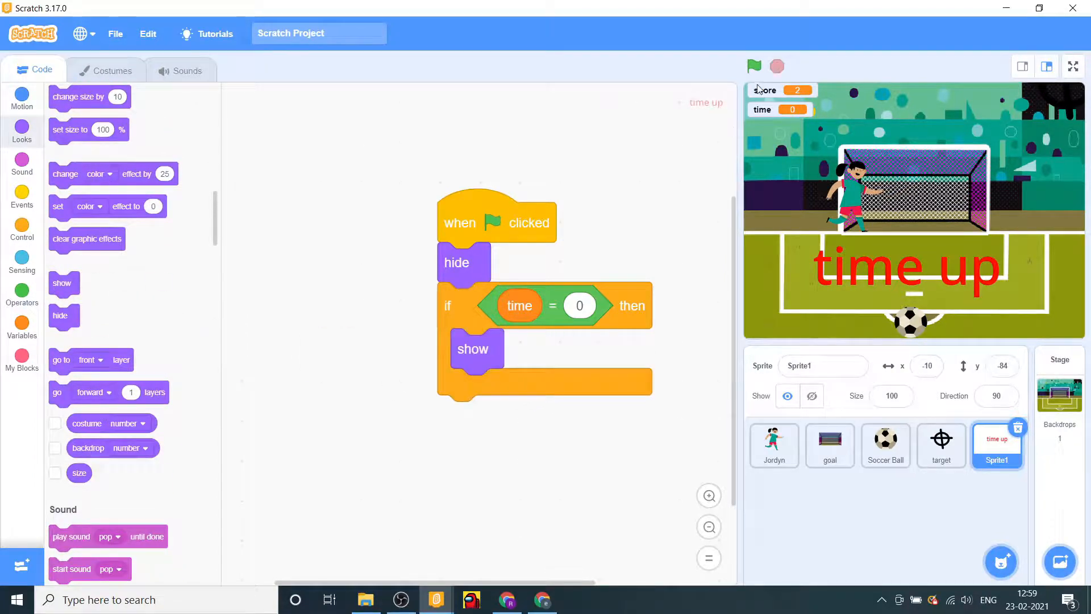
{"action": "left_click", "coordinate": [754, 66]}
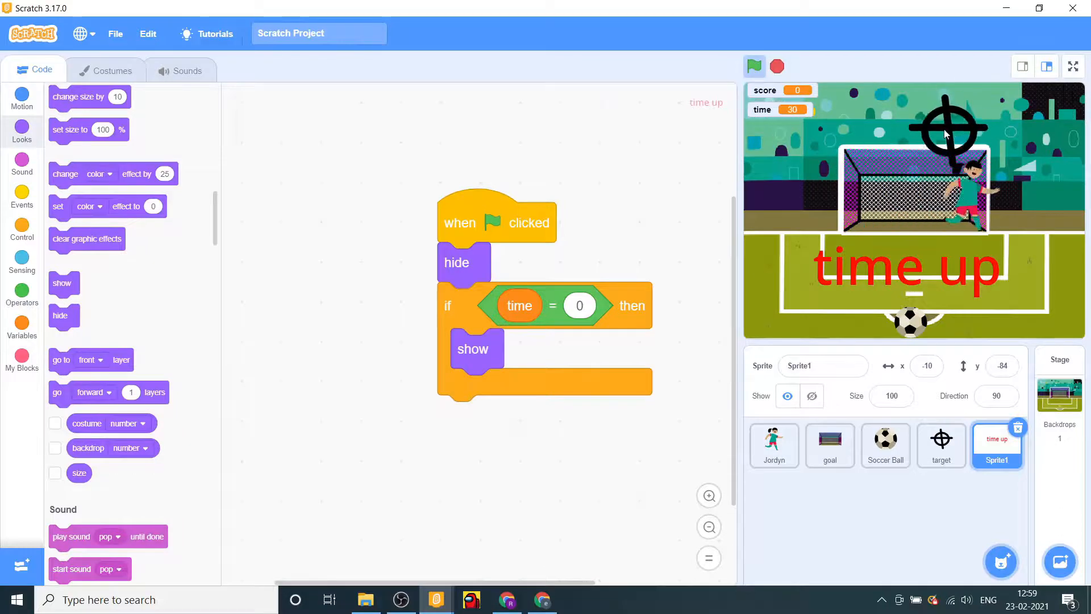
{"action": "left_click", "coordinate": [885, 445]}
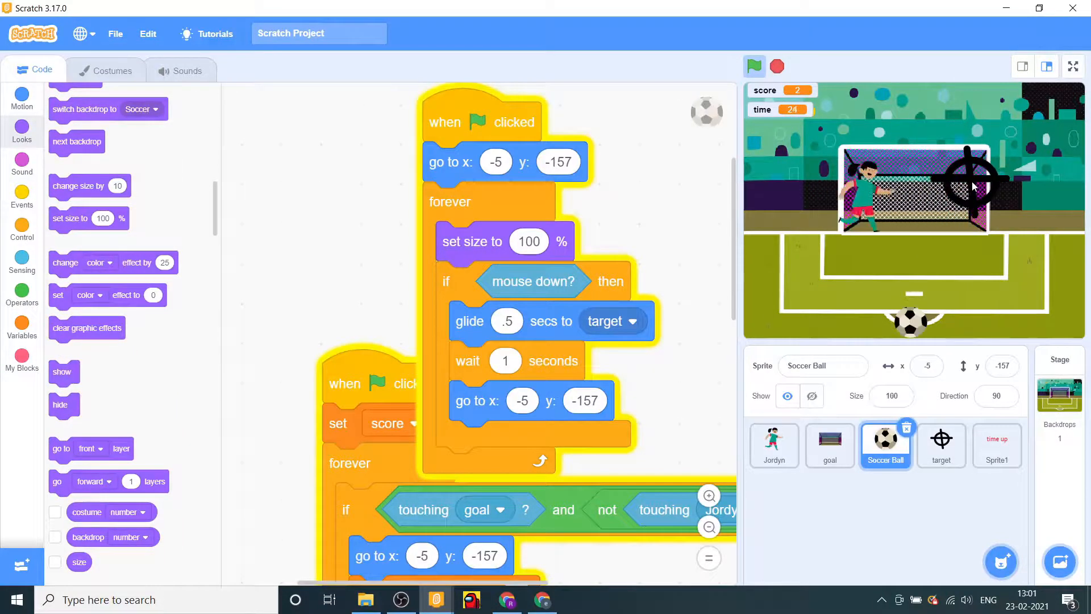
- Watch the full-screen game show red 'time up' at 0, then restart the round
{"action": "left_click", "coordinate": [1070, 67]}
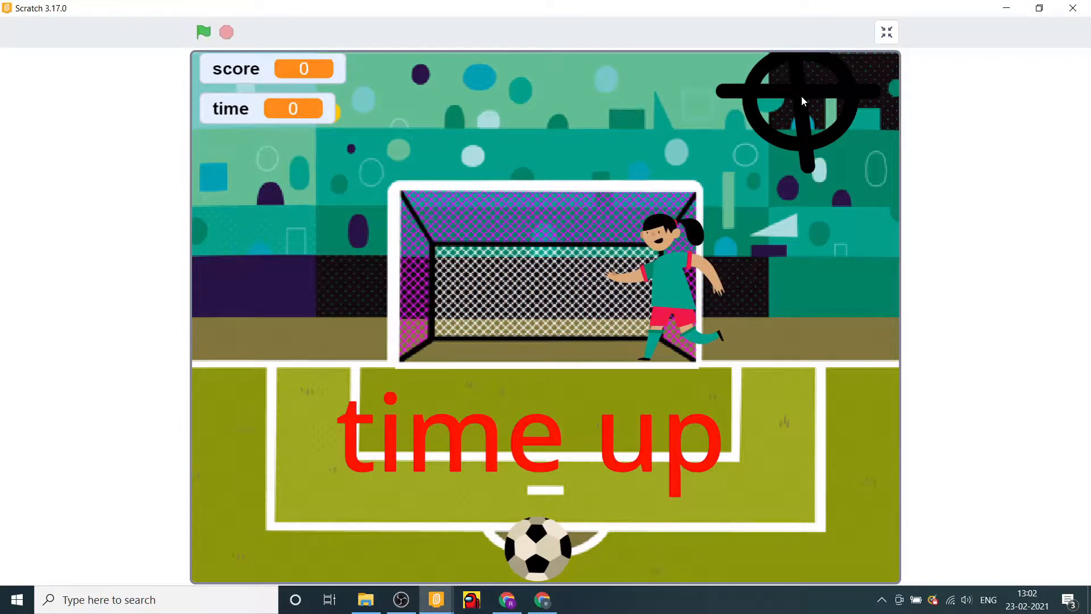
{"action": "mouse_move", "coordinate": [243, 26]}
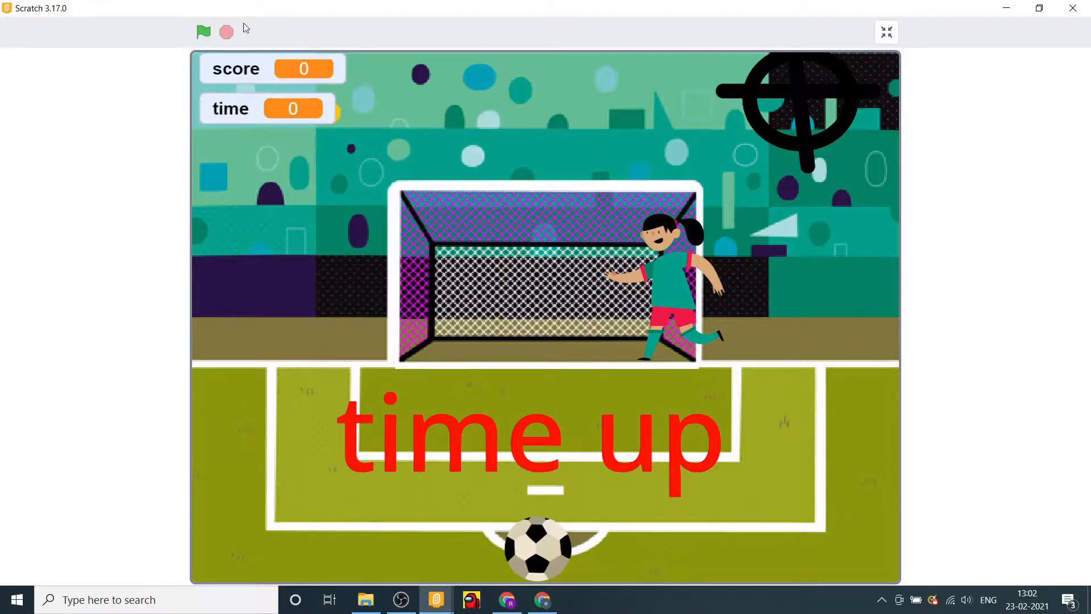
{"action": "left_click", "coordinate": [204, 32]}
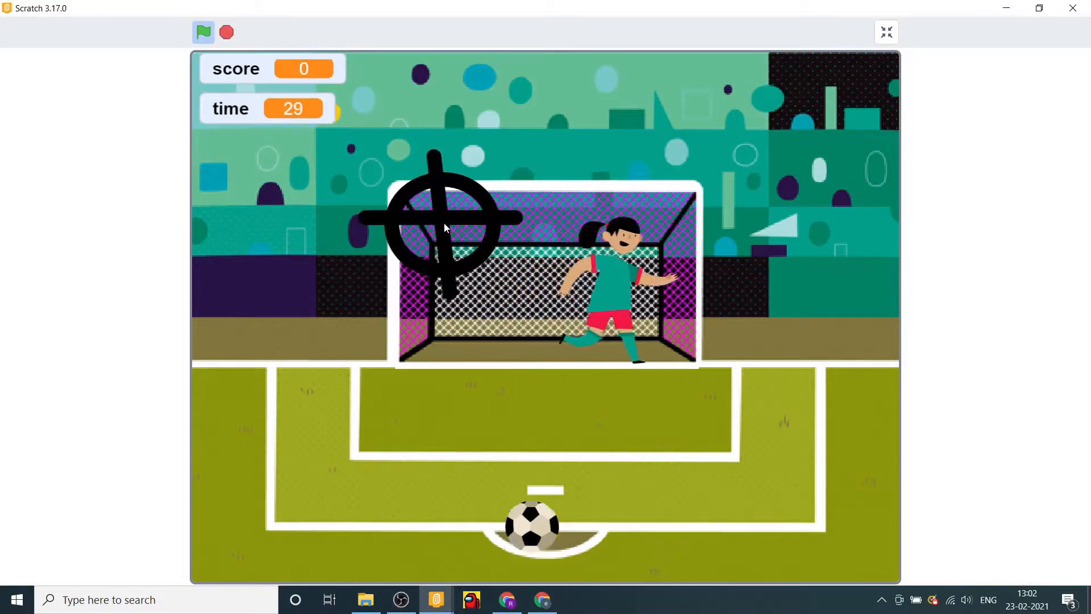